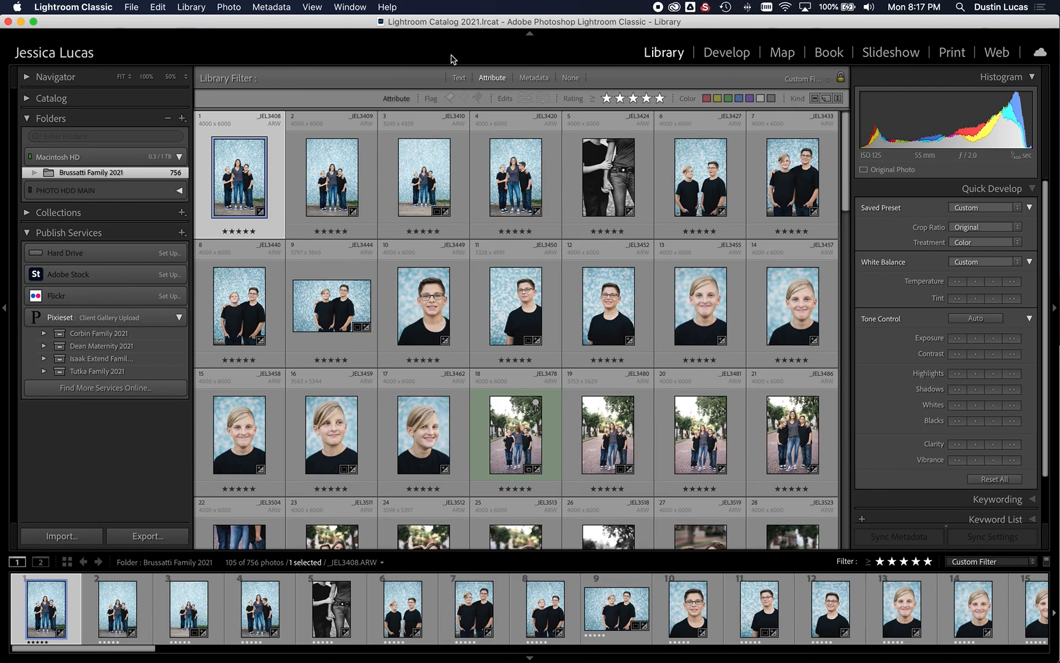
mouse_move(57, 256)
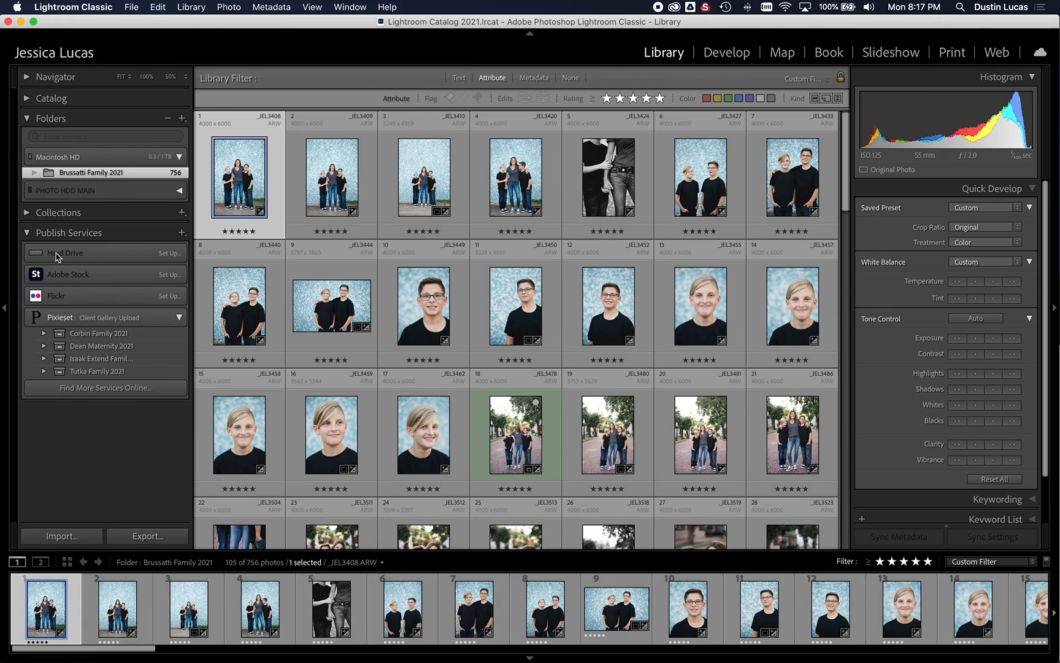
mouse_move(125, 248)
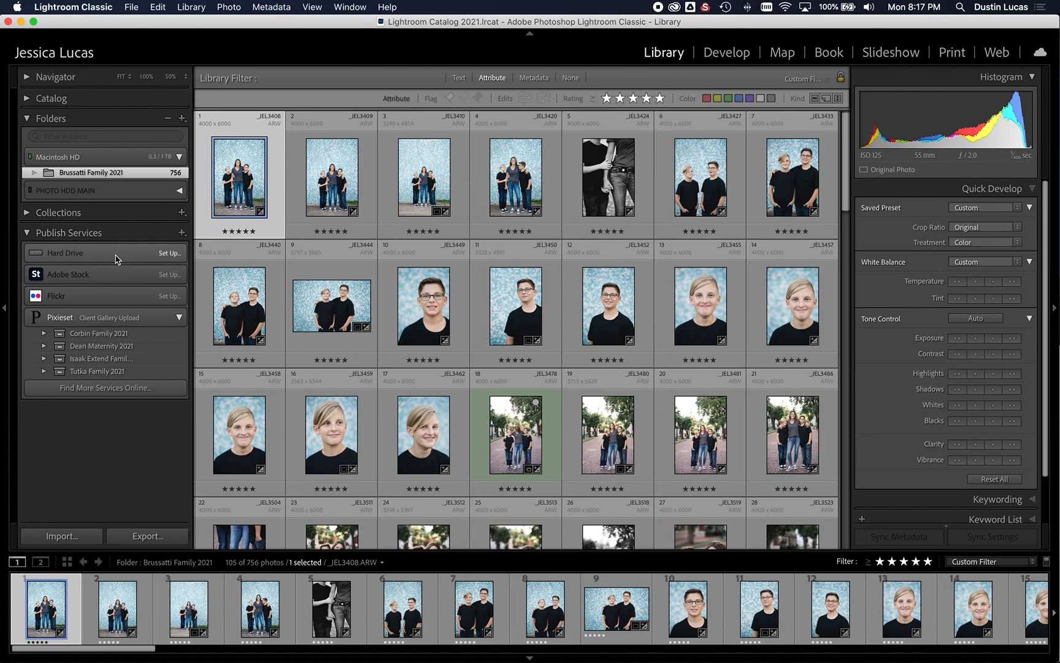
mouse_move(60, 324)
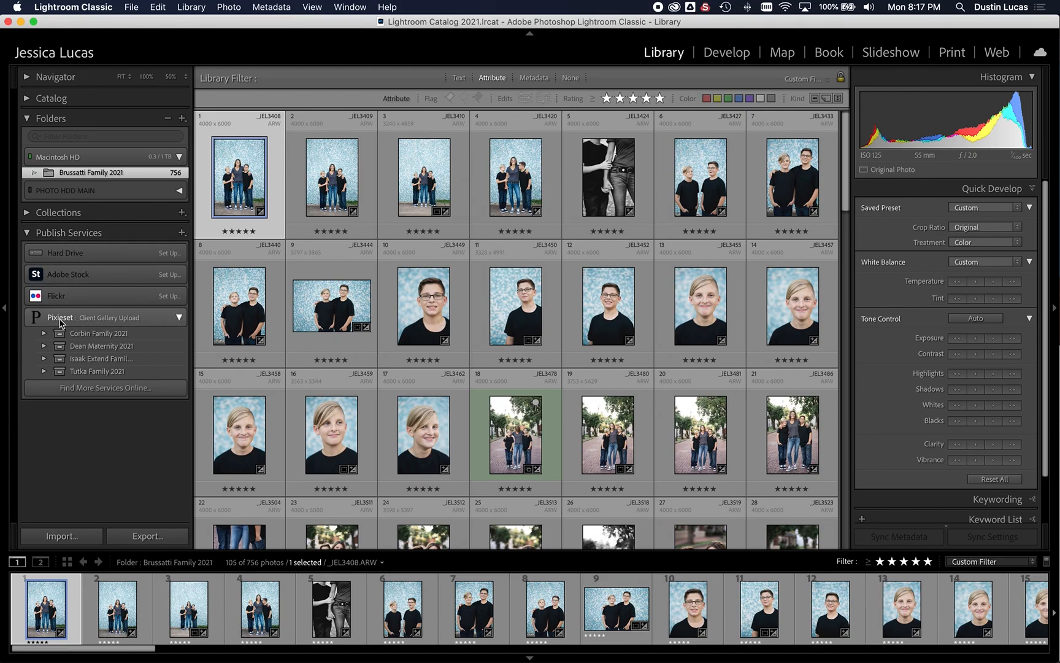
mouse_move(50, 330)
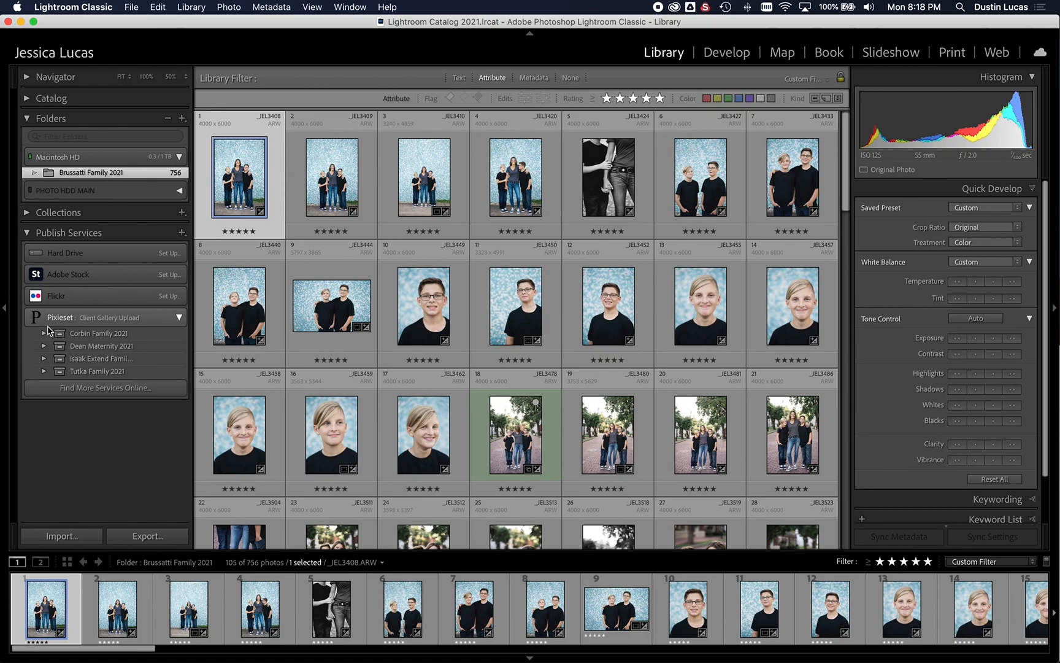
mouse_move(109, 328)
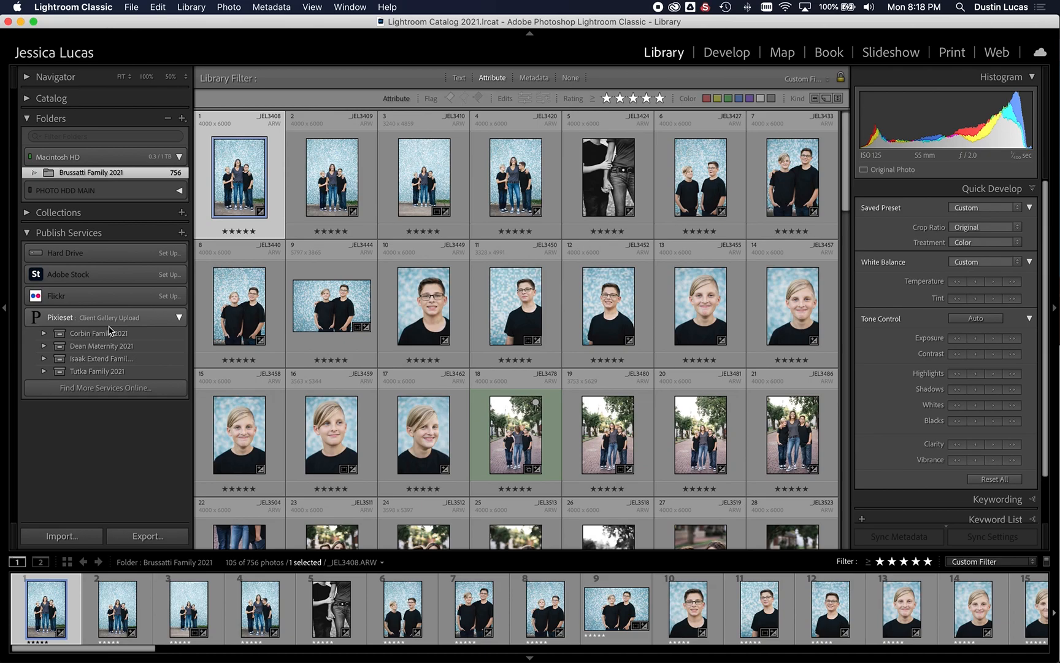
mouse_move(112, 330)
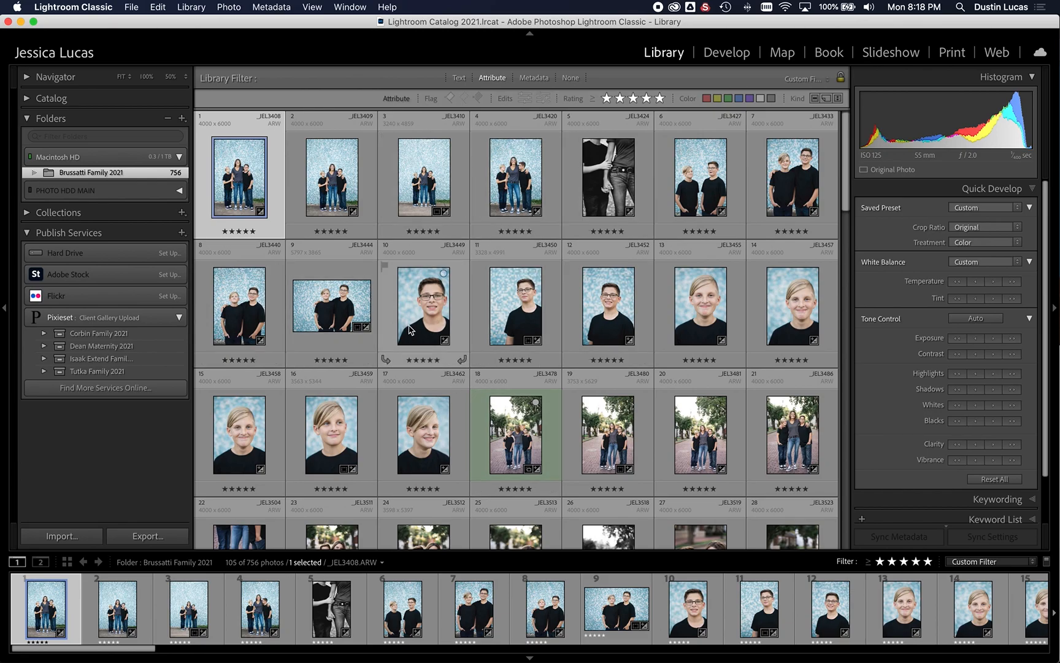
mouse_move(411, 329)
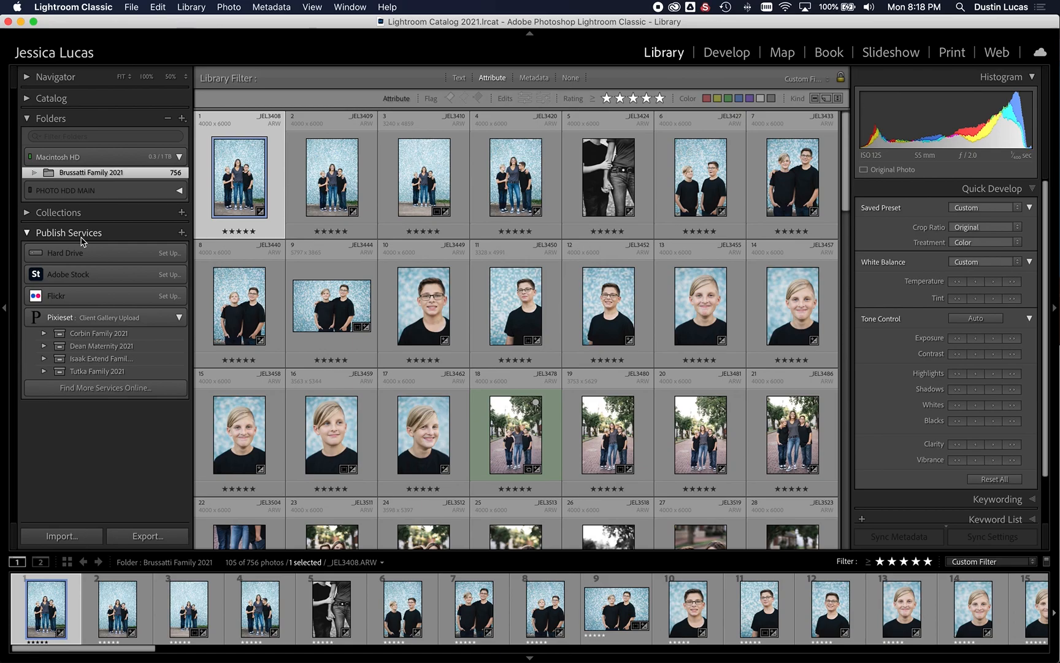
- Switch to Opera and scroll Pixieset's Tools page to the Lightroom Plugin section
key("cmd+tab")
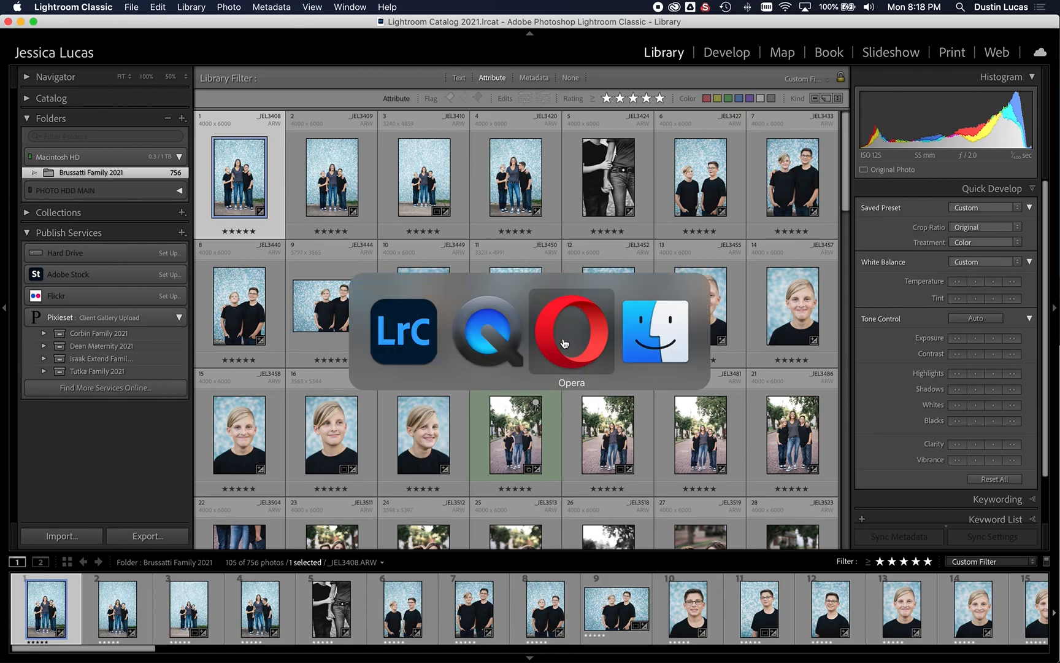
left_click(572, 334)
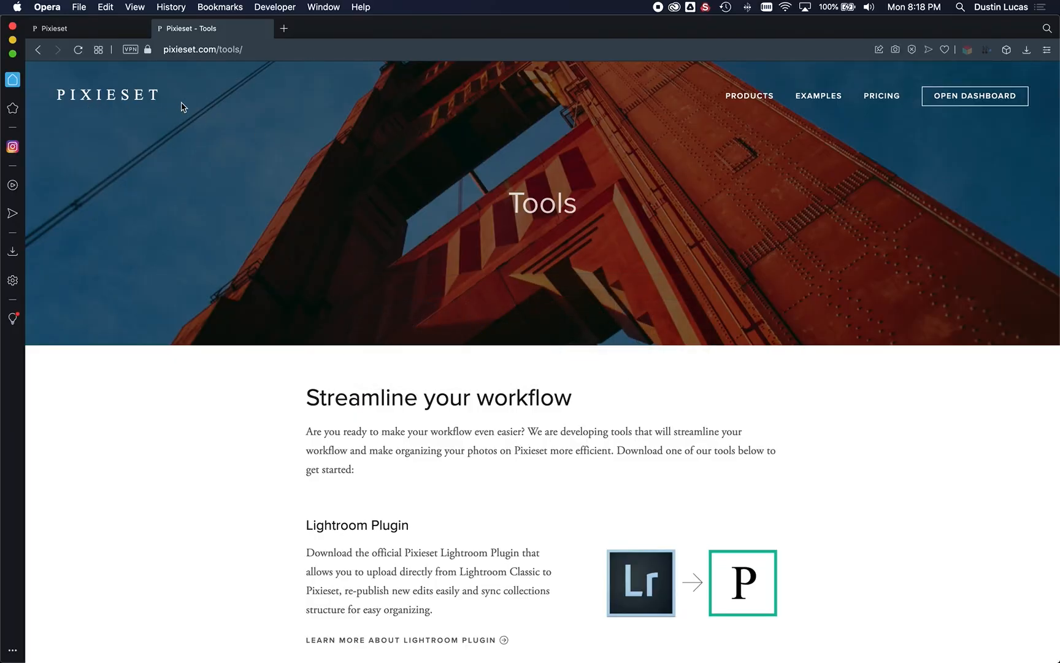
scroll("down", 3)
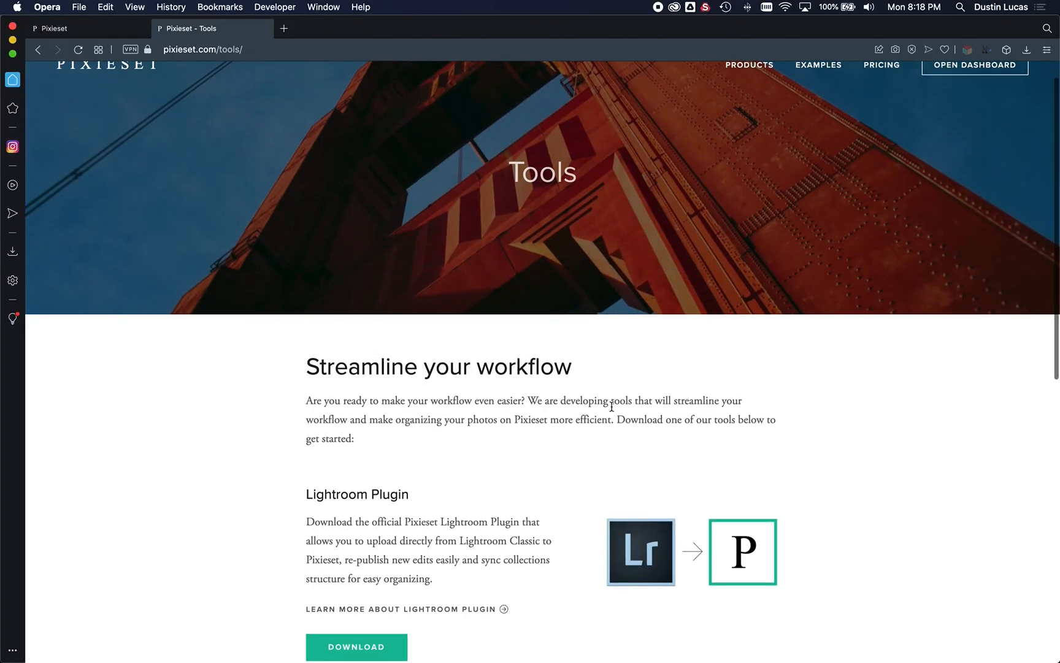
scroll("down", 3)
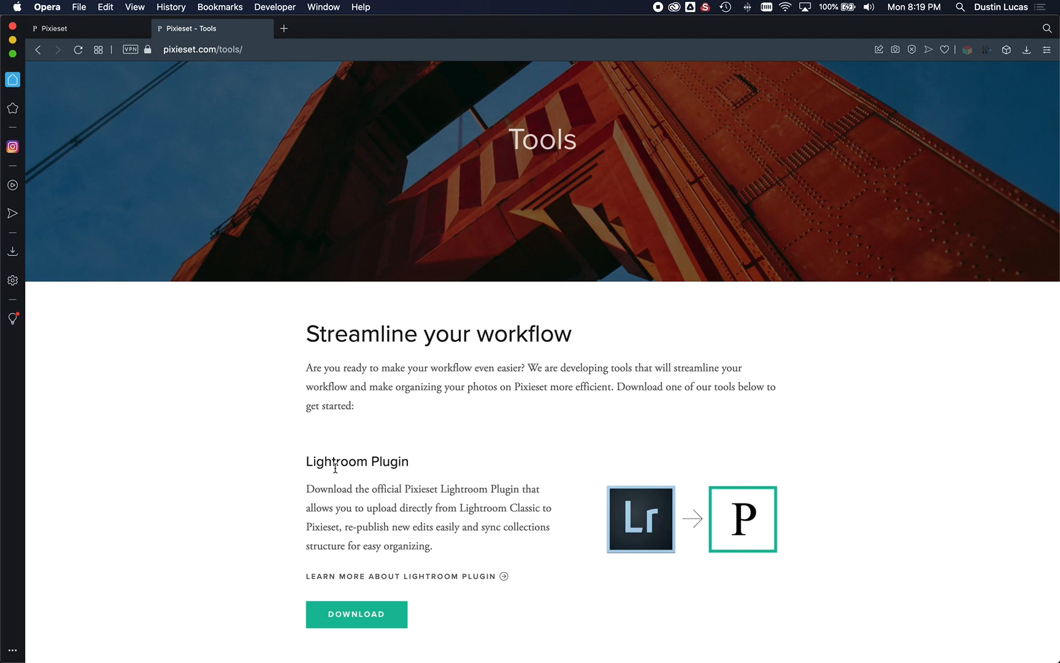
mouse_move(317, 469)
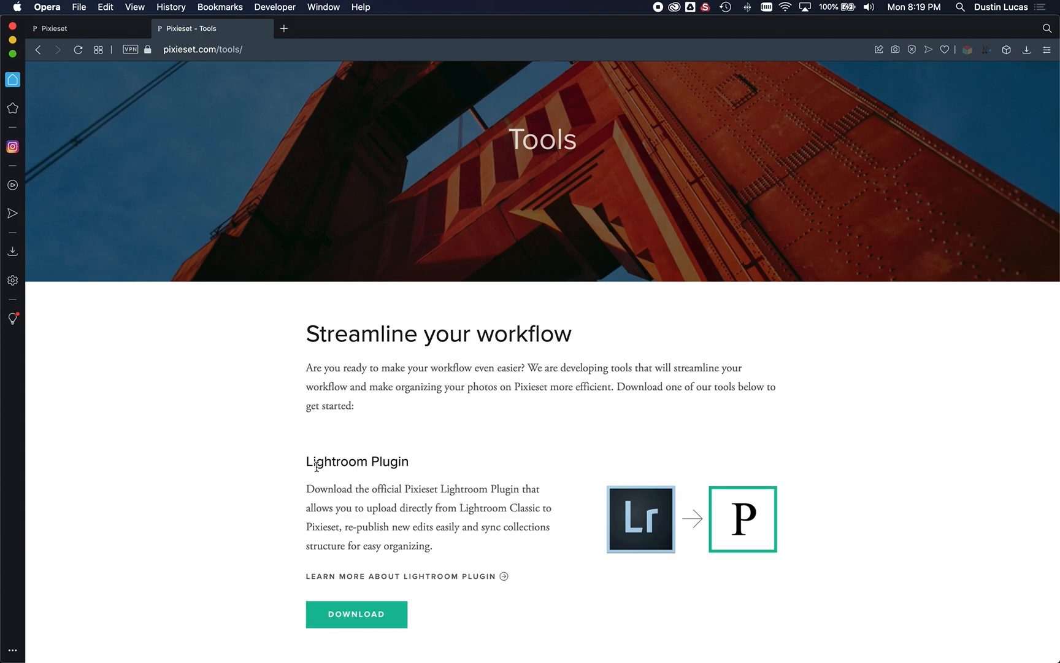
mouse_move(380, 459)
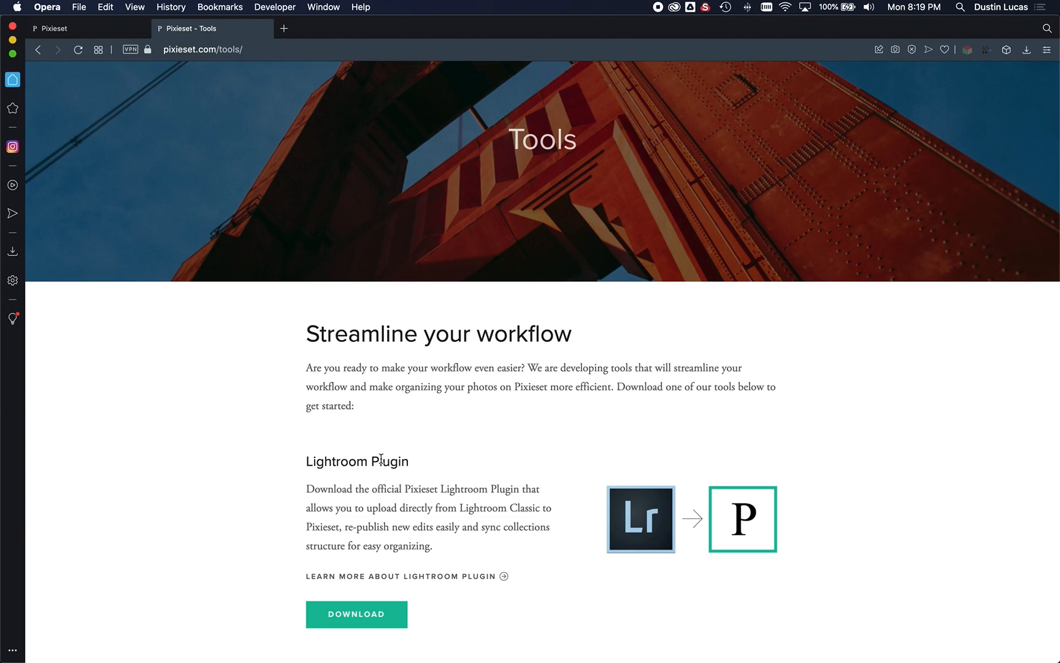
mouse_move(40, 51)
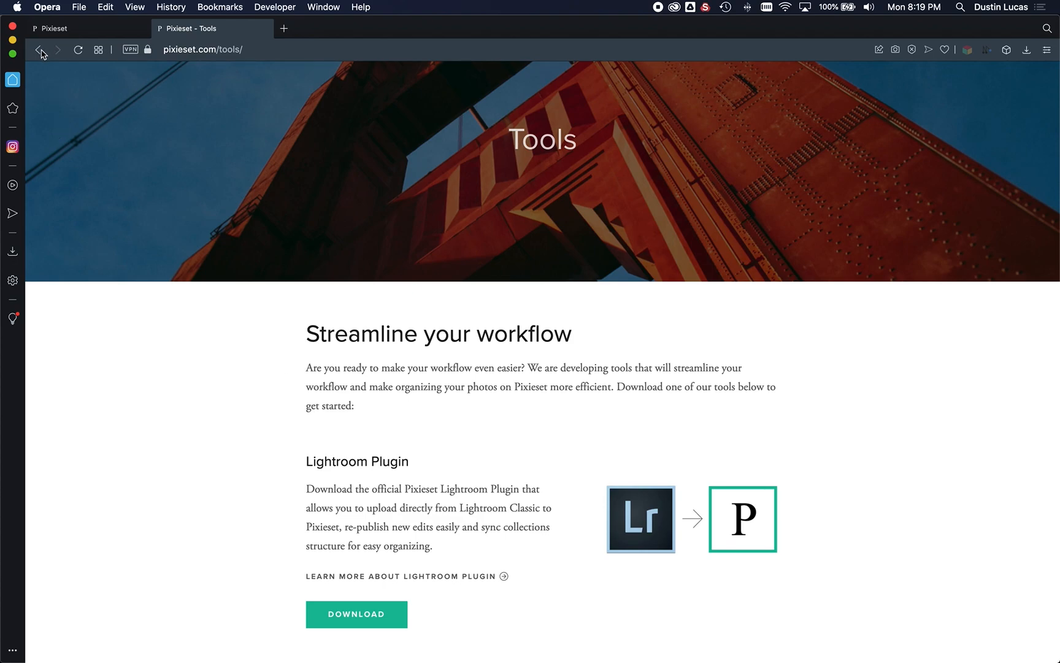
mouse_move(38, 51)
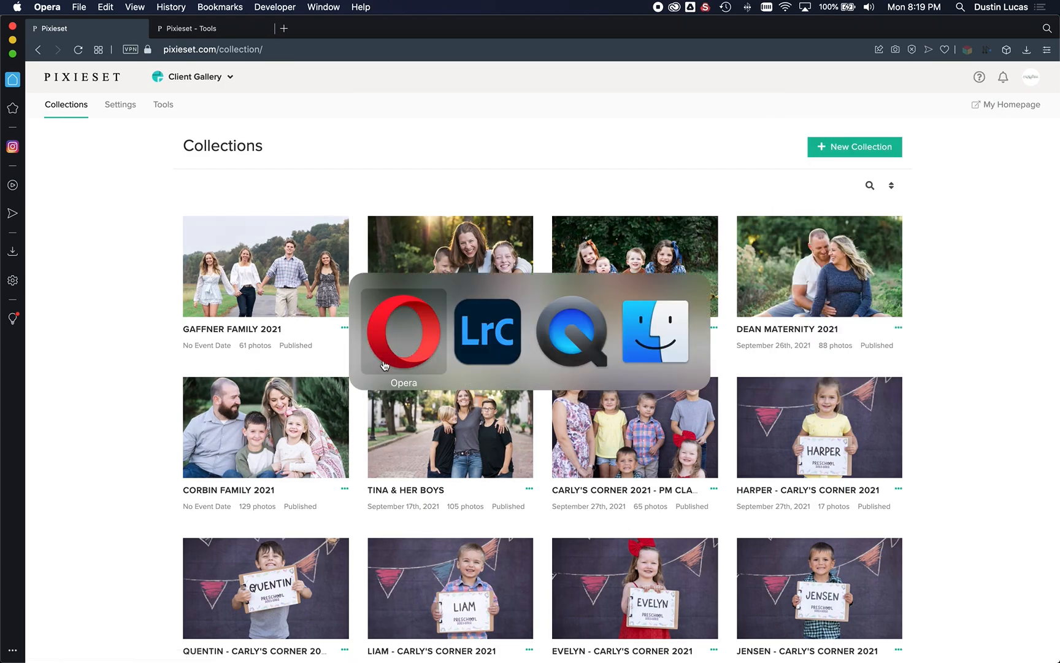
- Return to Lightroom Classic's Brussatti Family 2021 five-star library grid
left_click(487, 331)
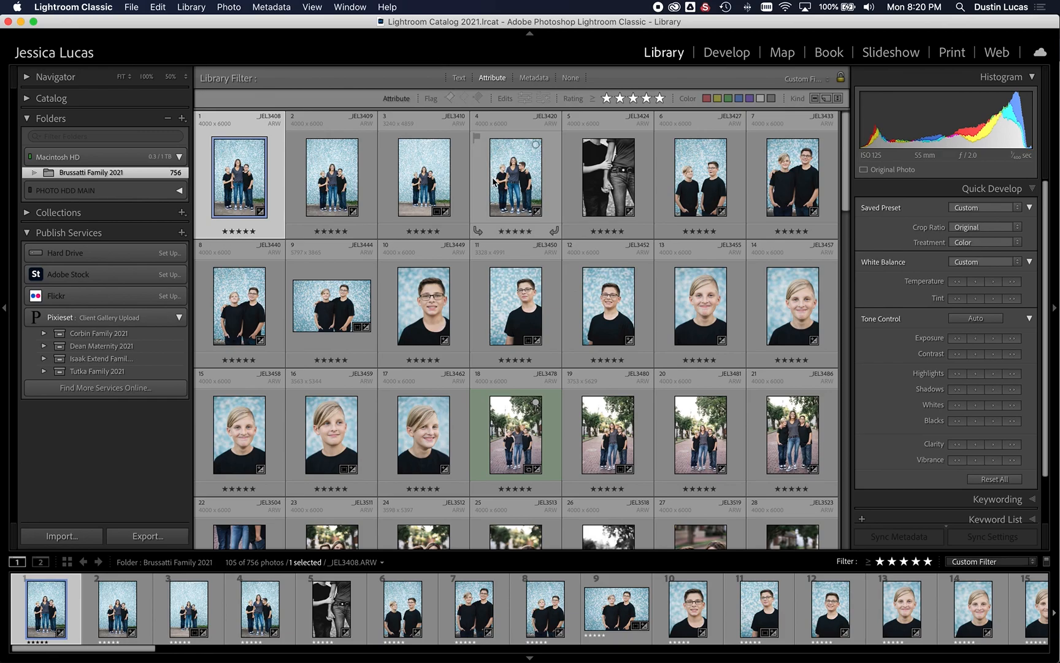
mouse_move(495, 183)
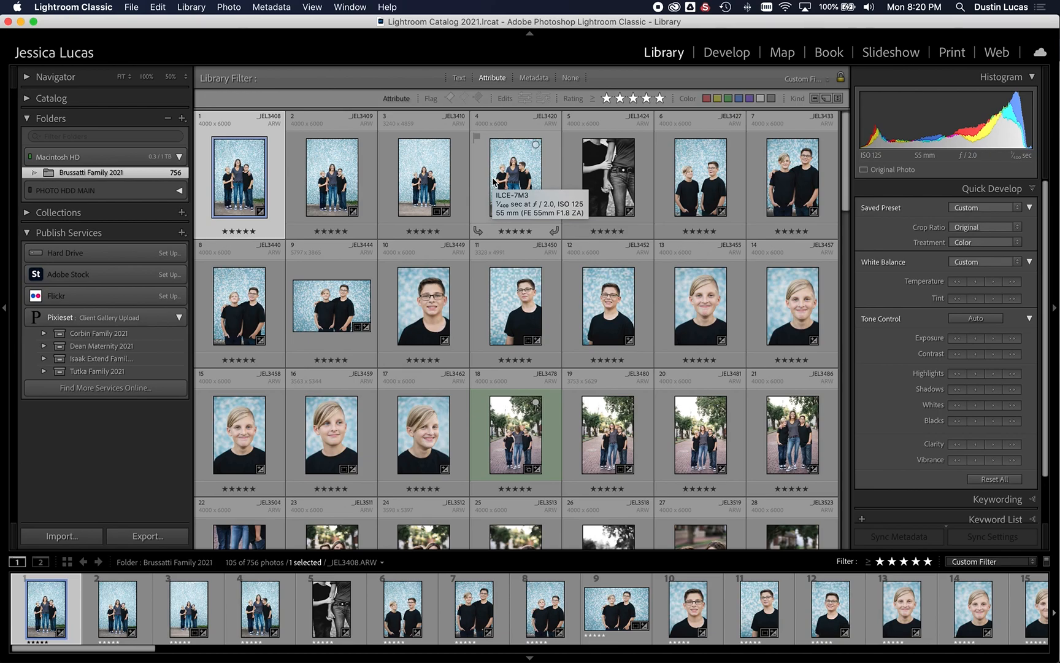
mouse_move(649, 197)
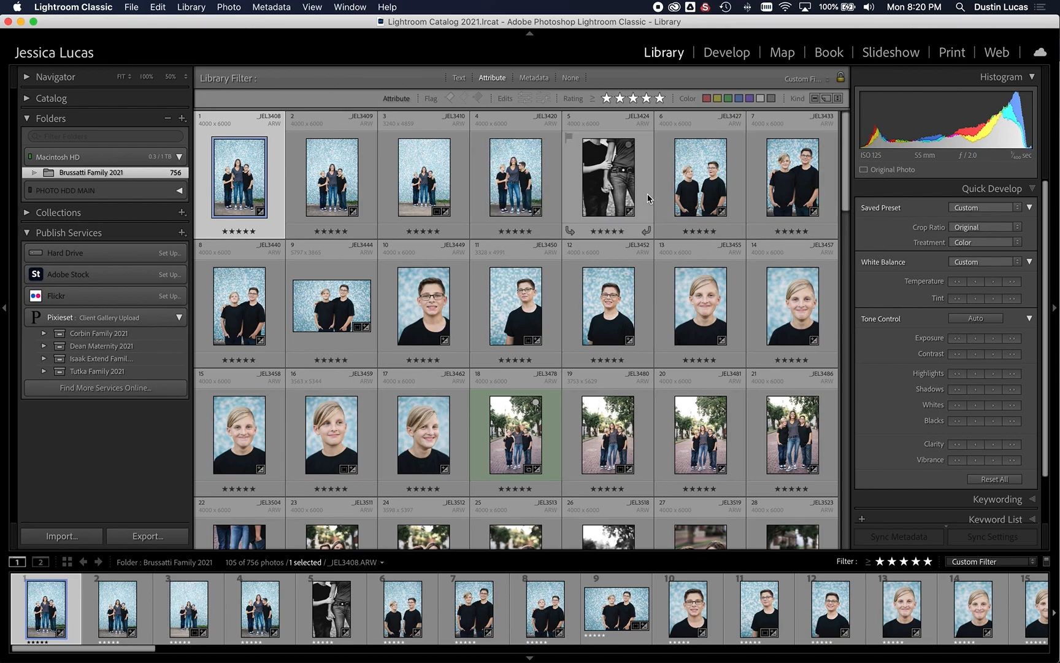
mouse_move(67, 531)
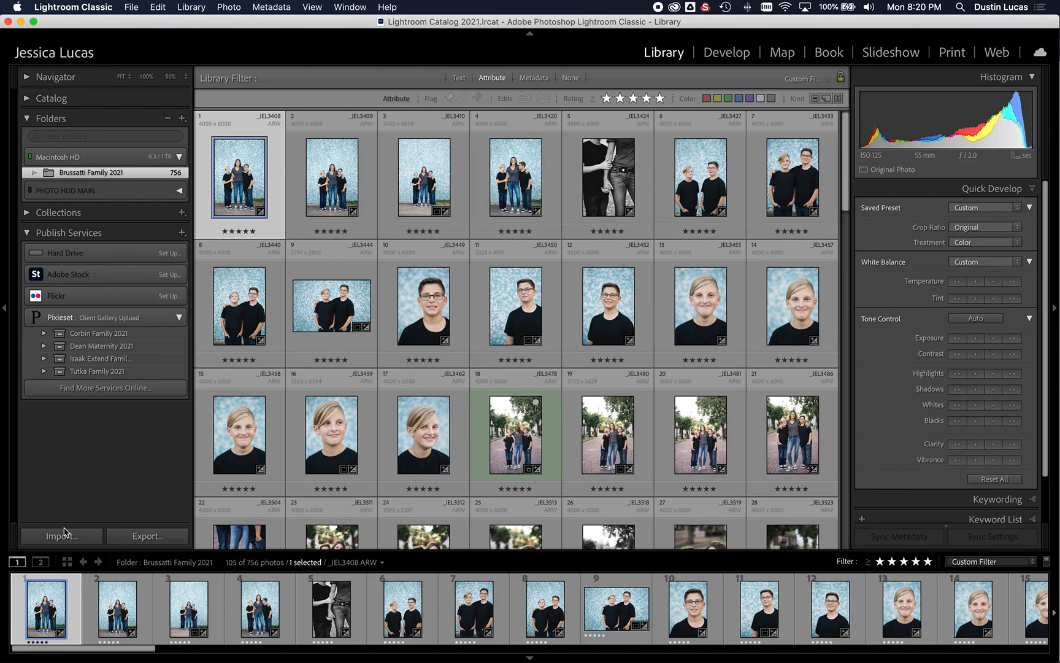
left_click(60, 535)
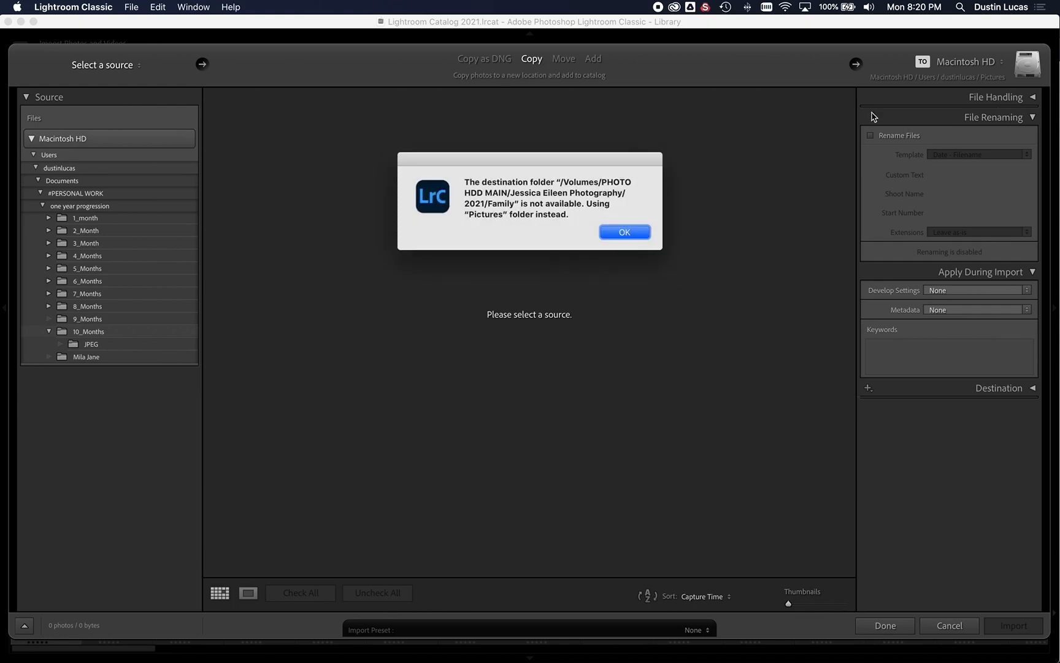
left_click(625, 232)
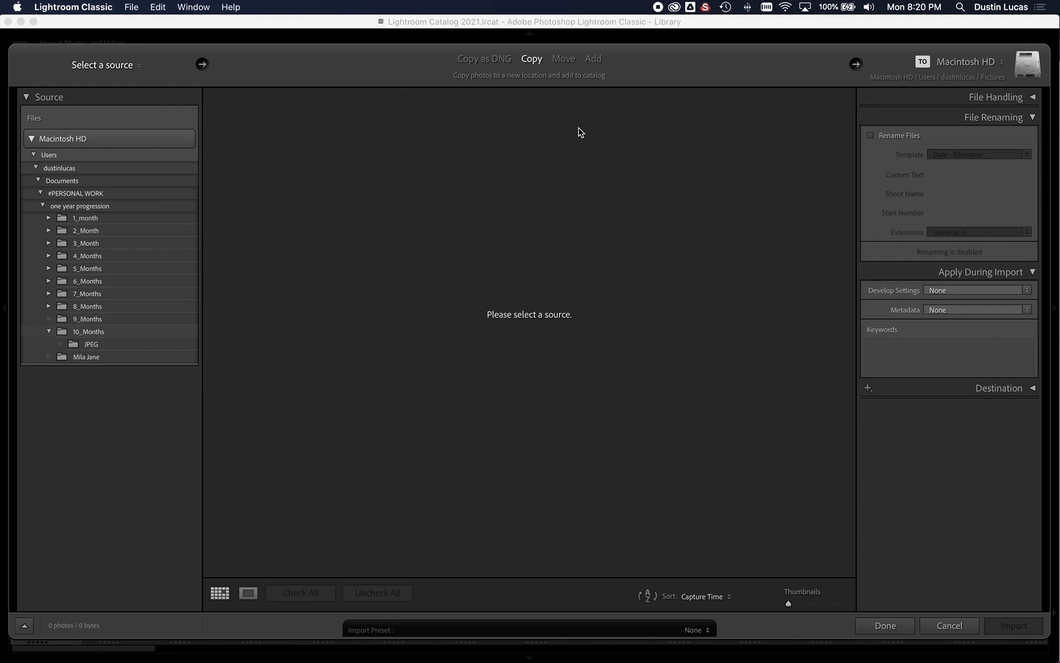
left_click(593, 58)
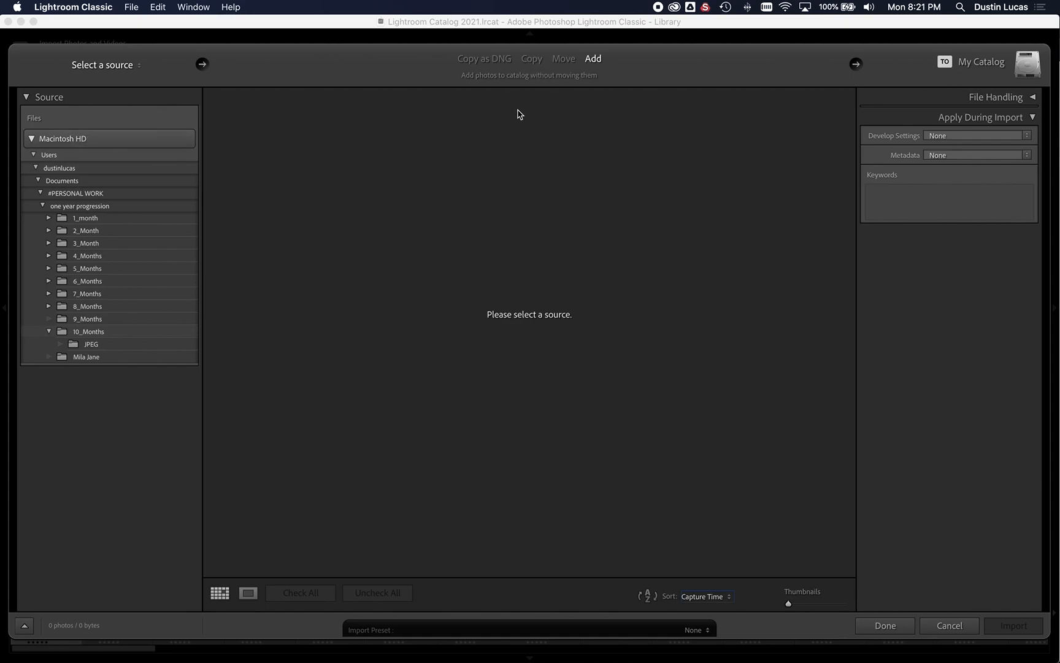
mouse_move(536, 64)
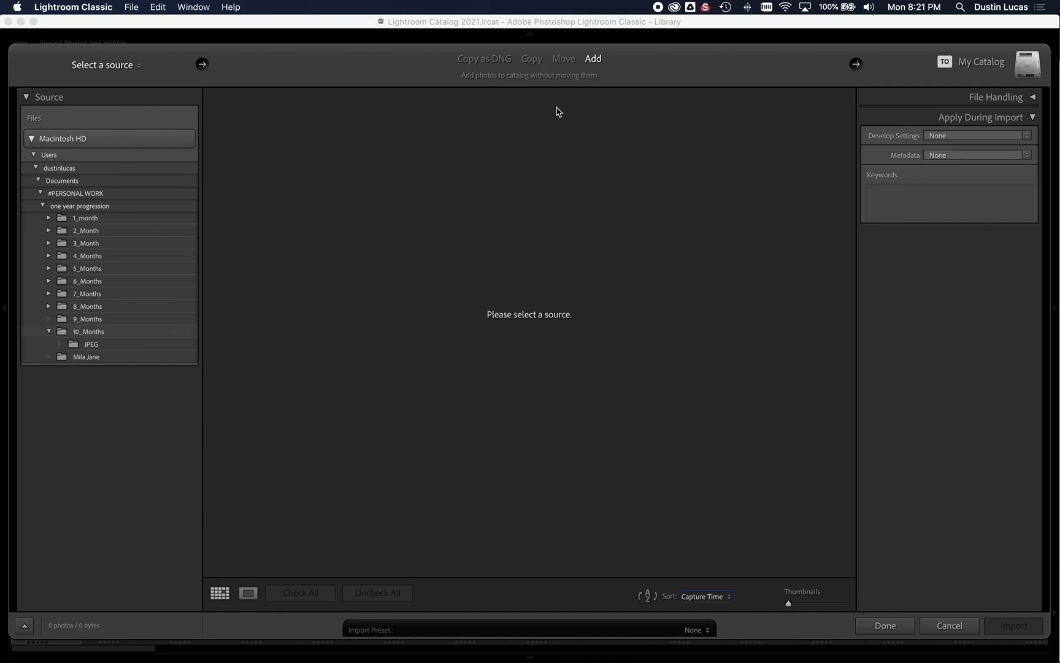
mouse_move(572, 80)
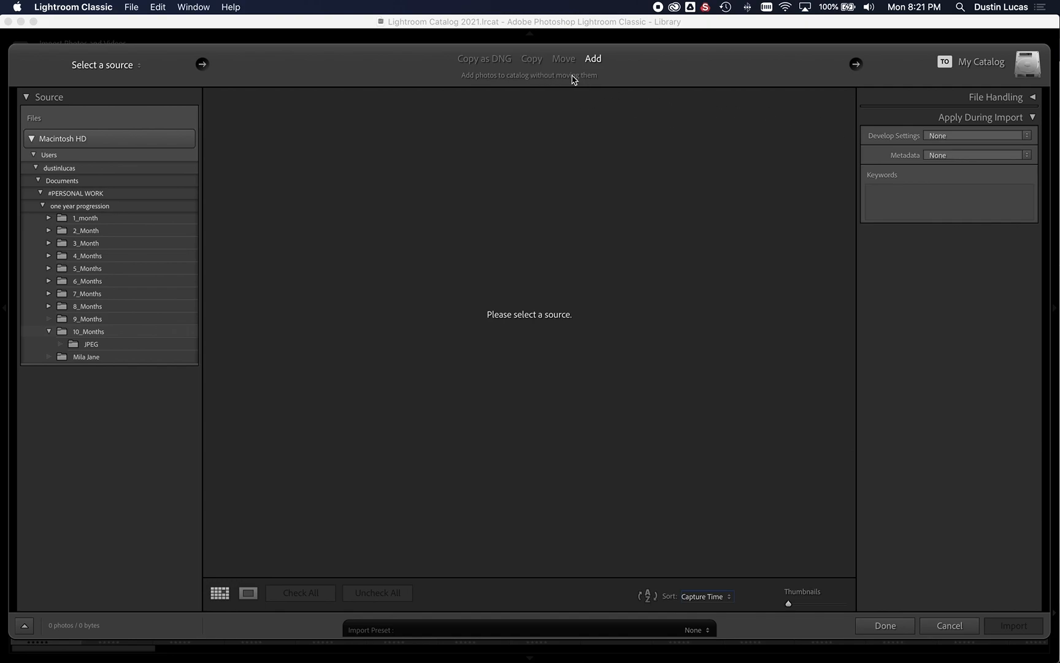
left_click(531, 59)
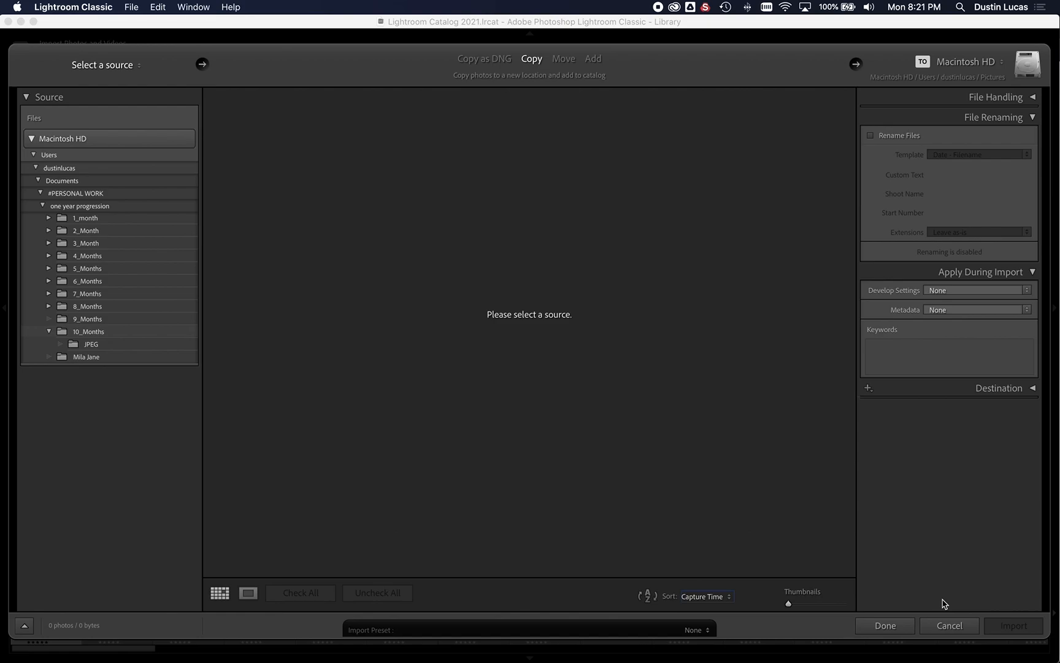
mouse_move(954, 627)
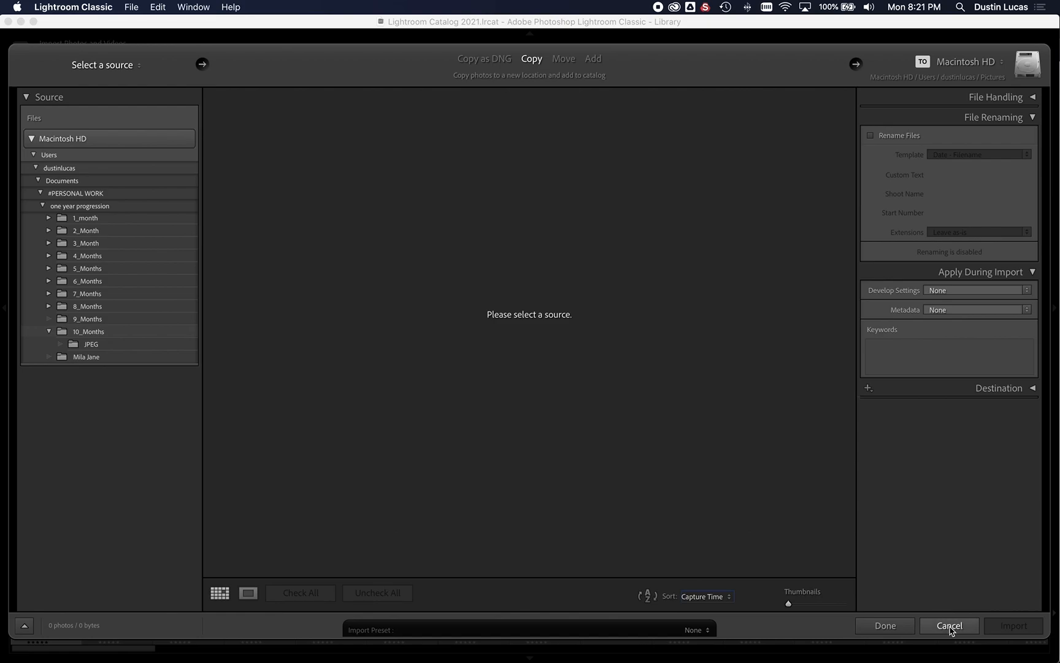
mouse_move(954, 629)
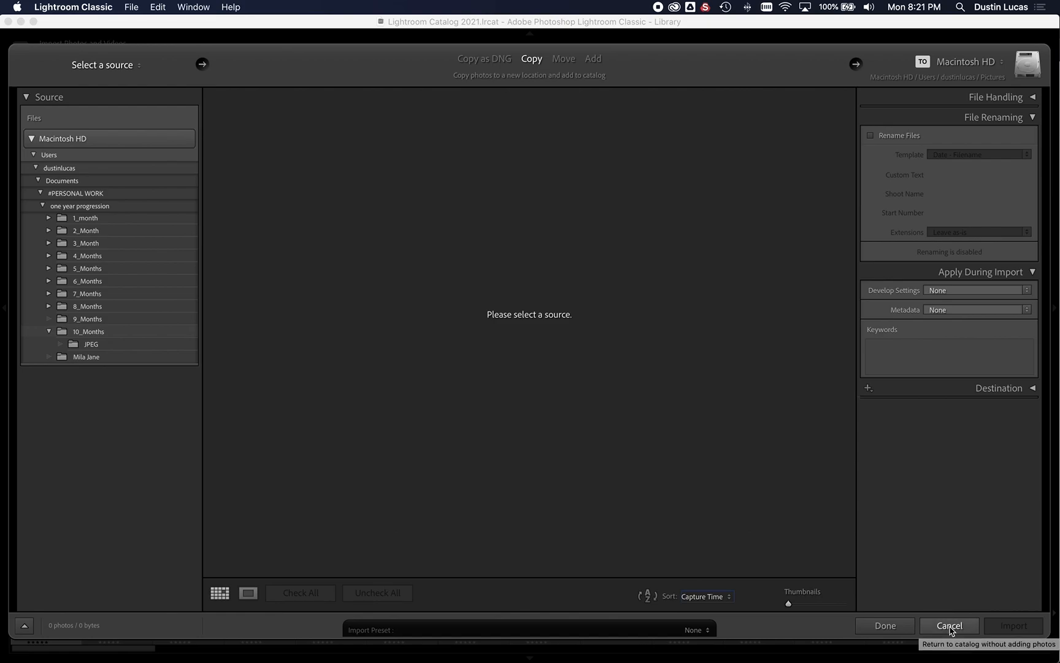
left_click(949, 625)
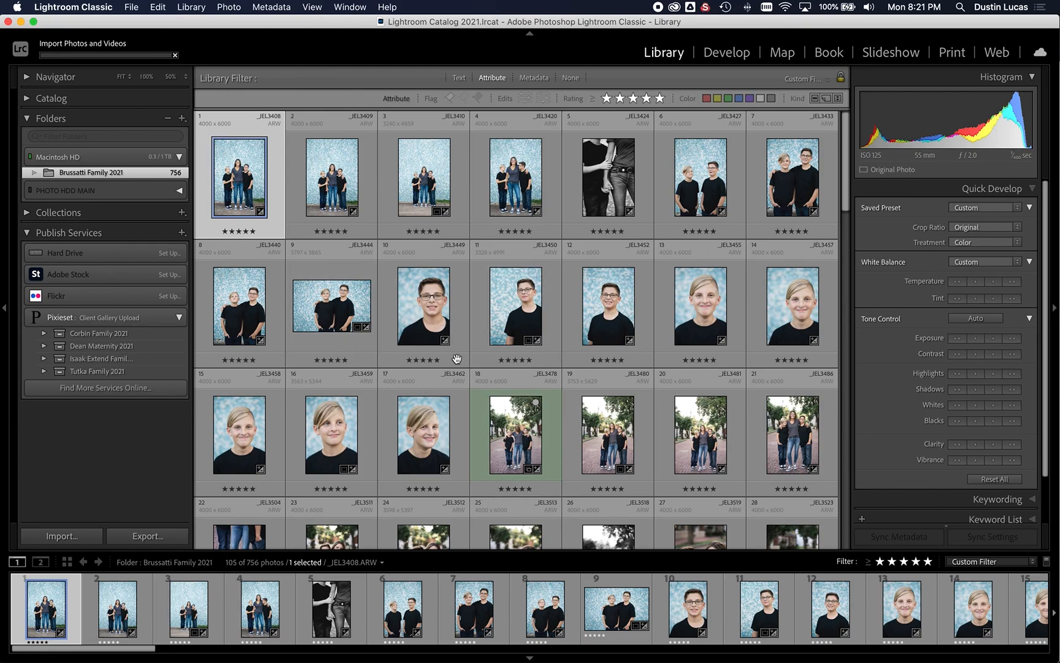
mouse_move(408, 240)
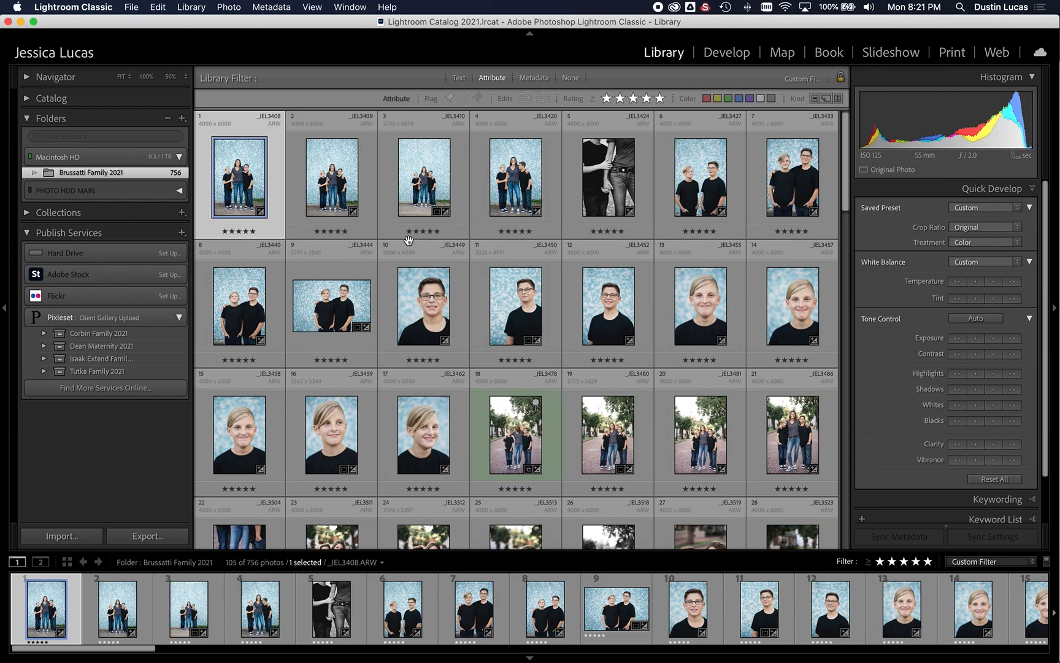
- Check the Export dialog's image format, keep JPEG, and cancel without exporting
left_click(148, 536)
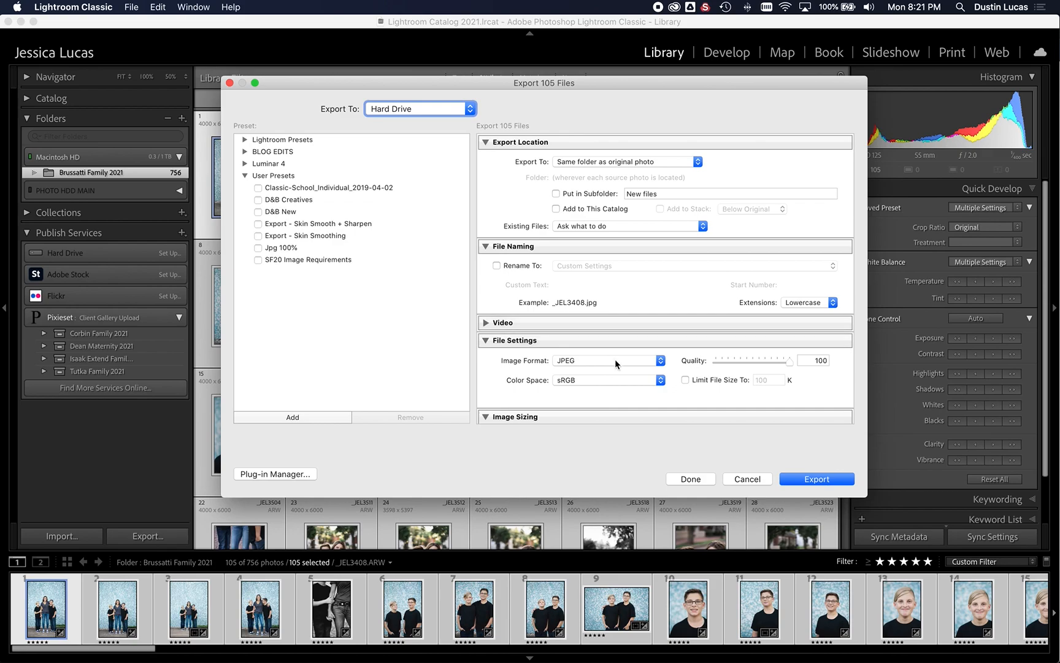
left_click(605, 360)
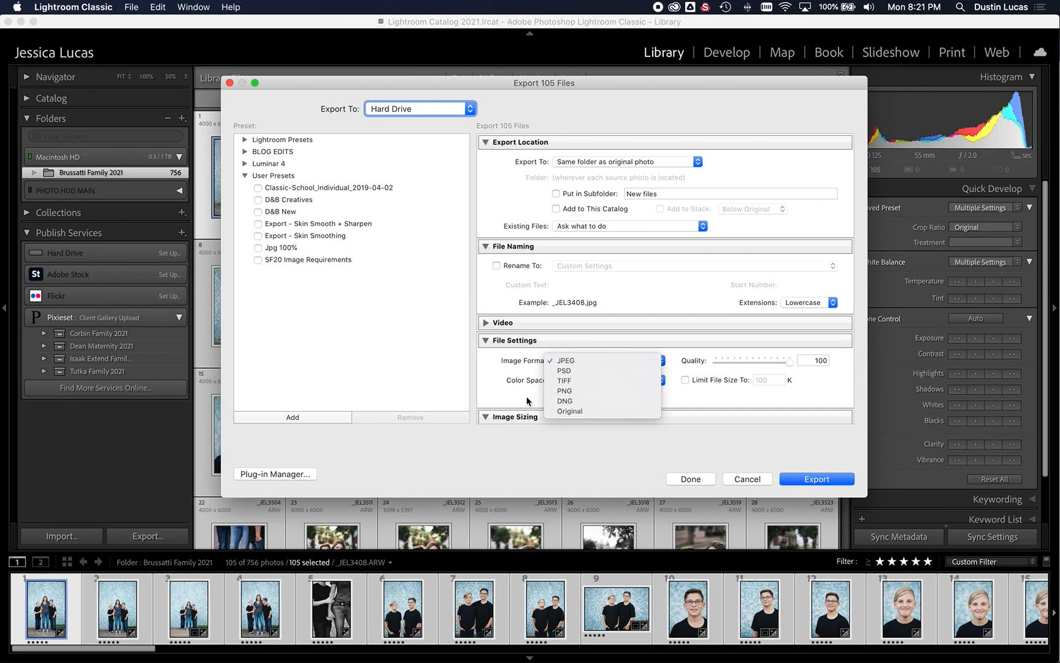
left_click(565, 360)
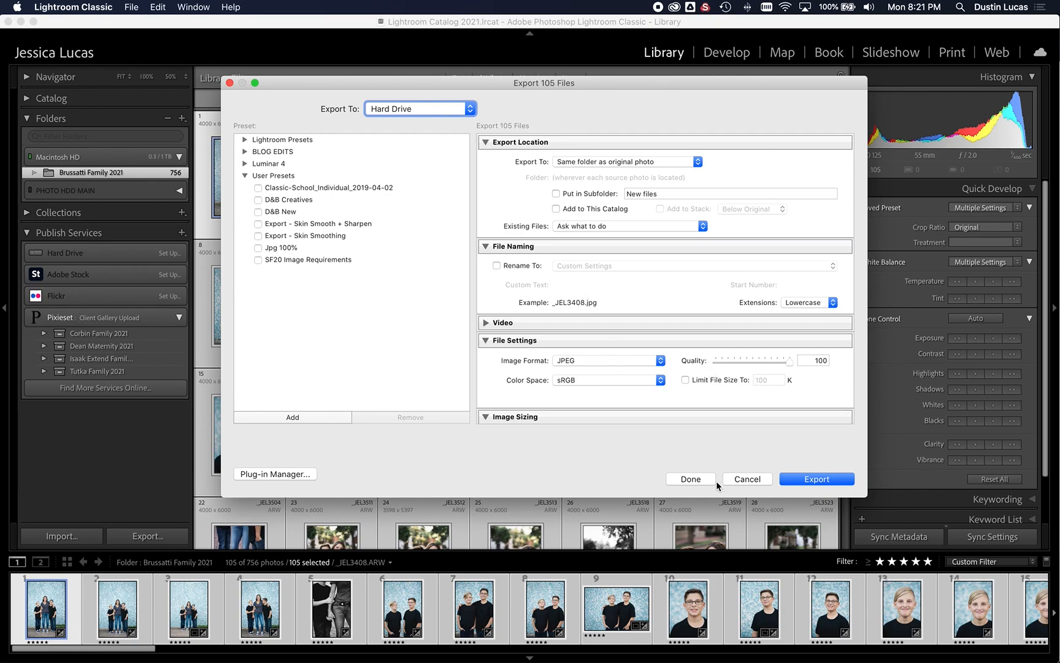
mouse_move(745, 492)
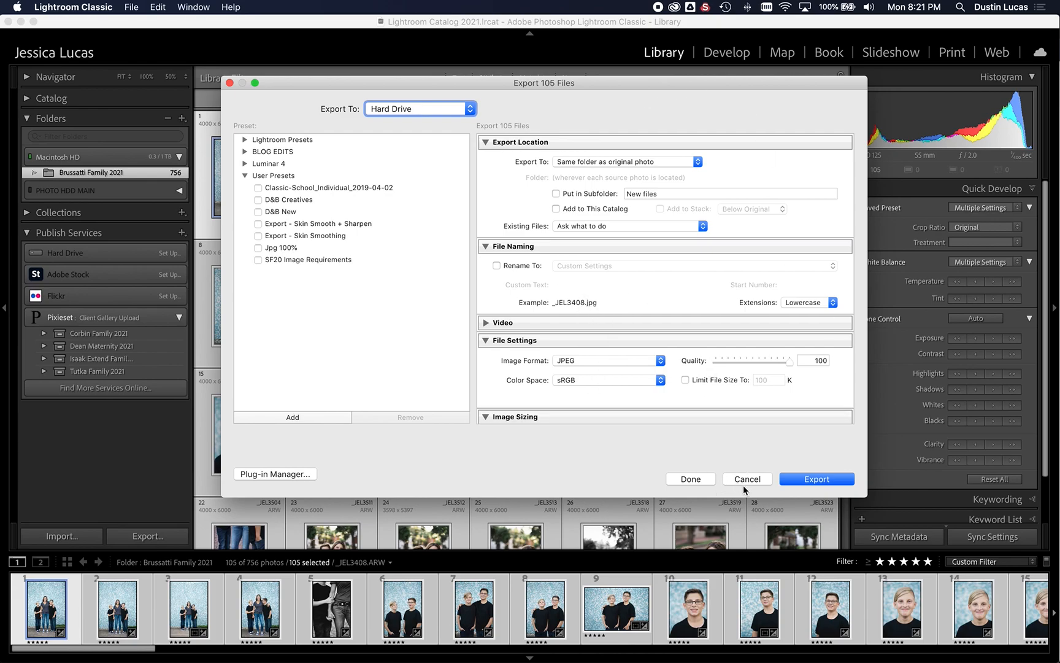
left_click(748, 479)
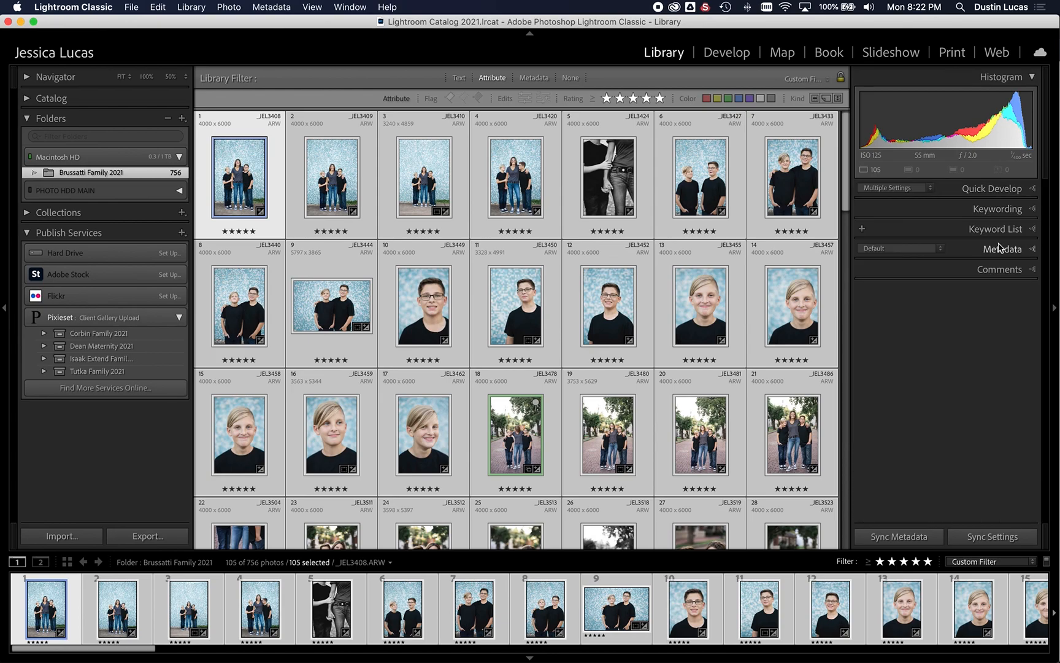
- Browse the Client Name Wedding and Renaming Clients presets, cancel, and show the Metadata filter
left_click(1003, 248)
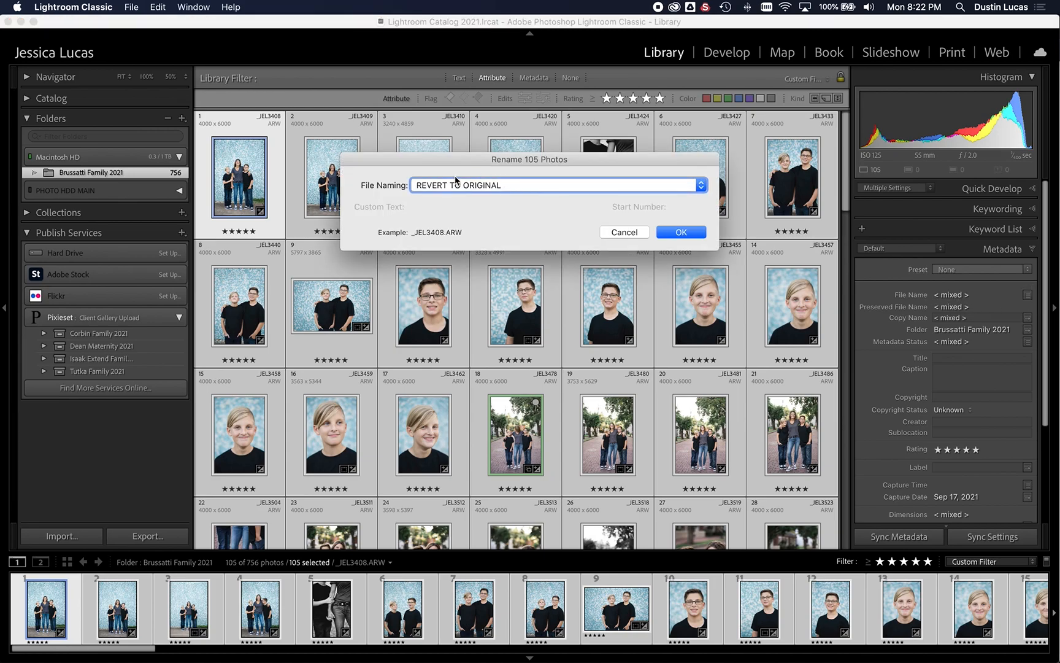
left_click(701, 185)
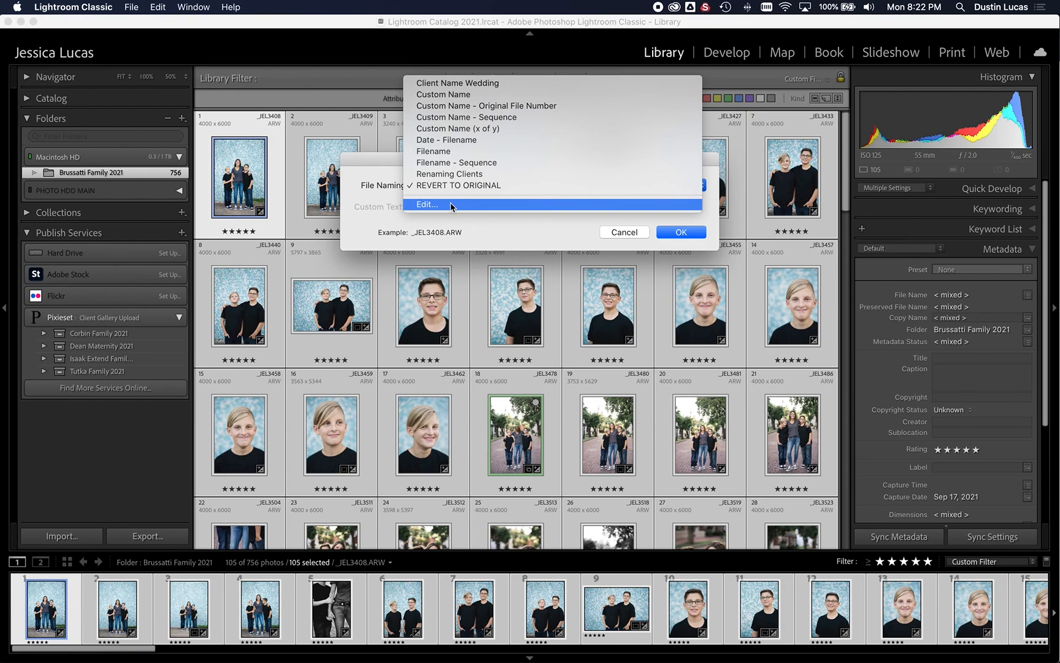
left_click(427, 204)
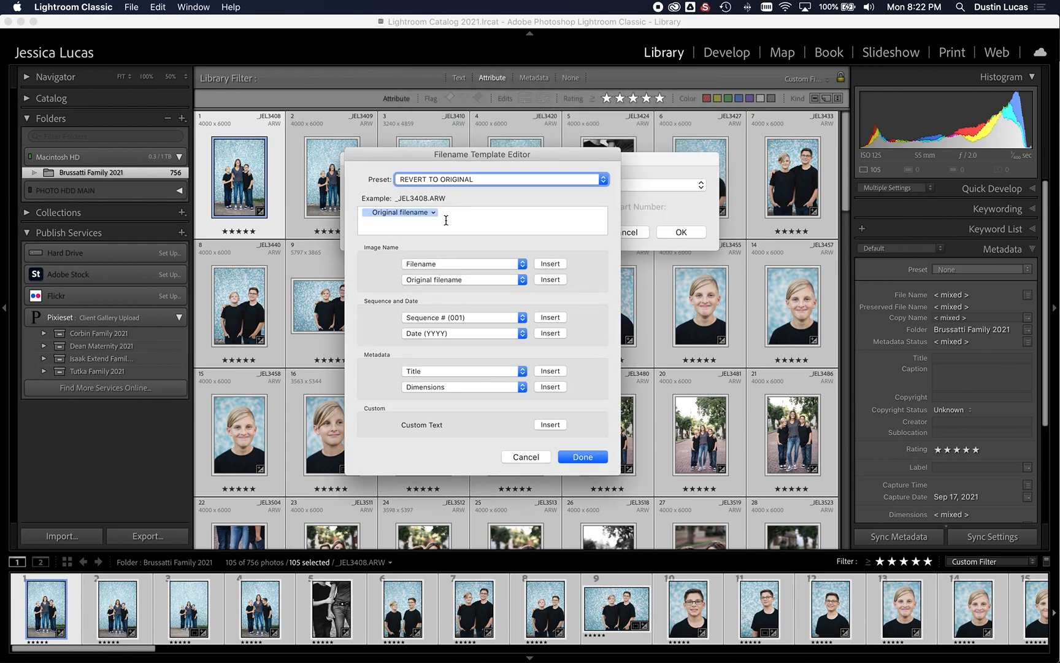
left_click(500, 179)
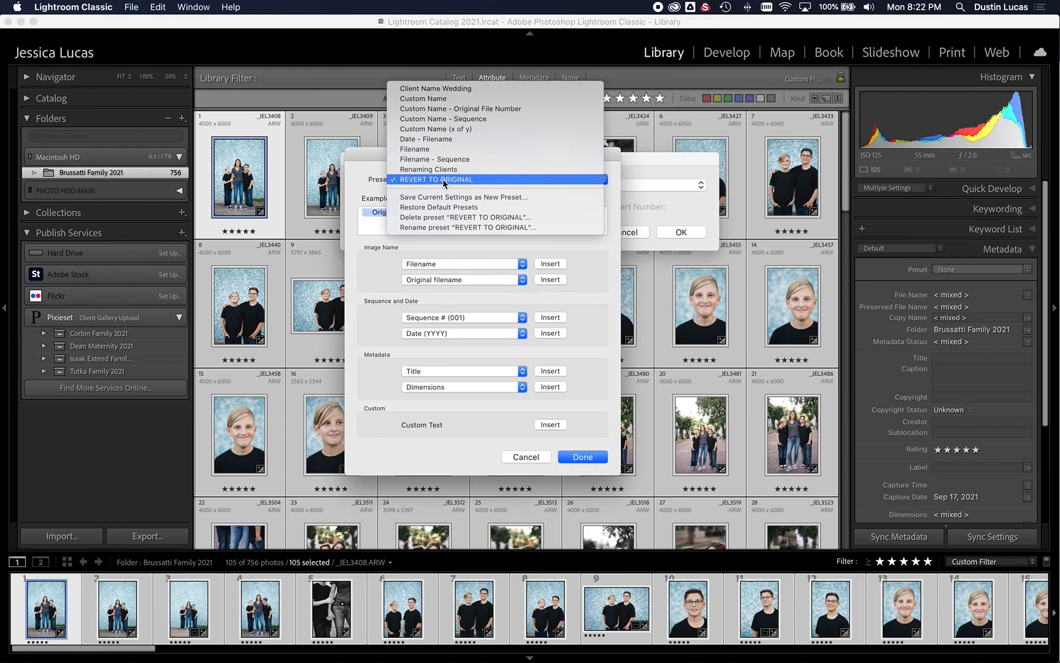
mouse_move(447, 88)
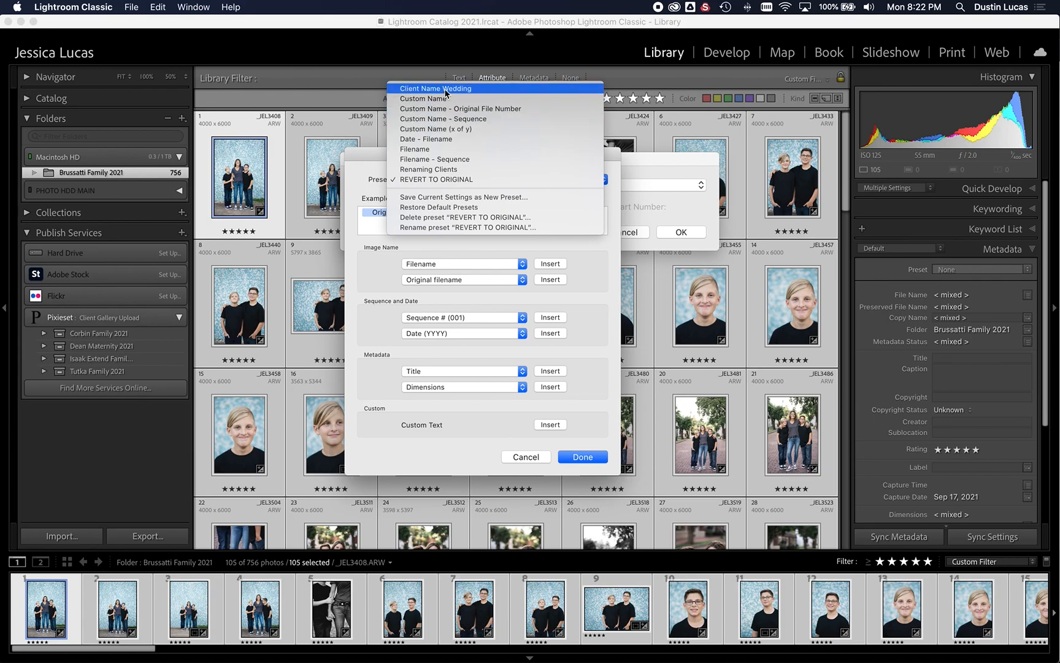
left_click(428, 169)
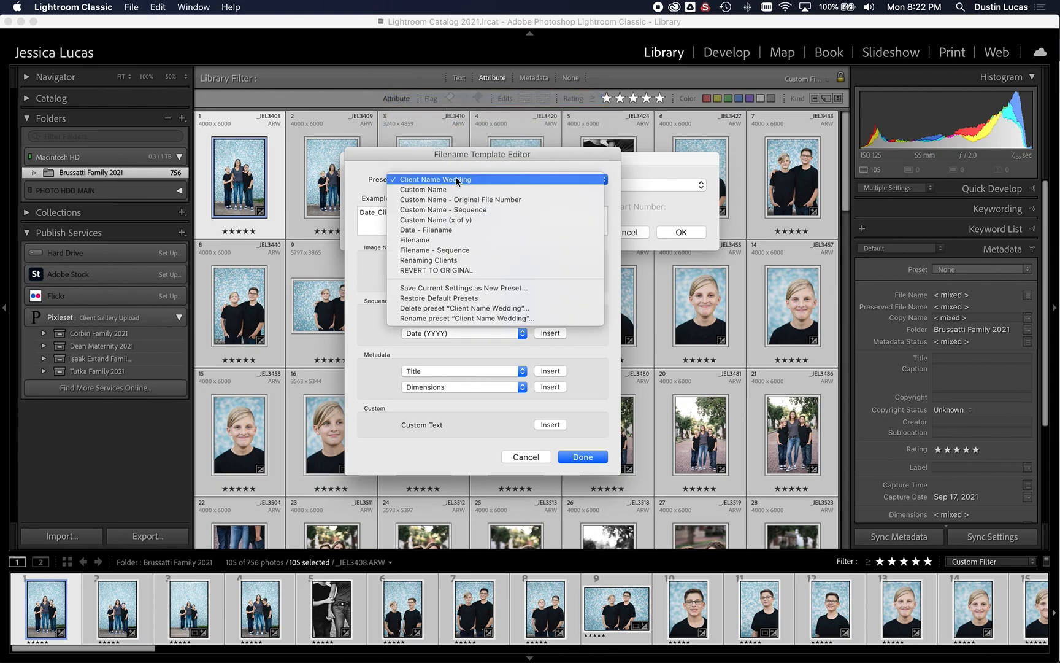
left_click(436, 270)
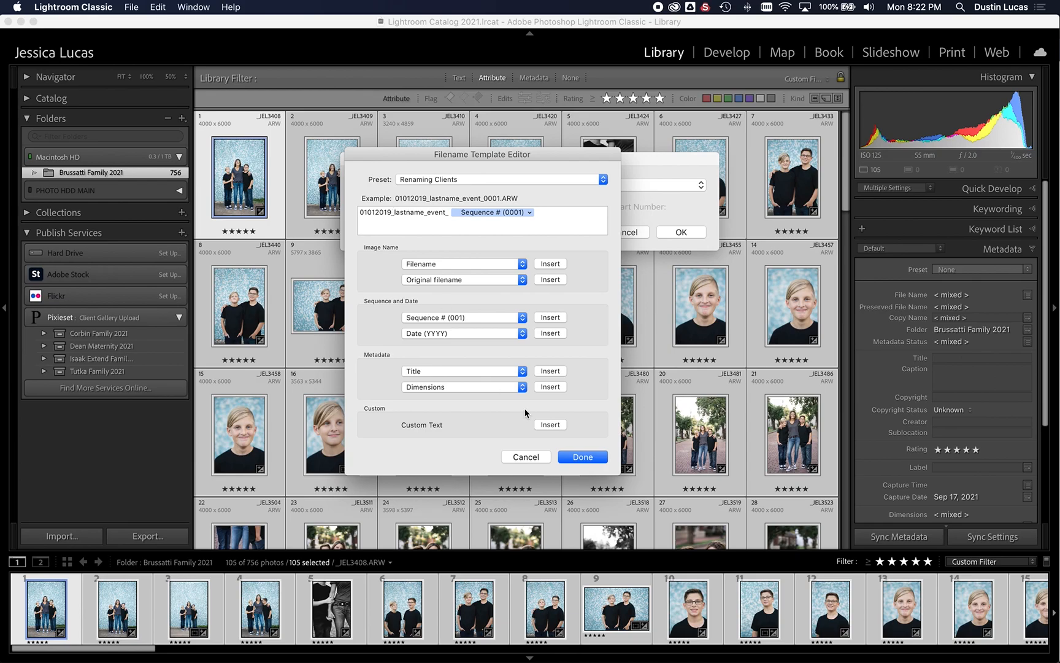
left_click(582, 456)
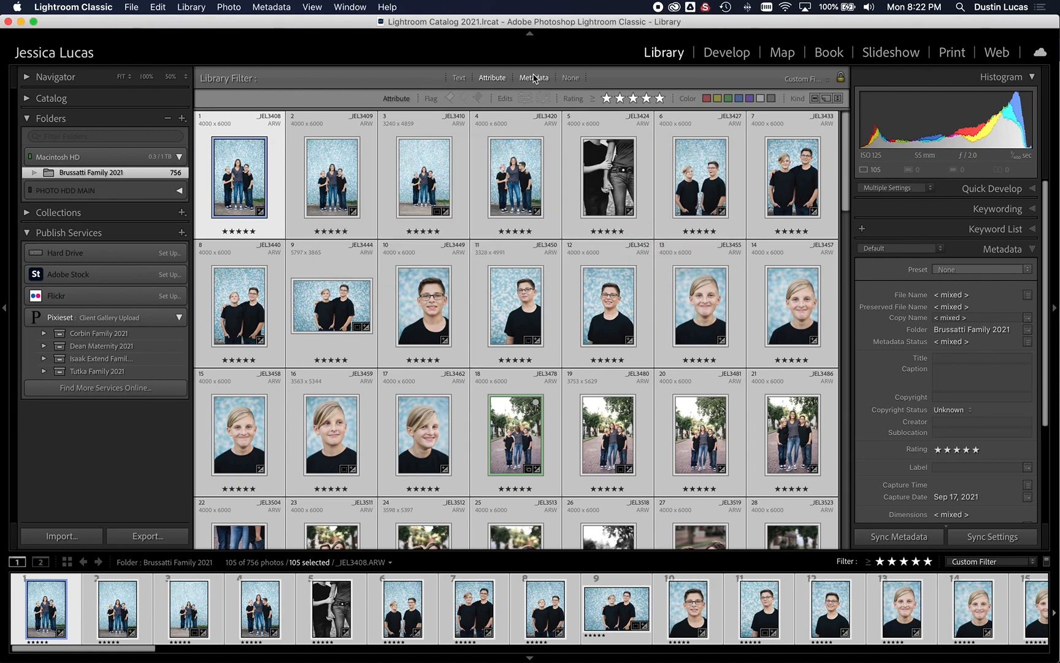
mouse_move(535, 81)
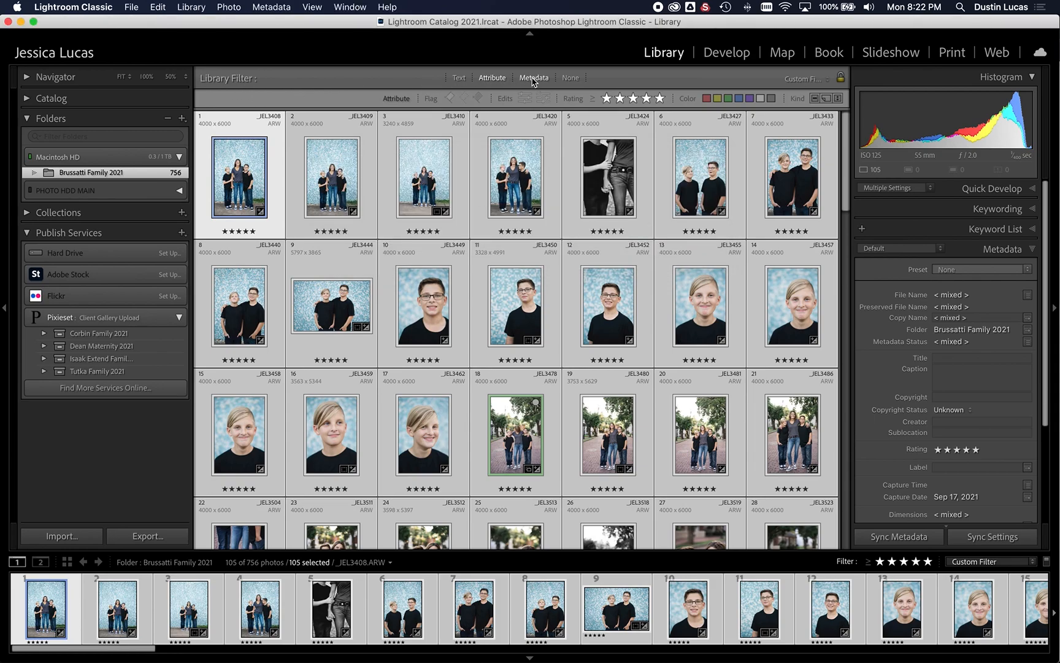
left_click(533, 77)
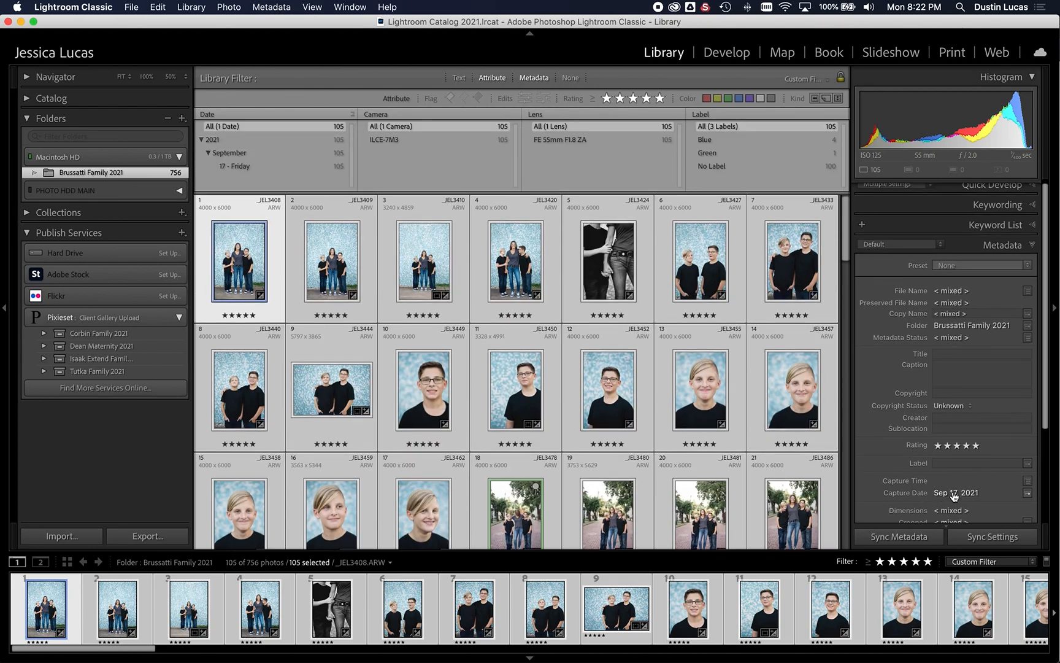
- Edit the Renaming Clients template to 09172021_Brussatti_family_ with three-digit Sequence # and apply
left_click(1025, 290)
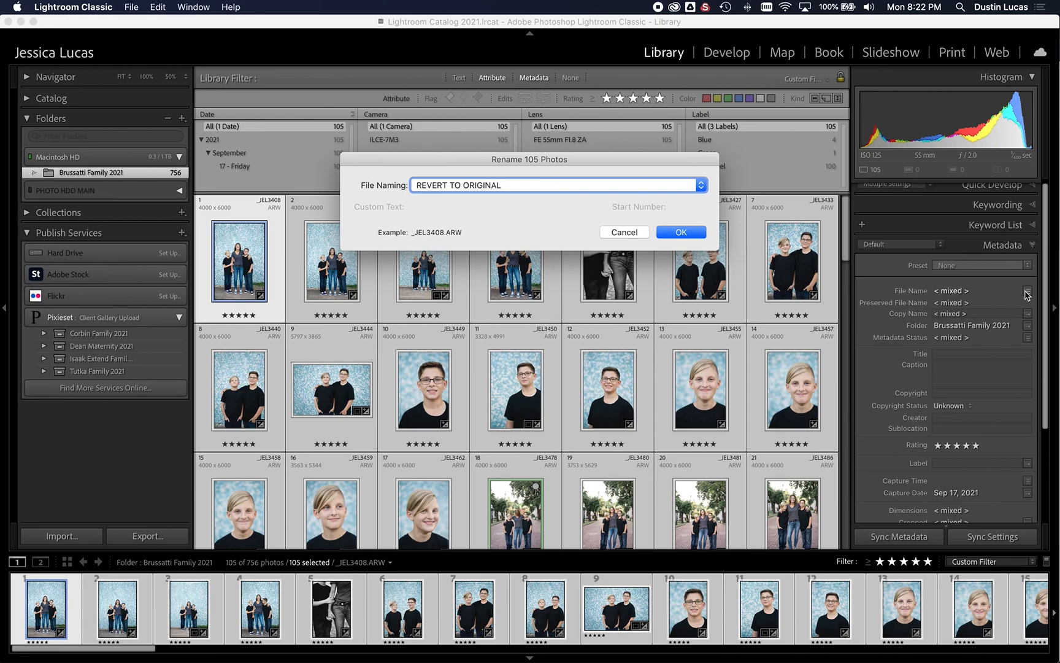
left_click(699, 184)
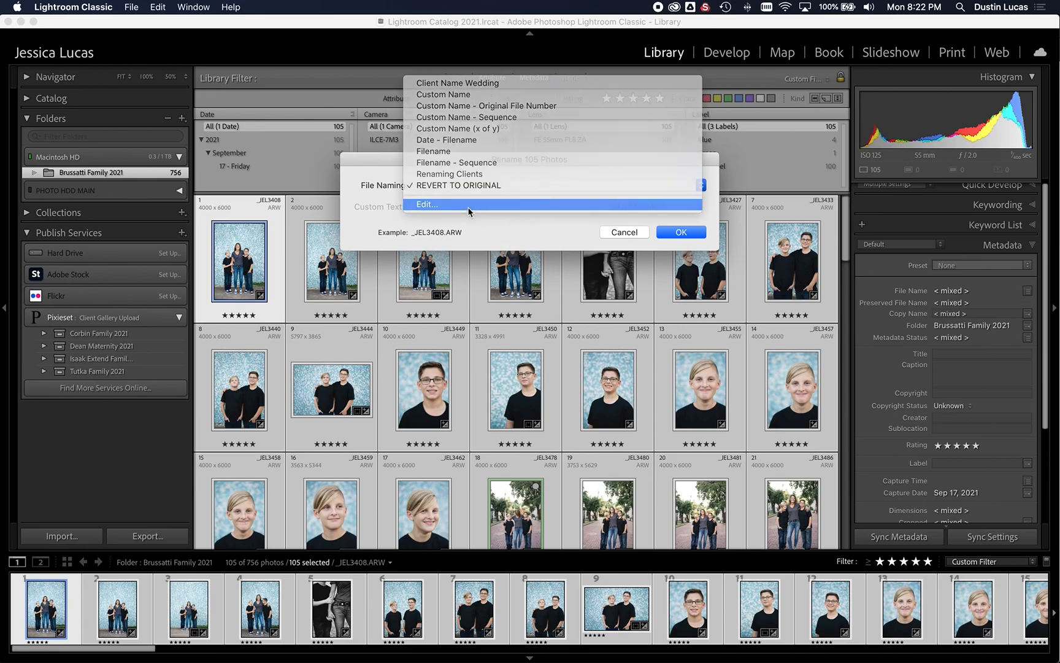
left_click(427, 204)
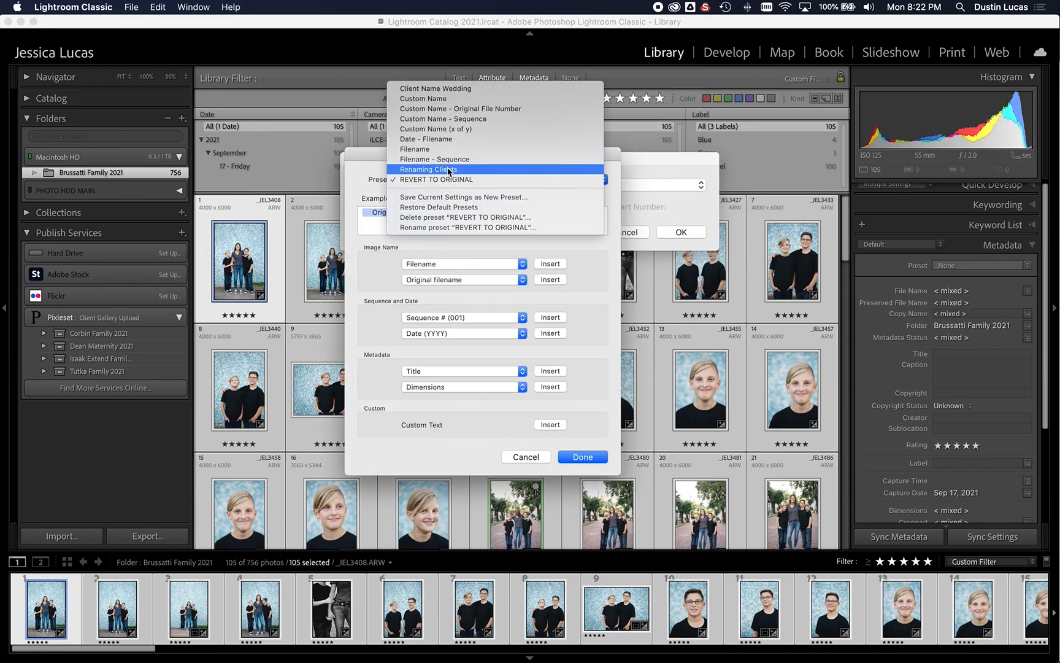
left_click(428, 169)
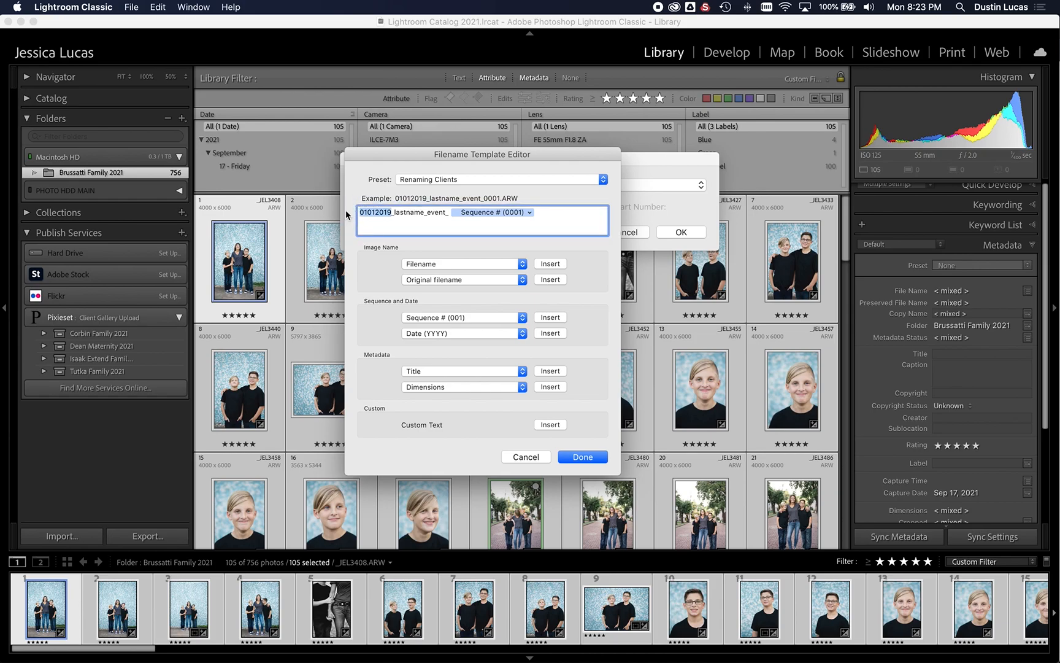
type("091")
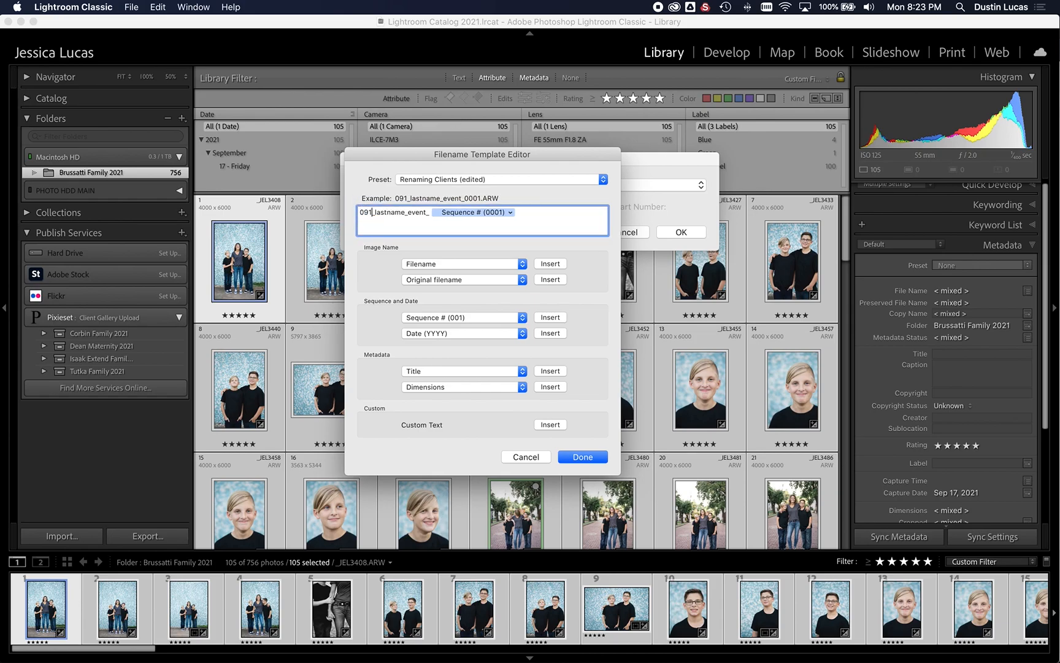
type("09172021_")
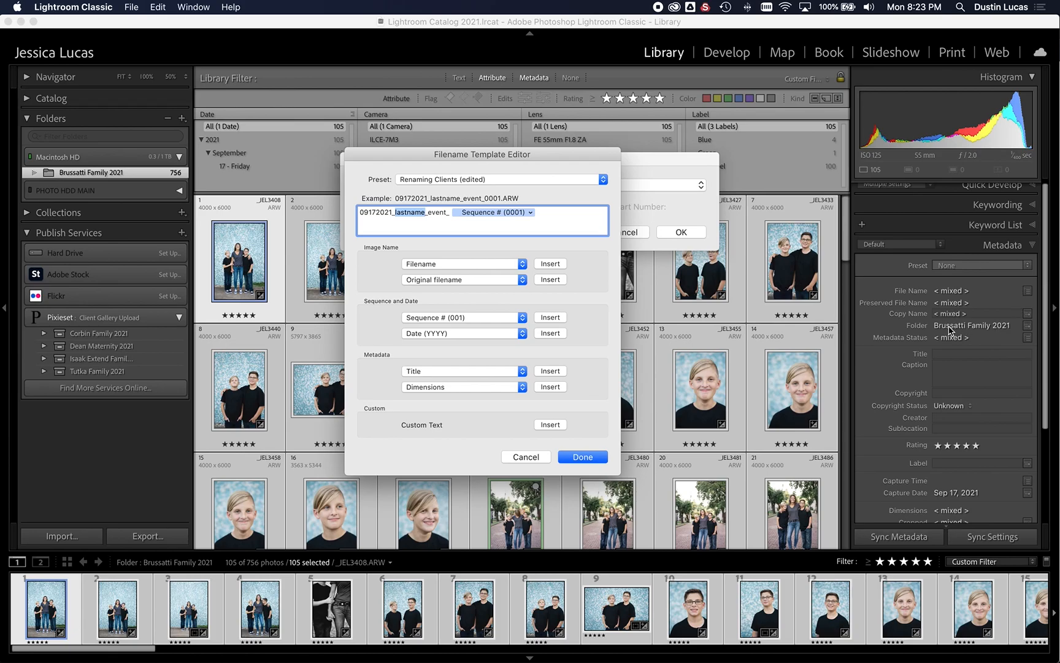
mouse_move(530, 295)
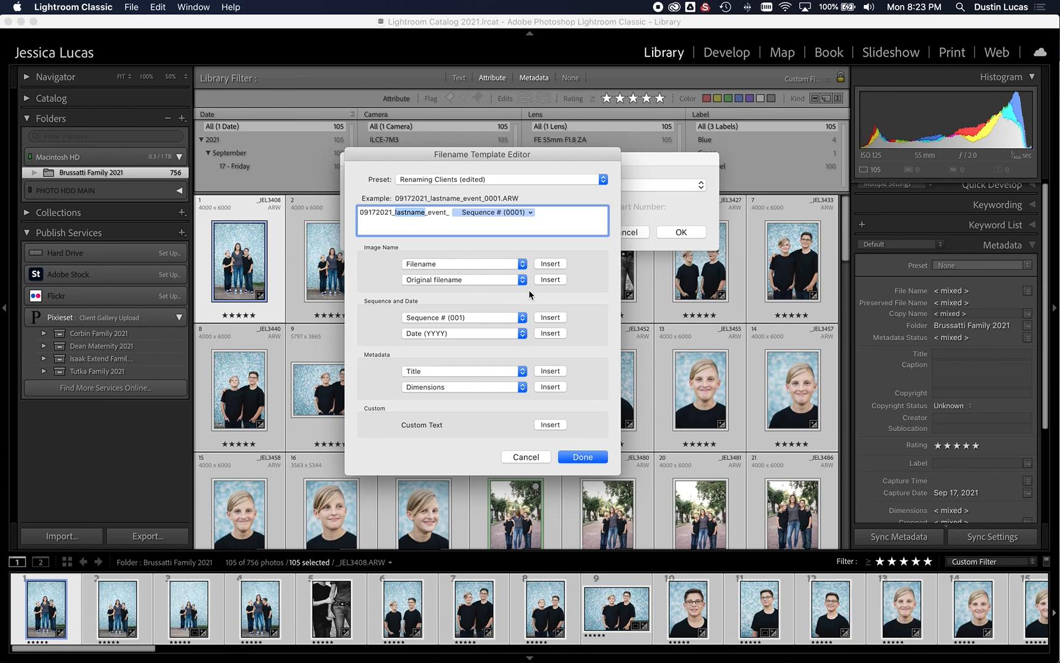
type("B")
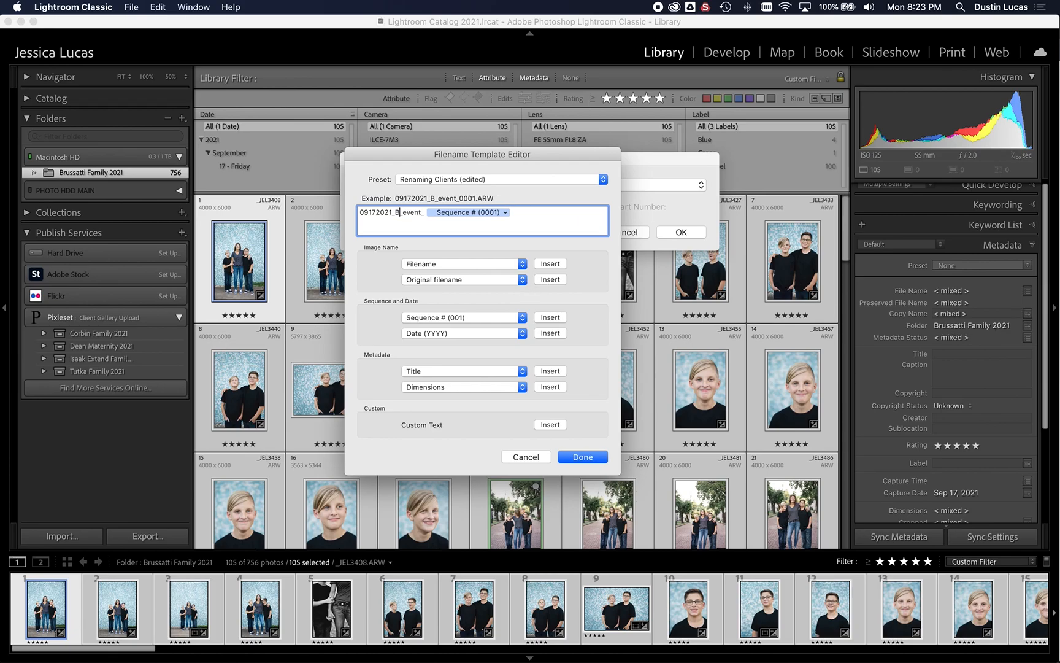
type("Brussatti")
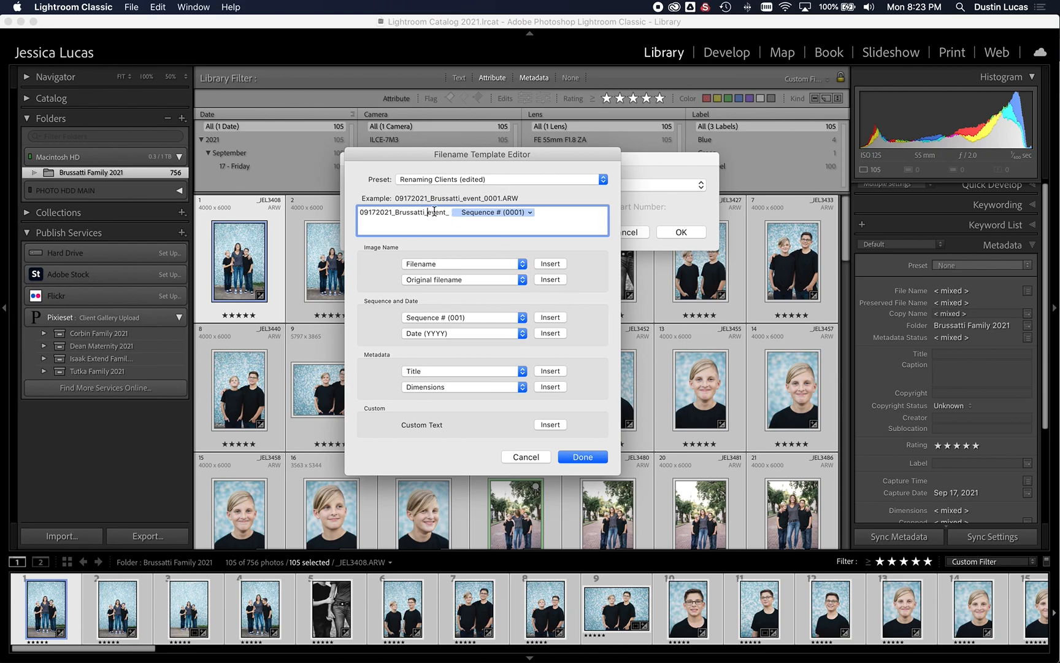
key("Backspace")
type("family")
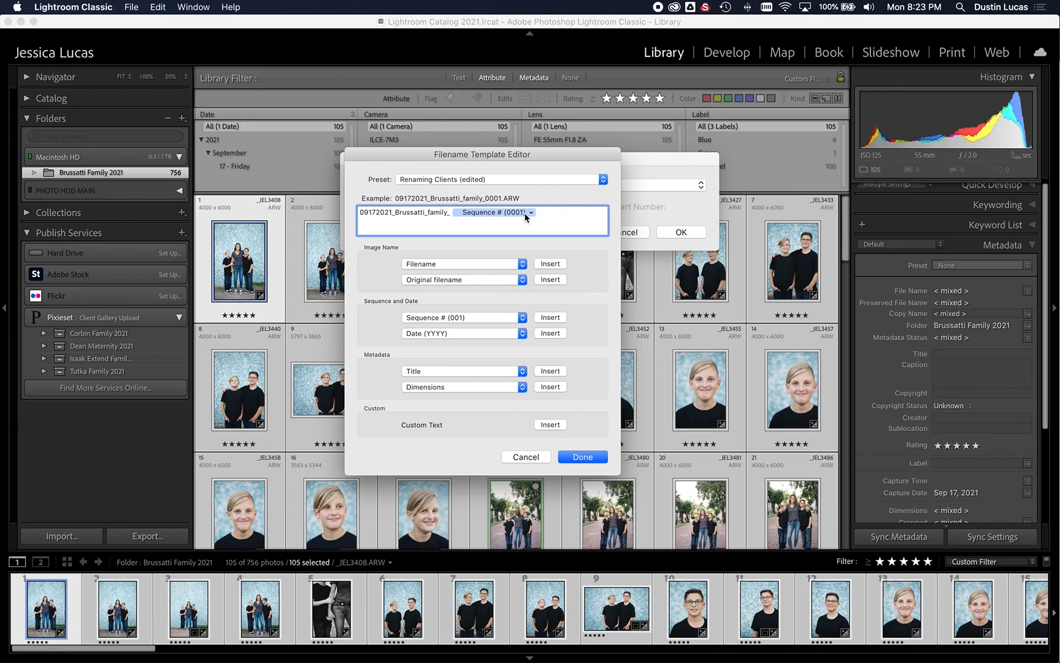
key("Backspace")
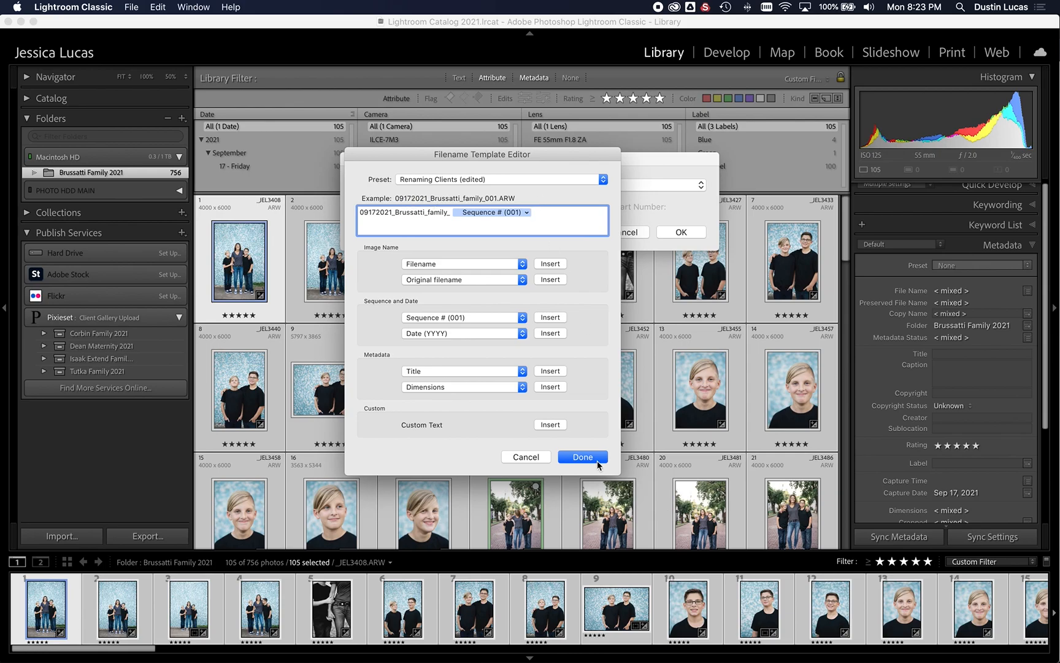
left_click(582, 457)
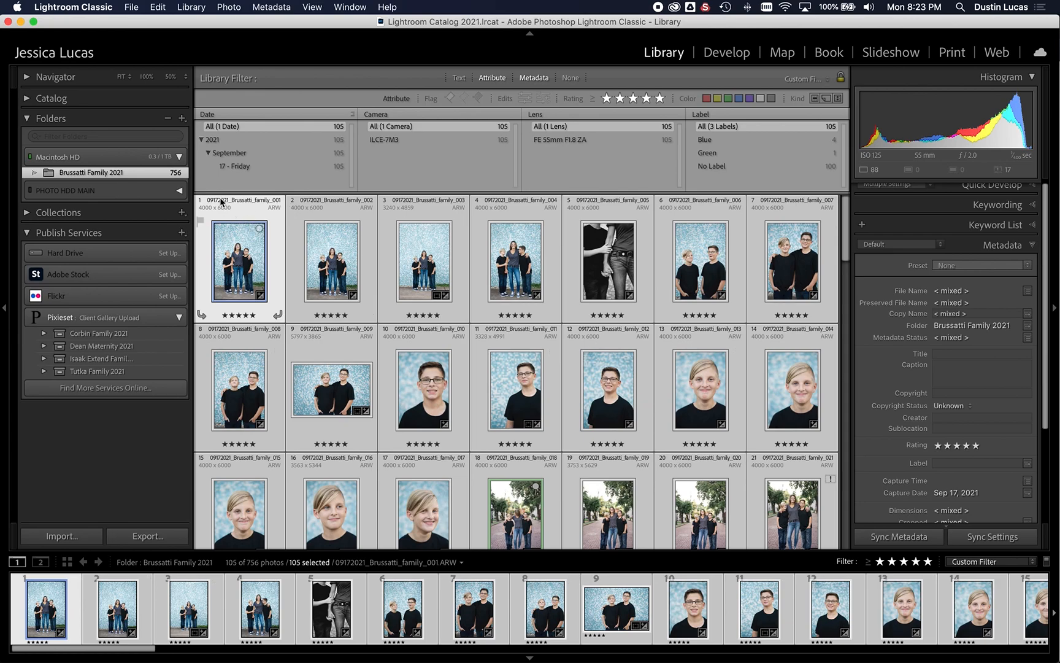
mouse_move(309, 272)
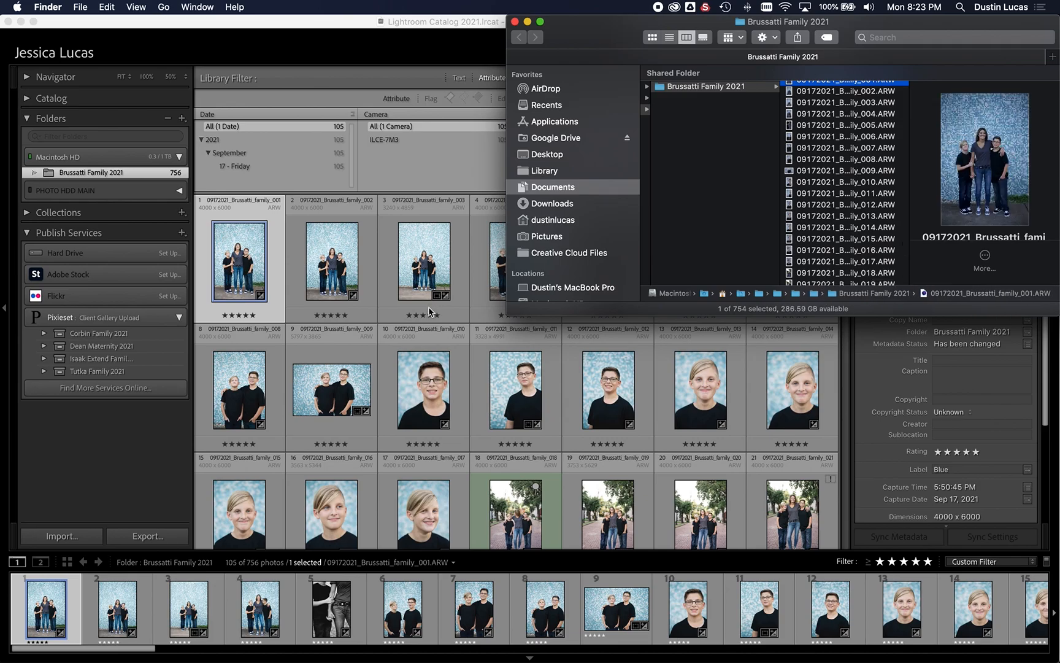
mouse_move(309, 309)
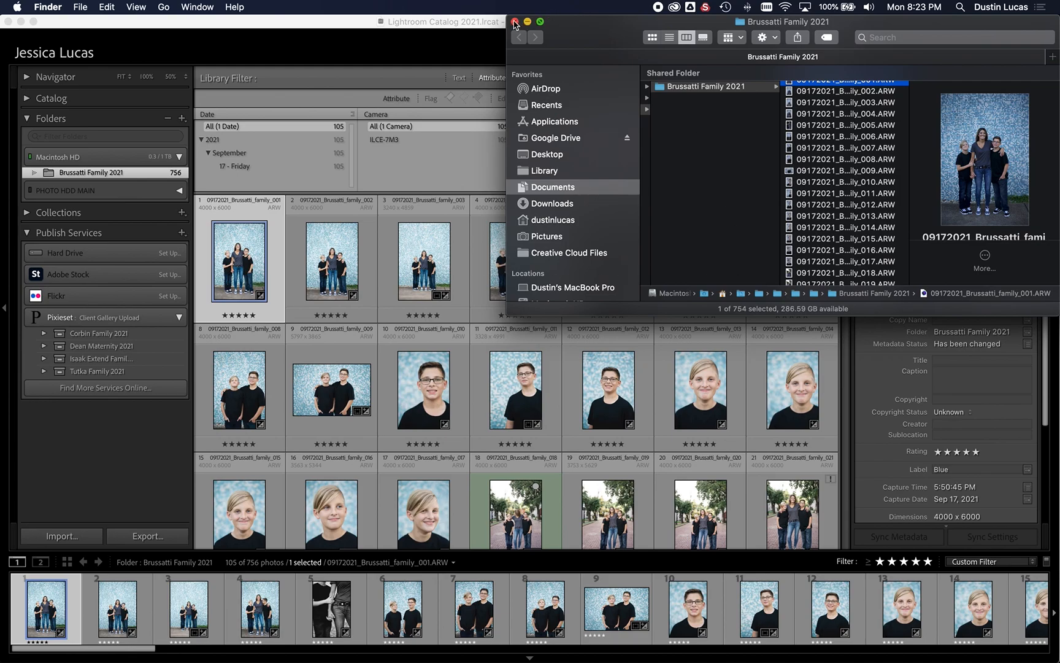
left_click(515, 22)
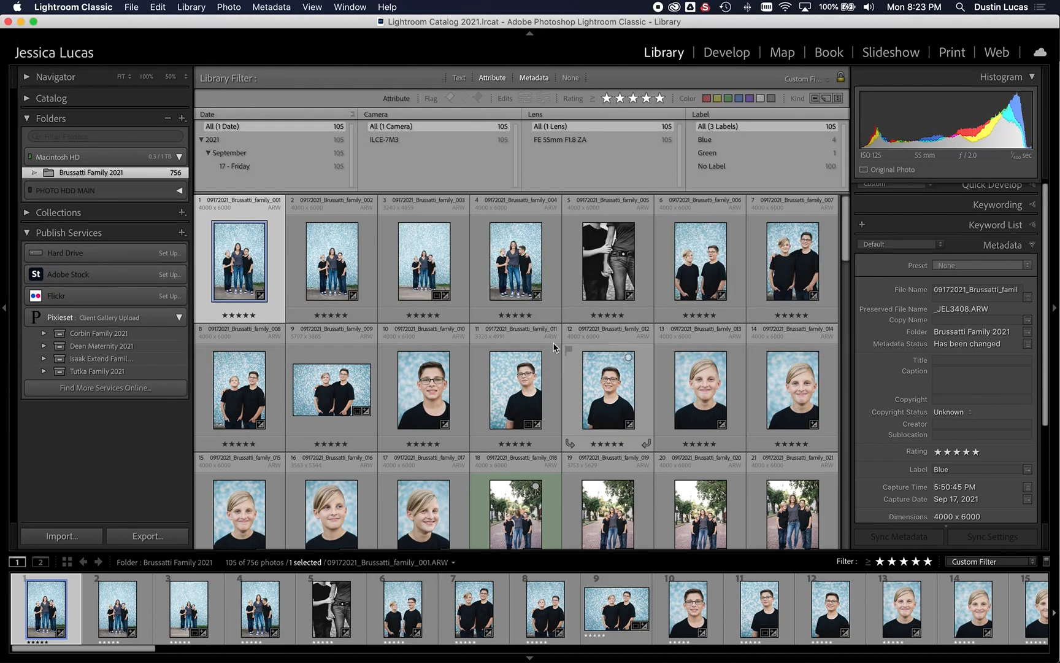
- Show the parent folders 11_November and 03_Originals above the Brussatti Family 2021 folder
right_click(90, 173)
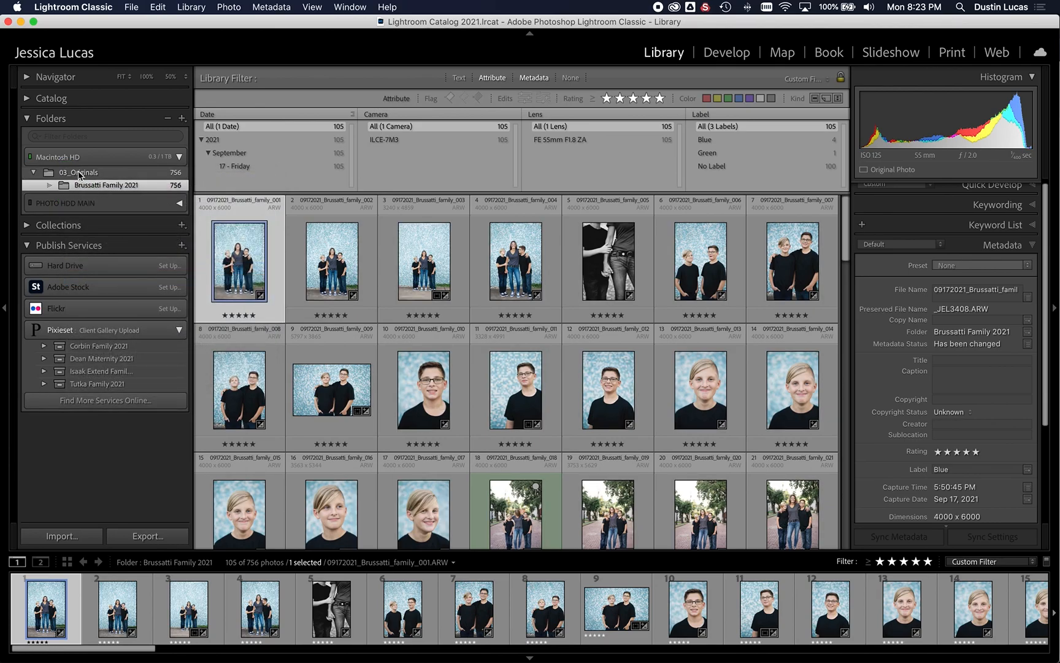
right_click(77, 172)
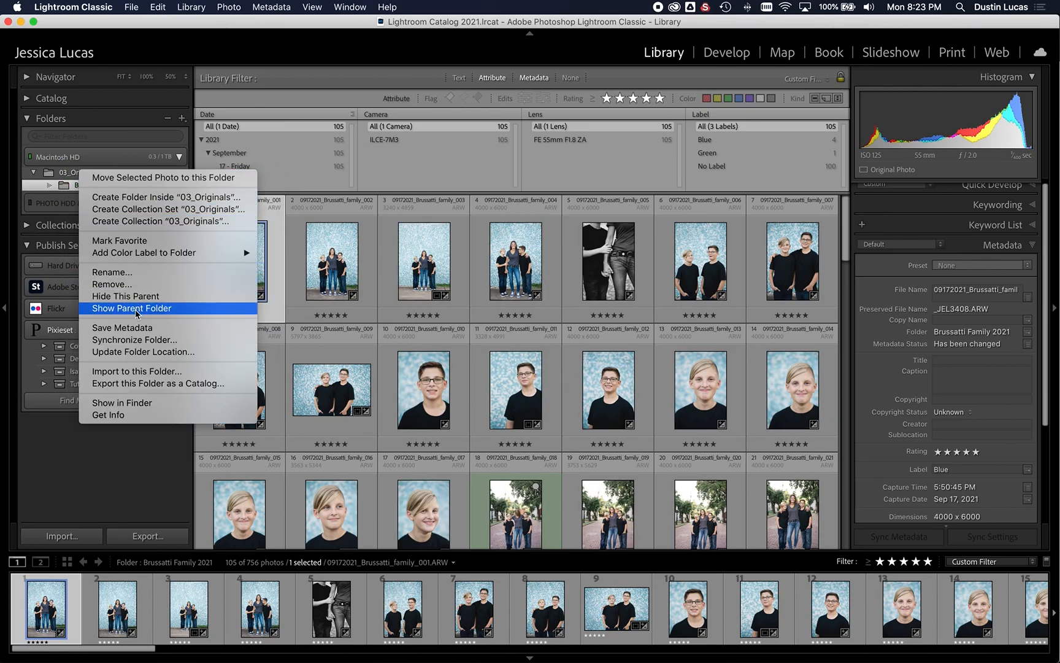
left_click(131, 308)
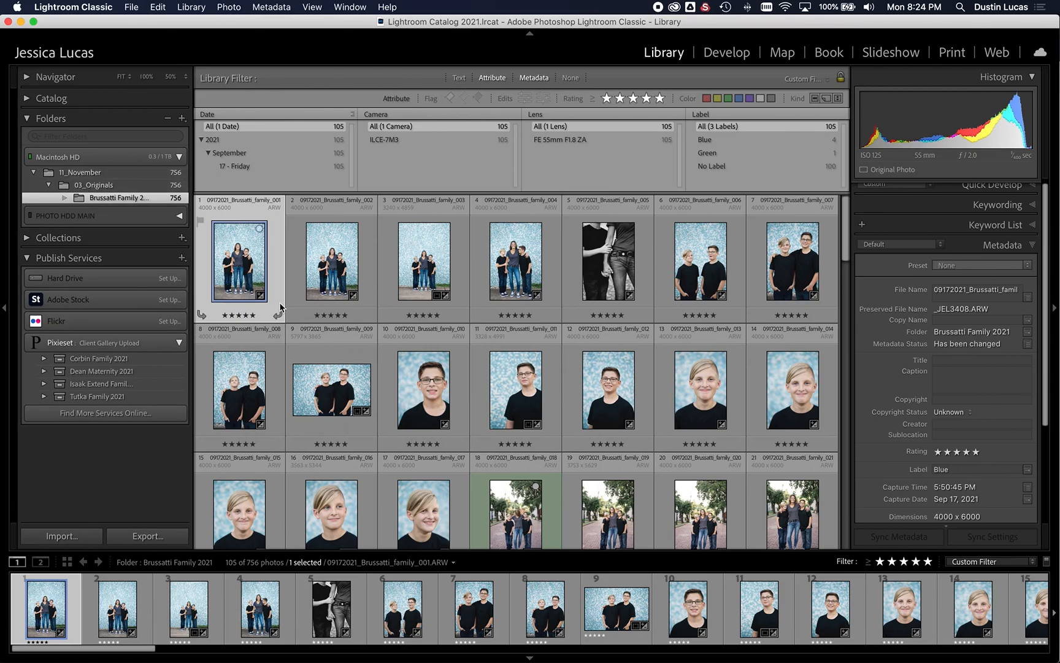
mouse_move(279, 259)
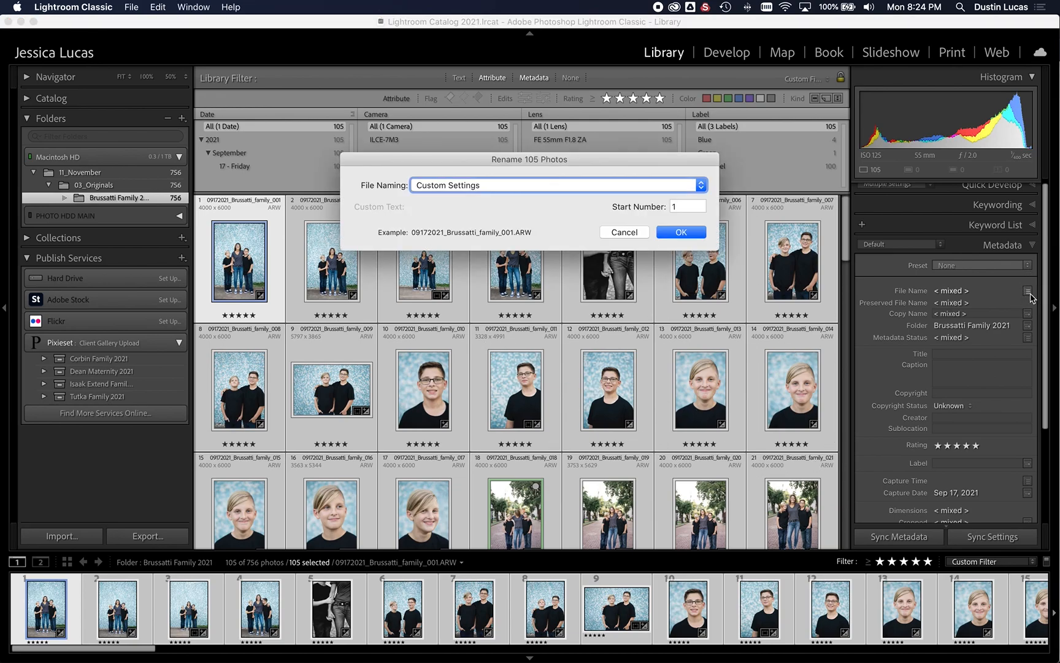
- Rebuild the naming template from original filename plus sequence, then rename all 105 photos
left_click(555, 185)
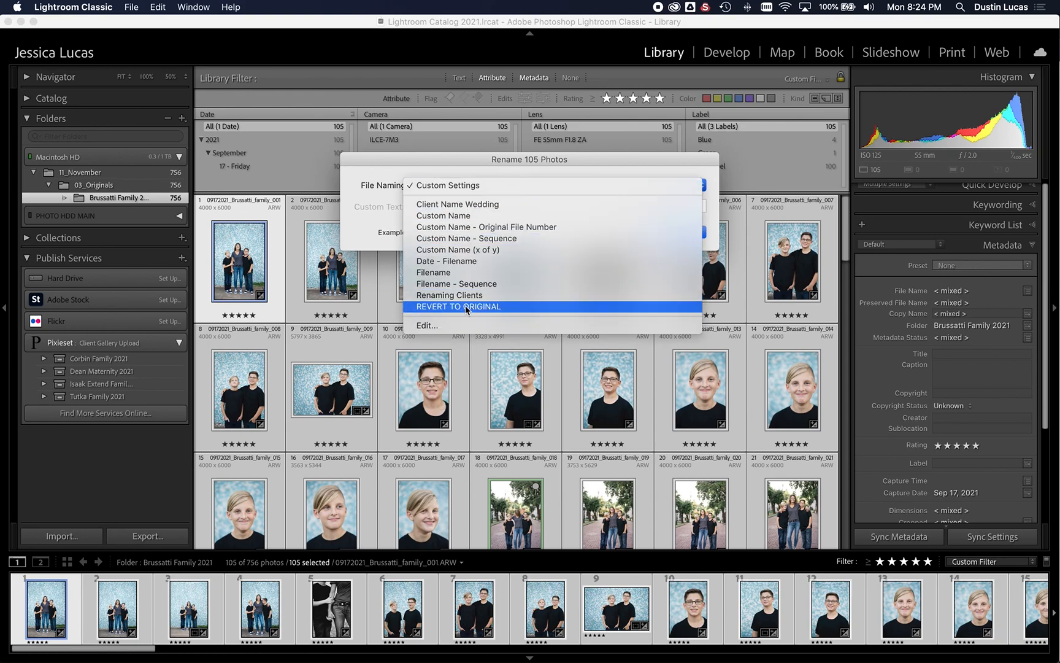
left_click(427, 325)
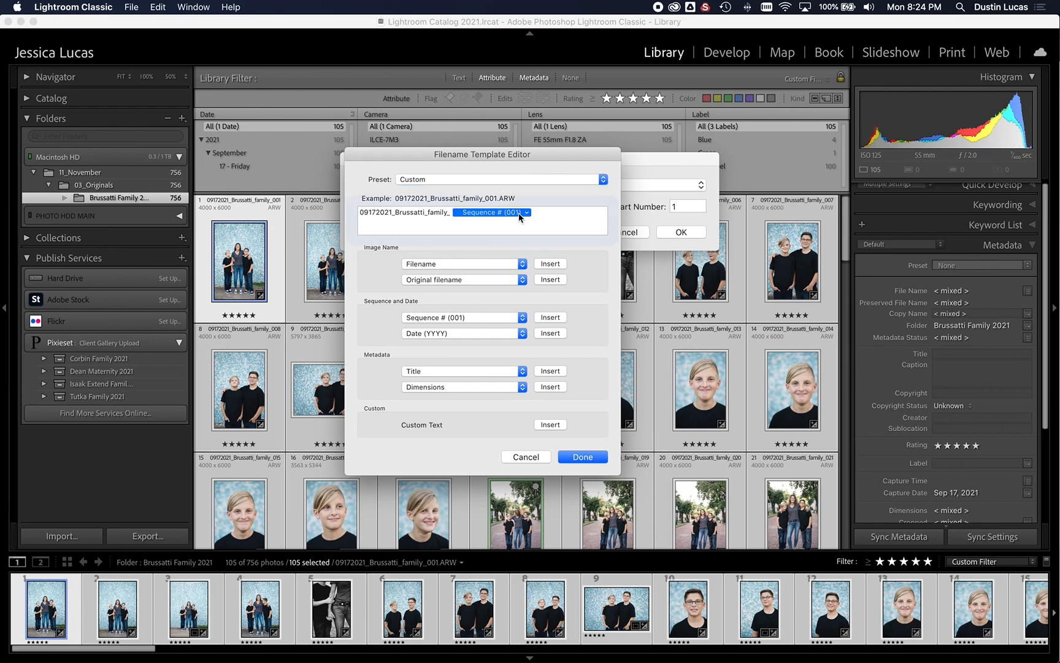
left_click(550, 279)
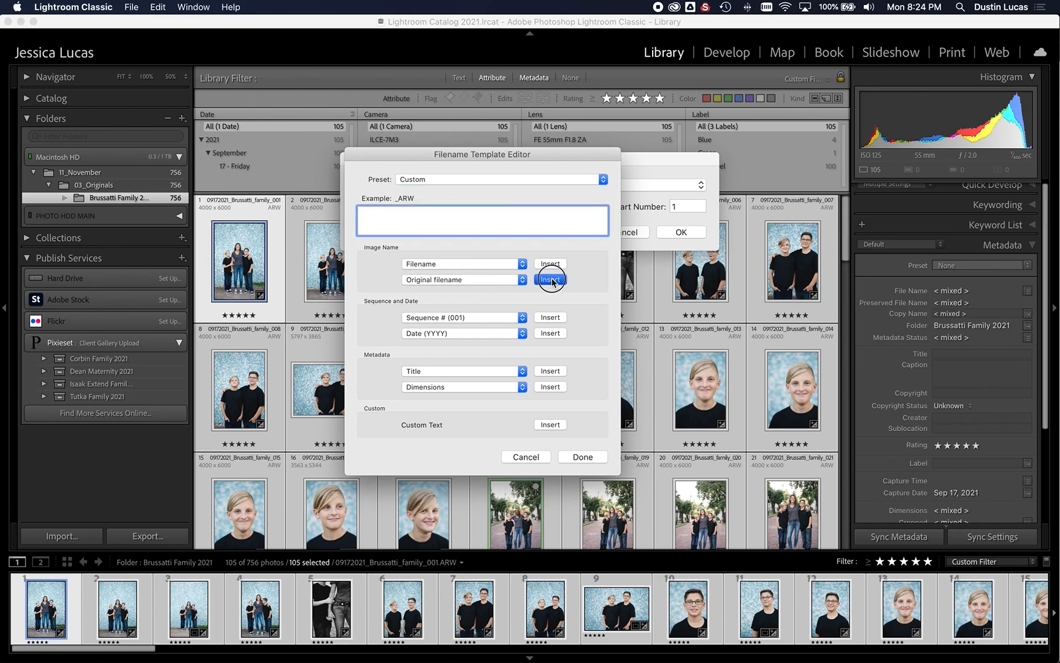
left_click(549, 279)
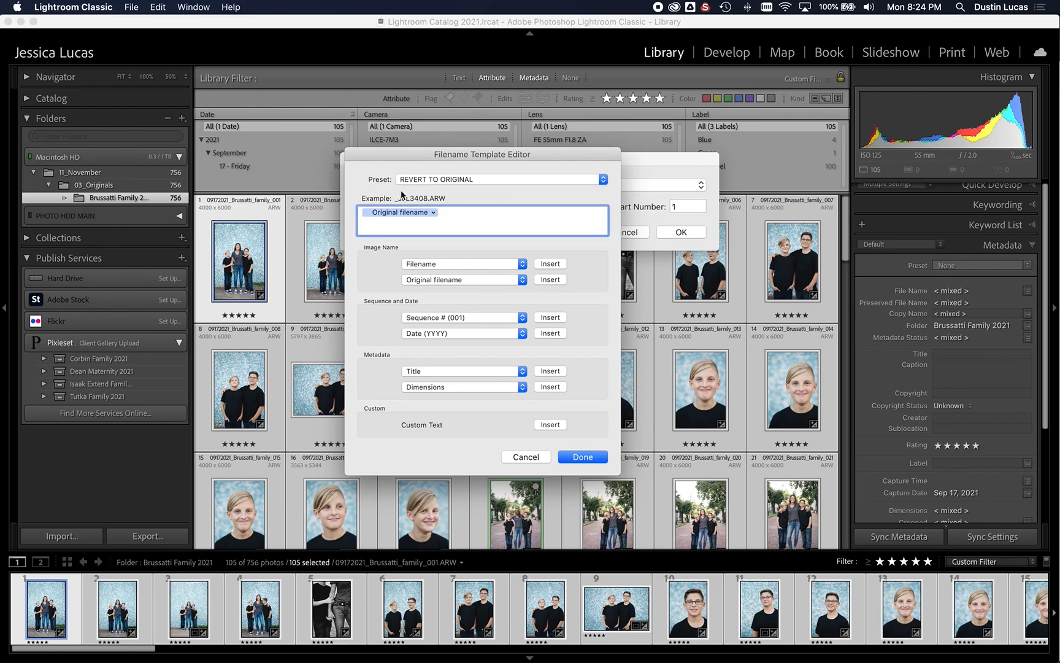
left_click(583, 456)
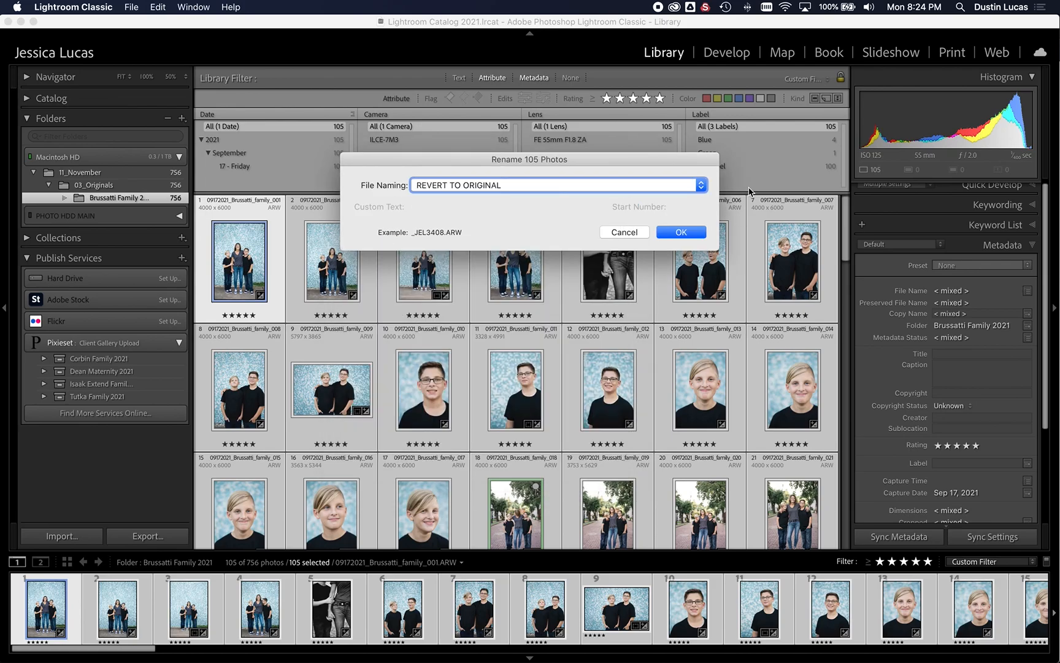
left_click(681, 232)
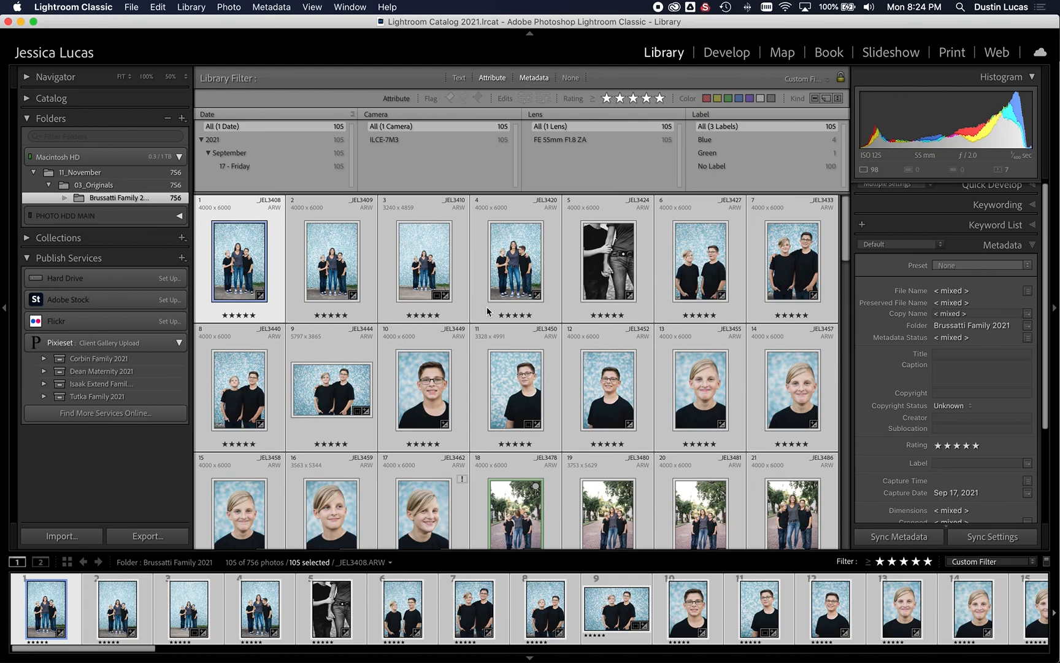
left_click(516, 390)
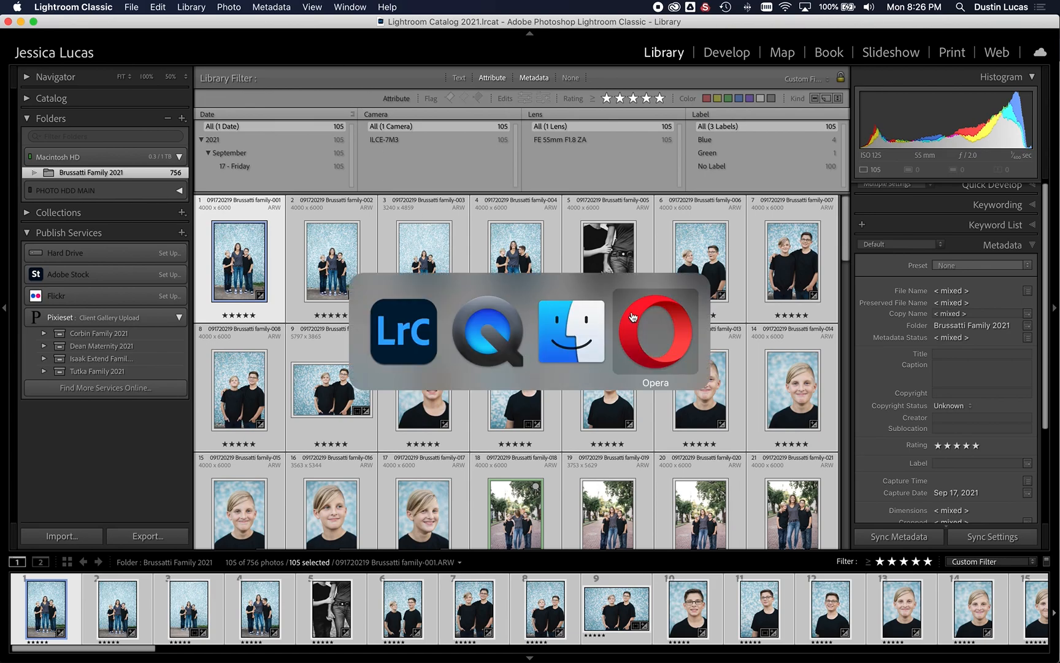
- Revisit the Pixieset Tools page's Lightroom Plugin section, then return to Lightroom Classic
left_click(656, 330)
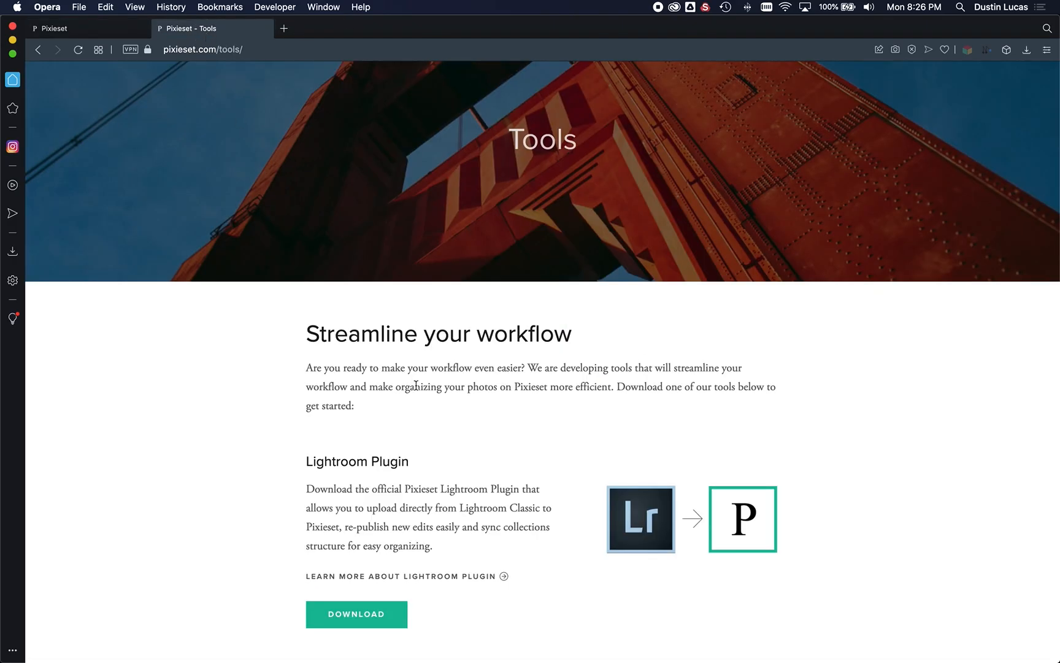
scroll("down", 3)
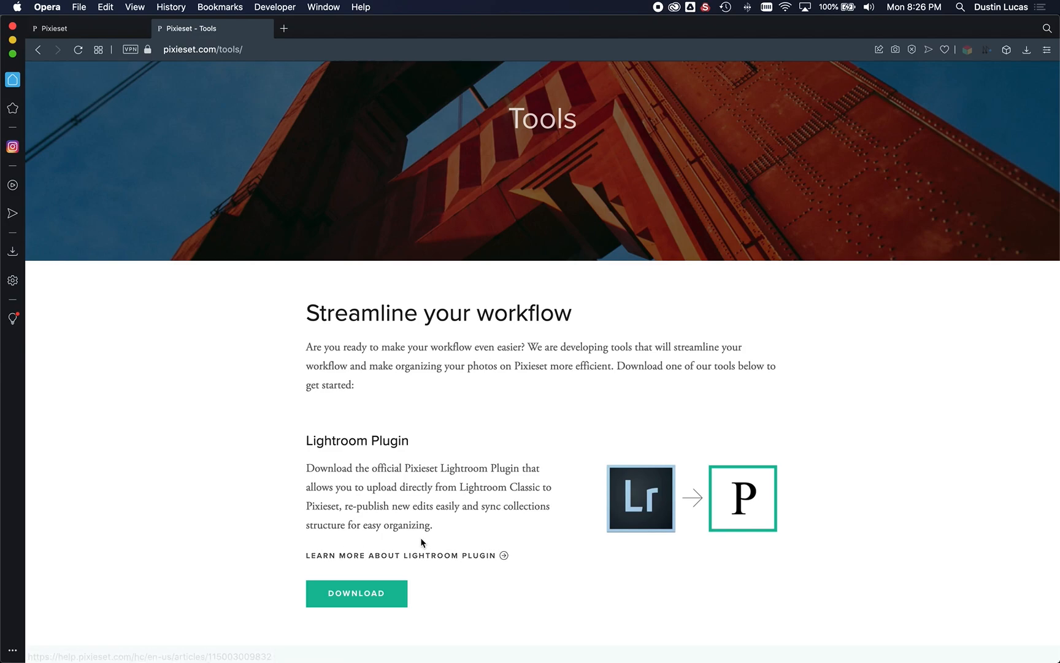
mouse_move(391, 406)
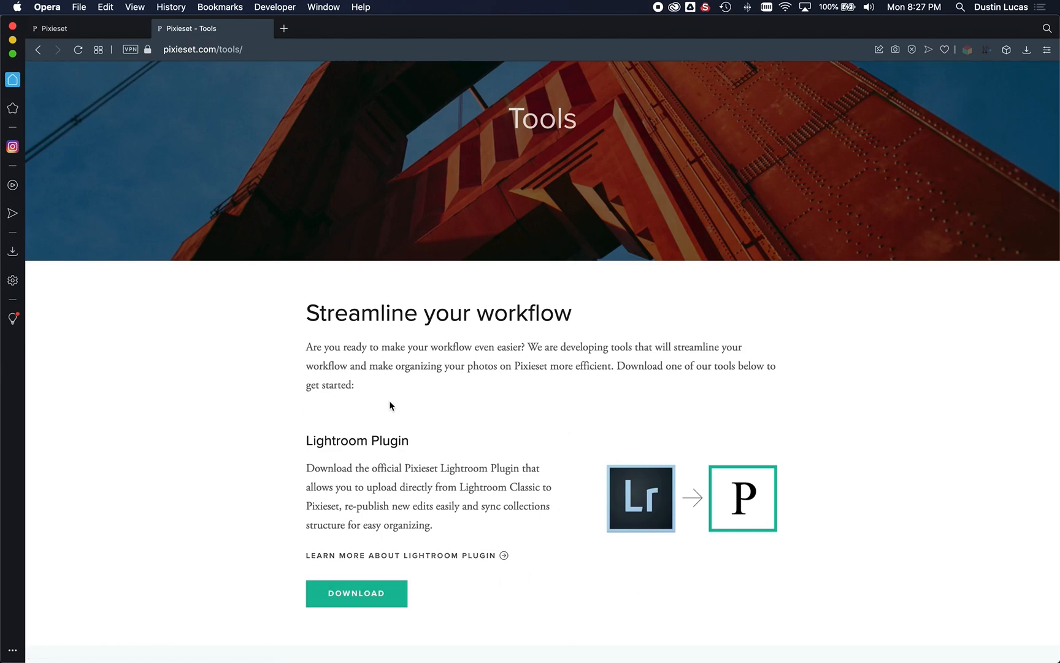
mouse_move(500, 439)
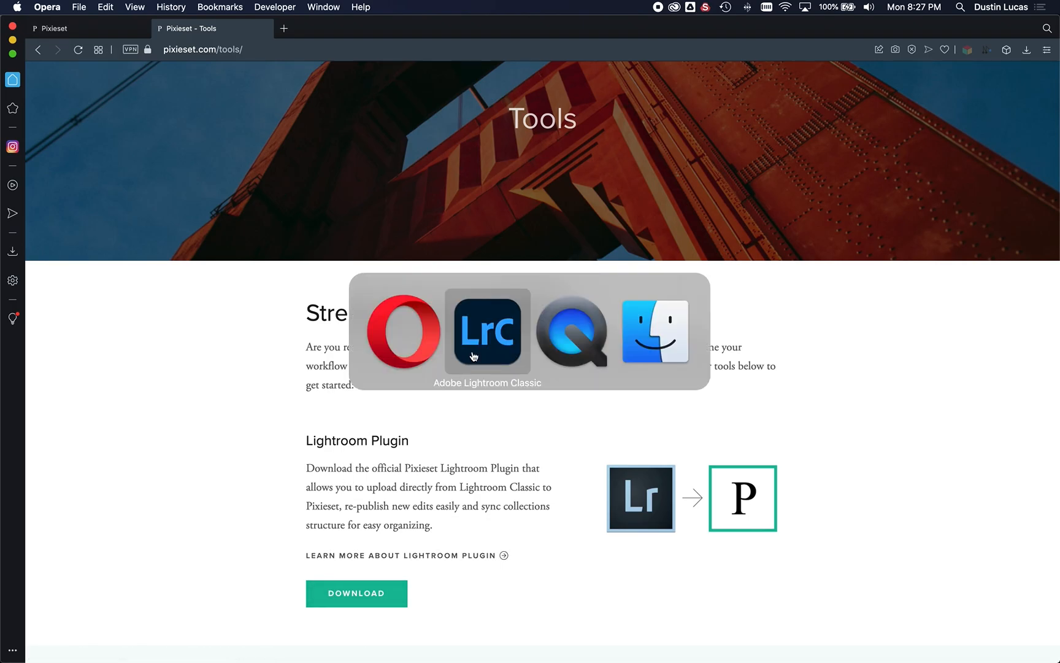
left_click(488, 331)
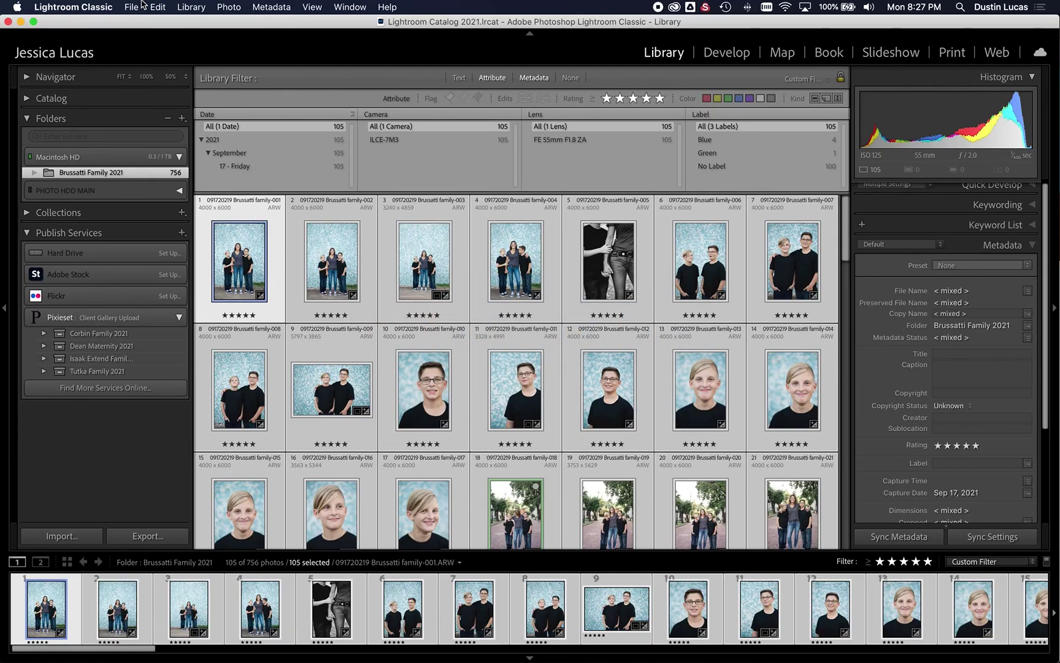
- Add Pixieset.lrplugin from Downloads in Plug-in Manager, confirming version 1.0.4.0 is enabled
left_click(129, 7)
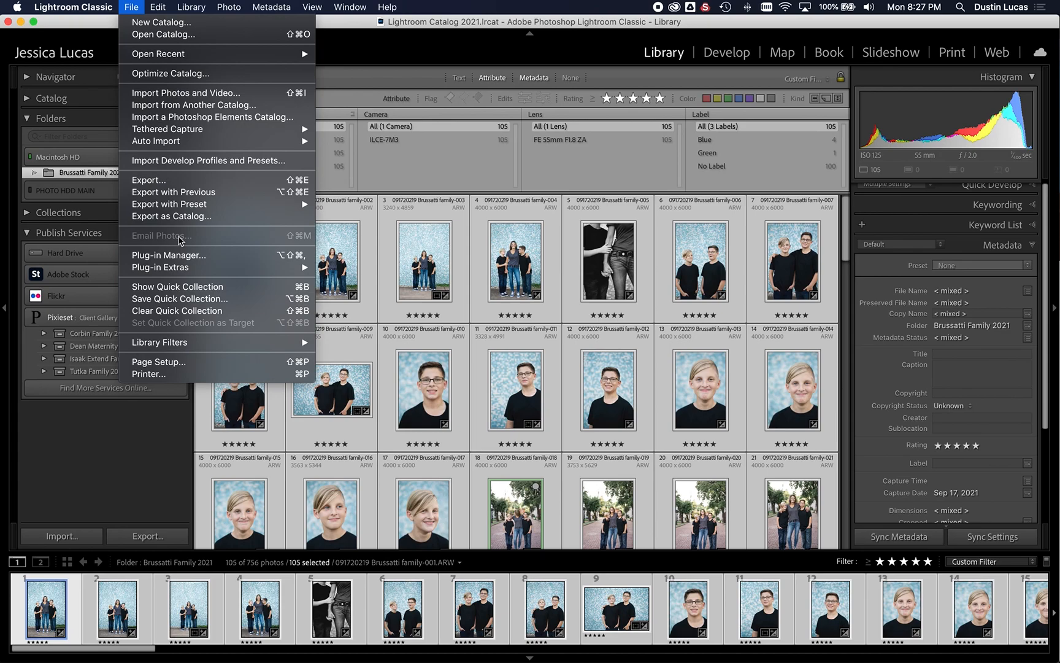
left_click(168, 254)
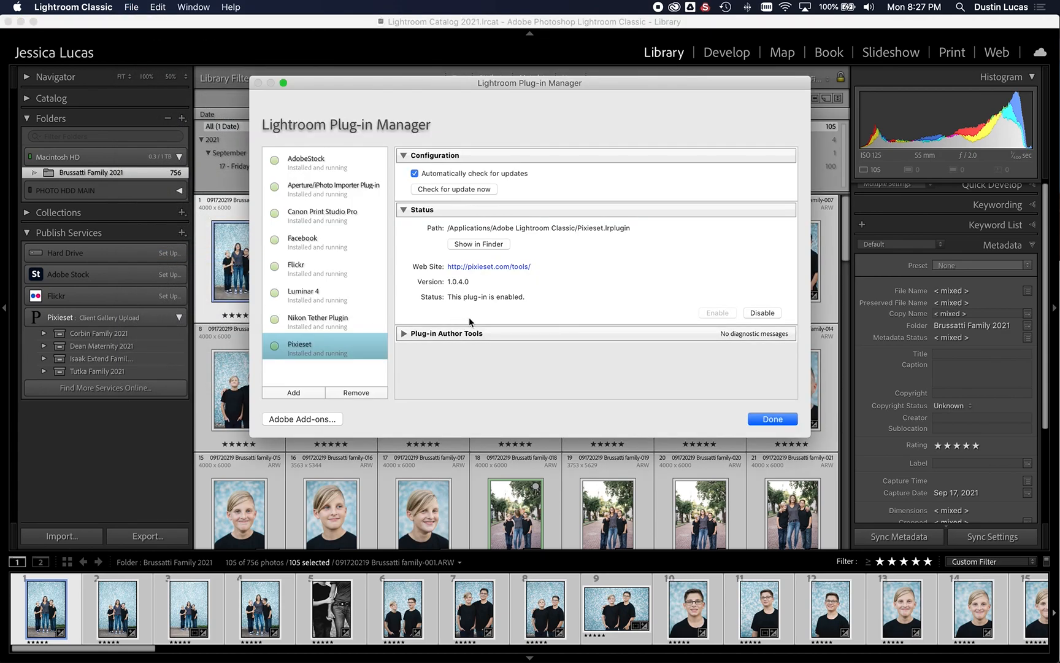
mouse_move(516, 318)
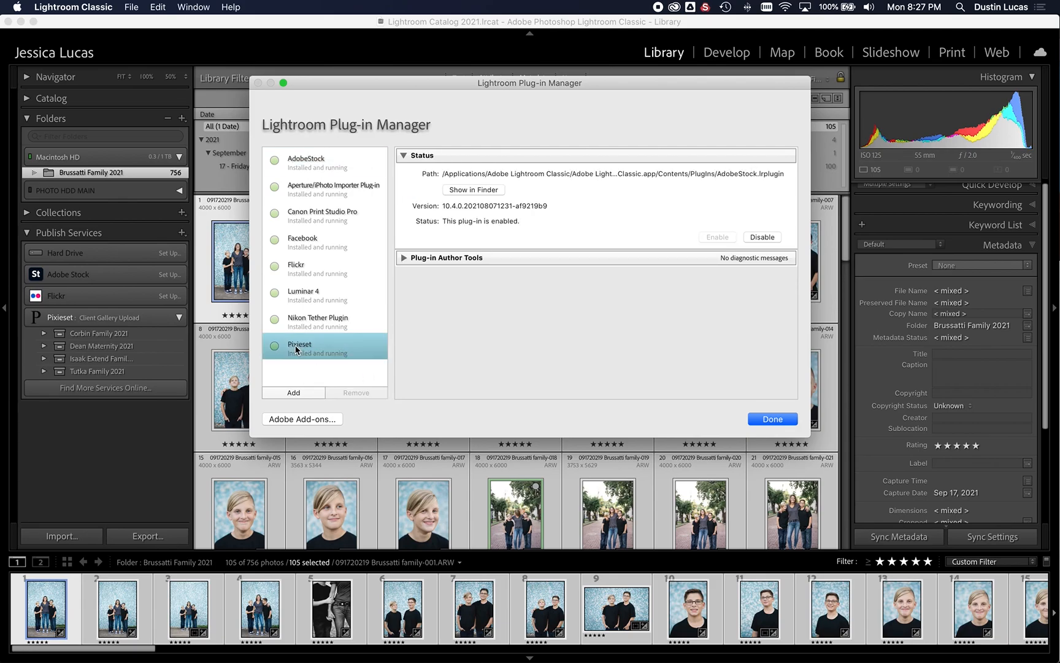
left_click(293, 392)
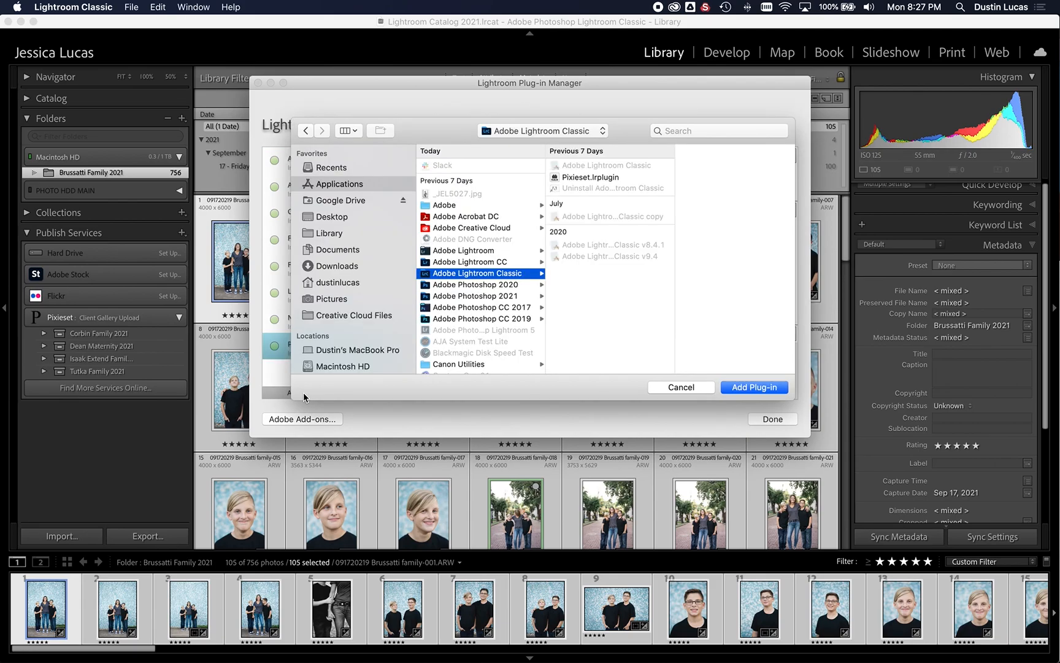
left_click(337, 266)
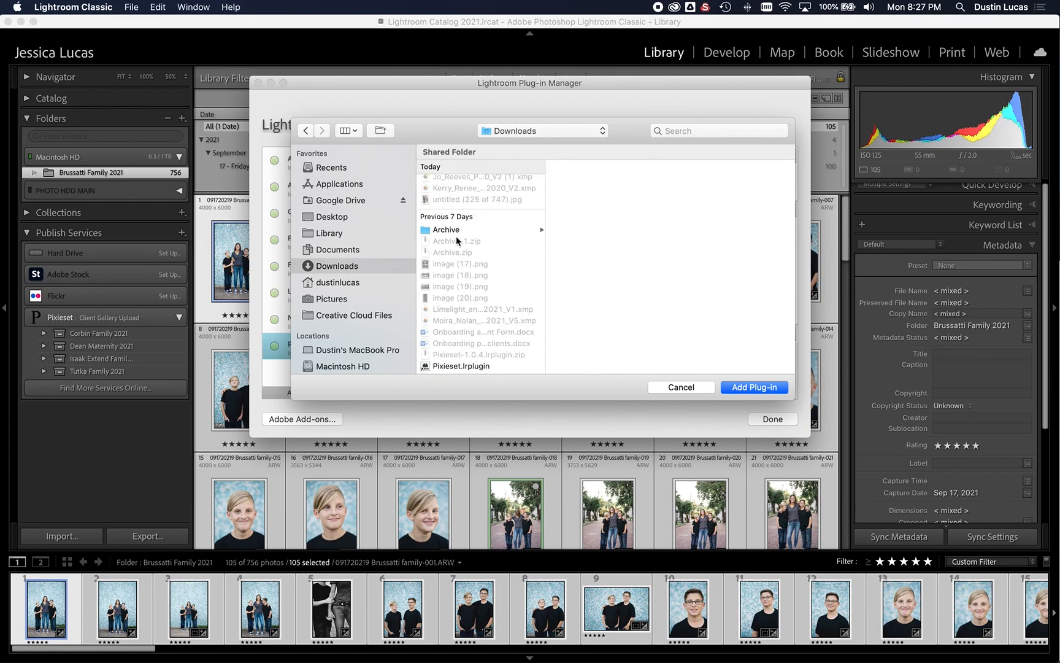
scroll("down", 3)
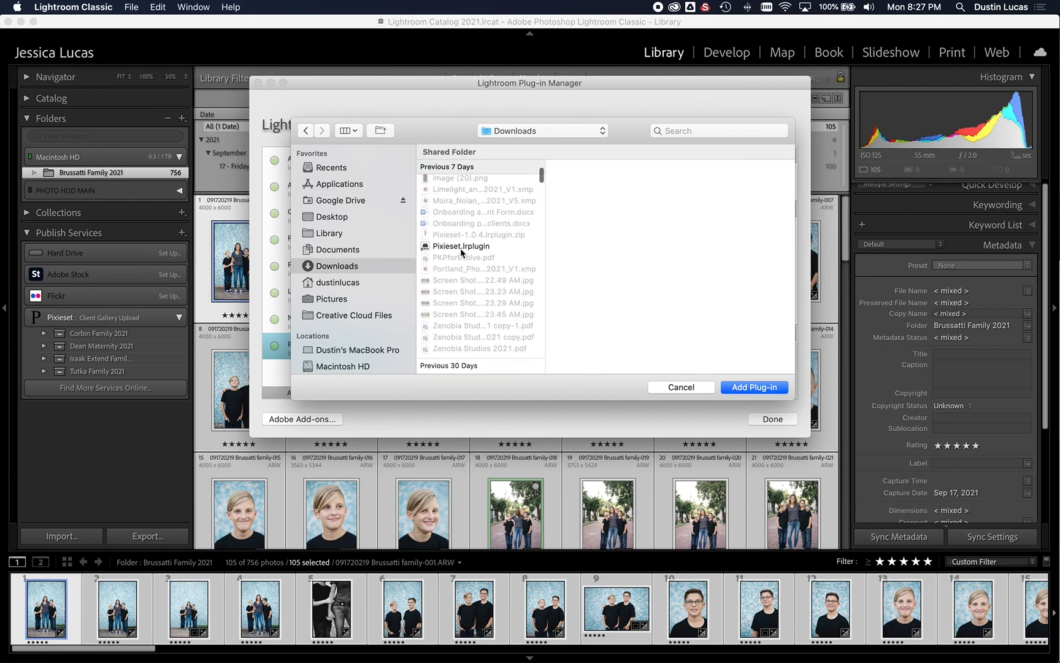
left_click(461, 246)
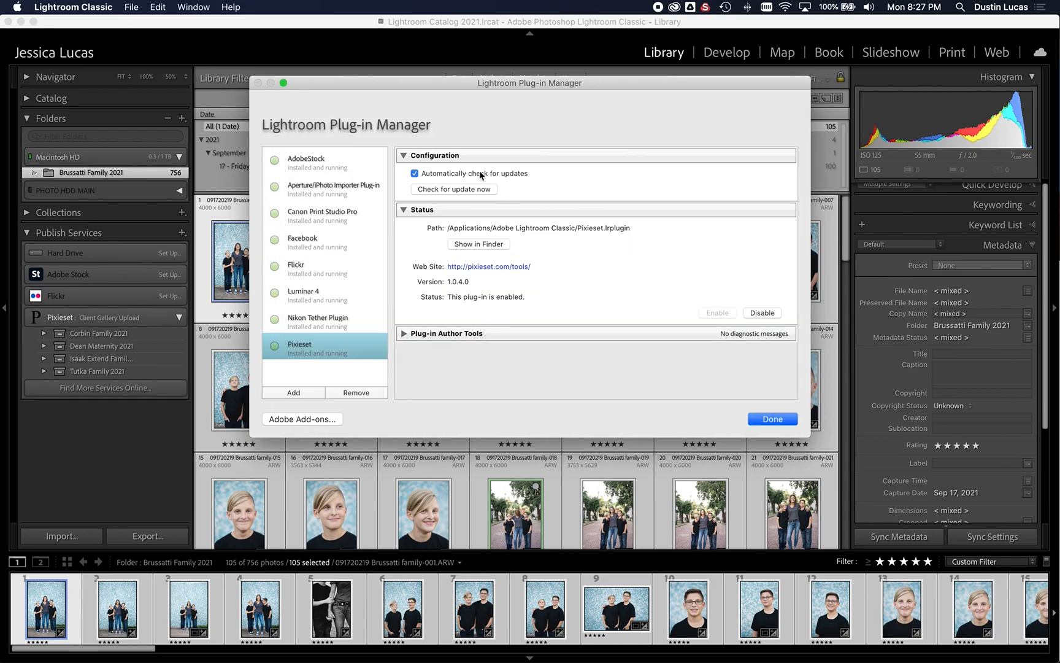
mouse_move(492, 327)
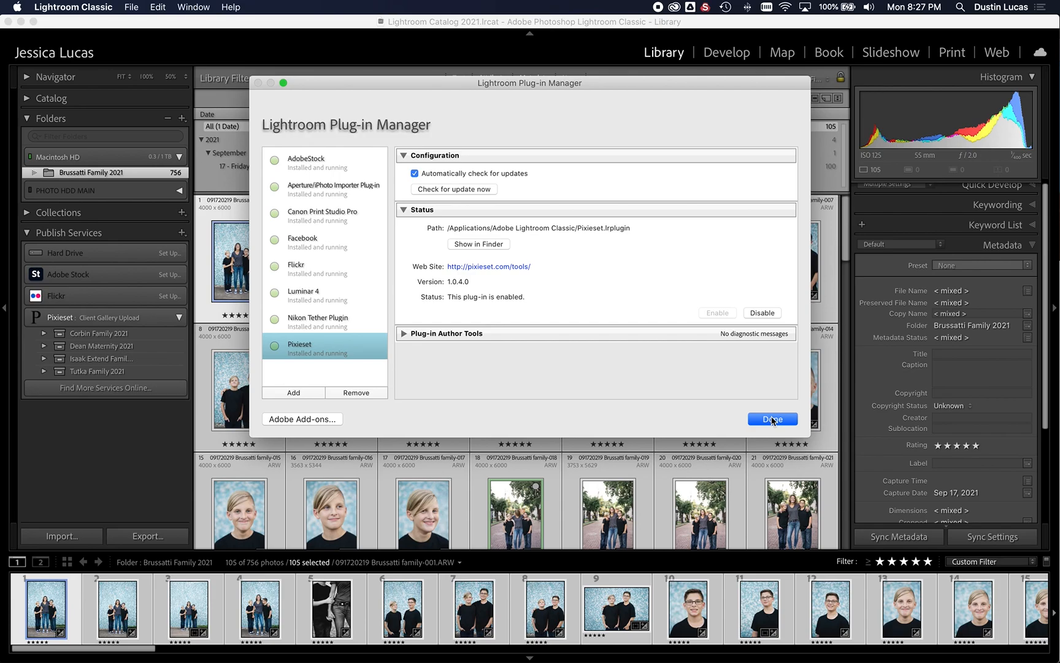
left_click(772, 419)
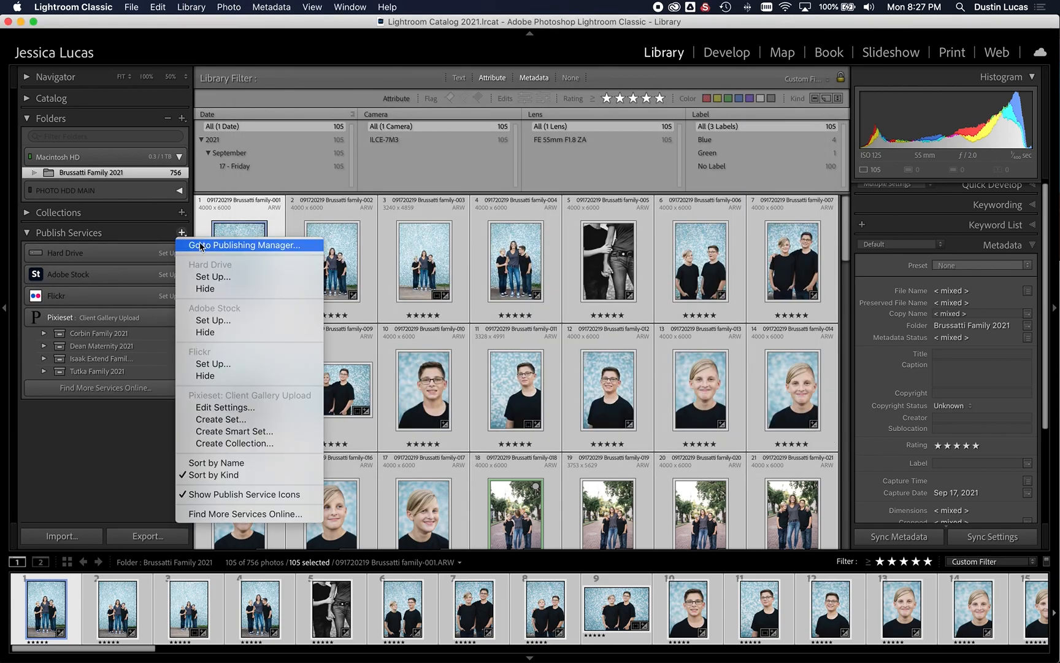
- Create a new Pixieset publish connection in the Lightroom Publishing Manager
left_click(249, 245)
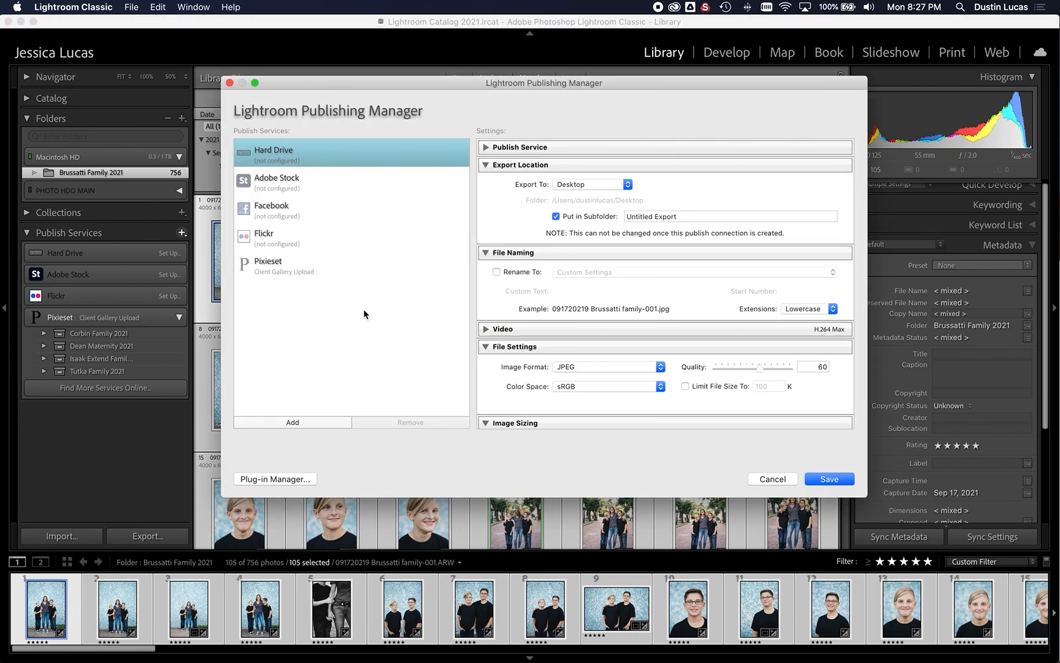
mouse_move(295, 311)
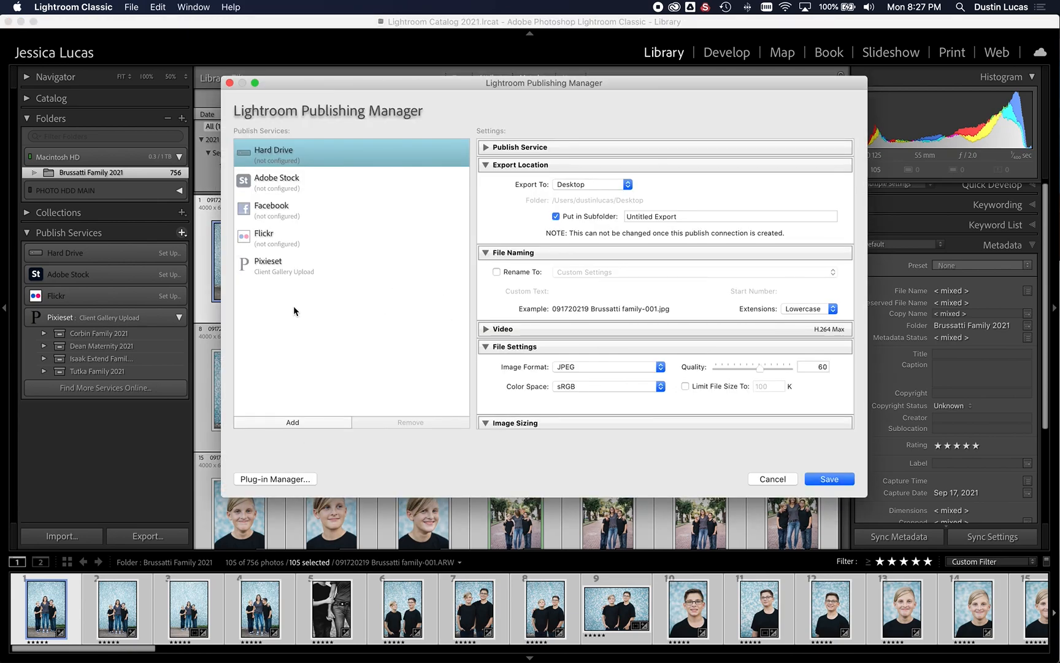
left_click(292, 423)
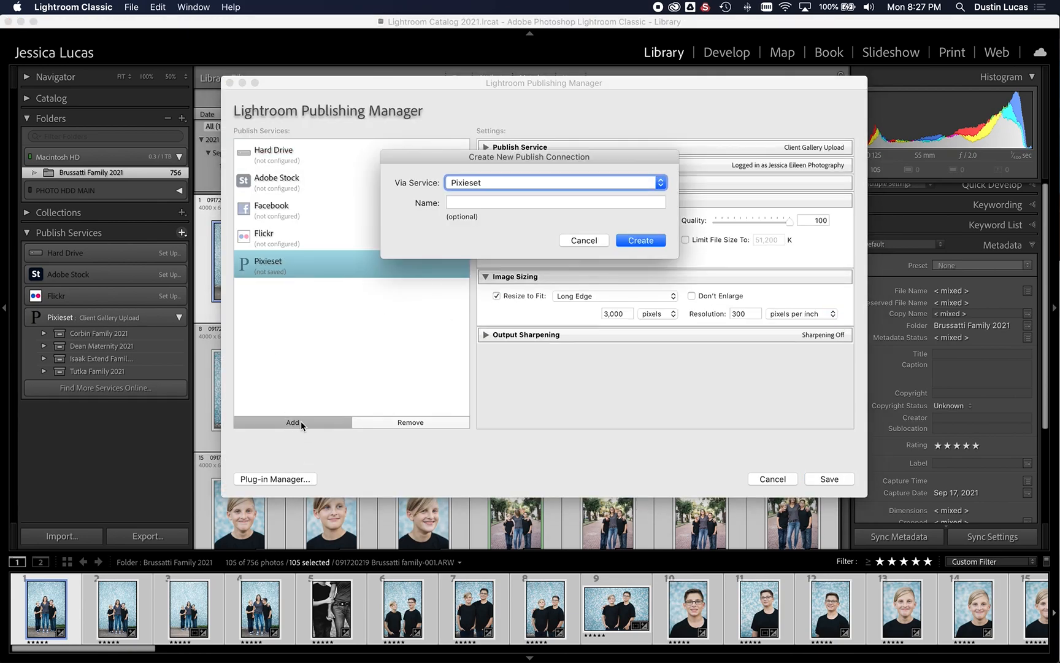
left_click(555, 201)
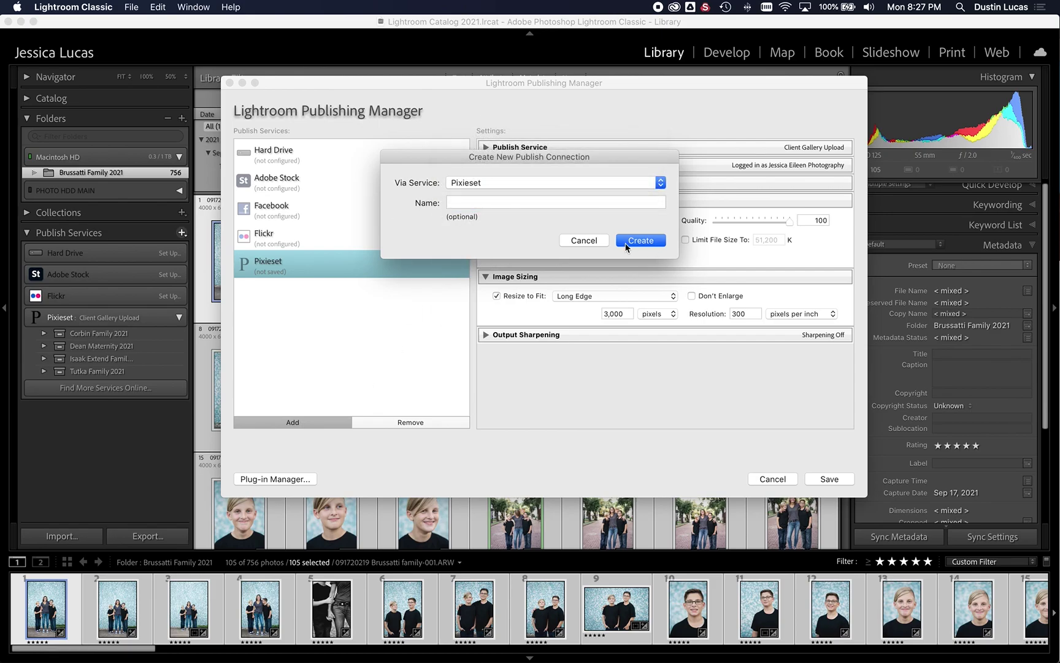
left_click(641, 240)
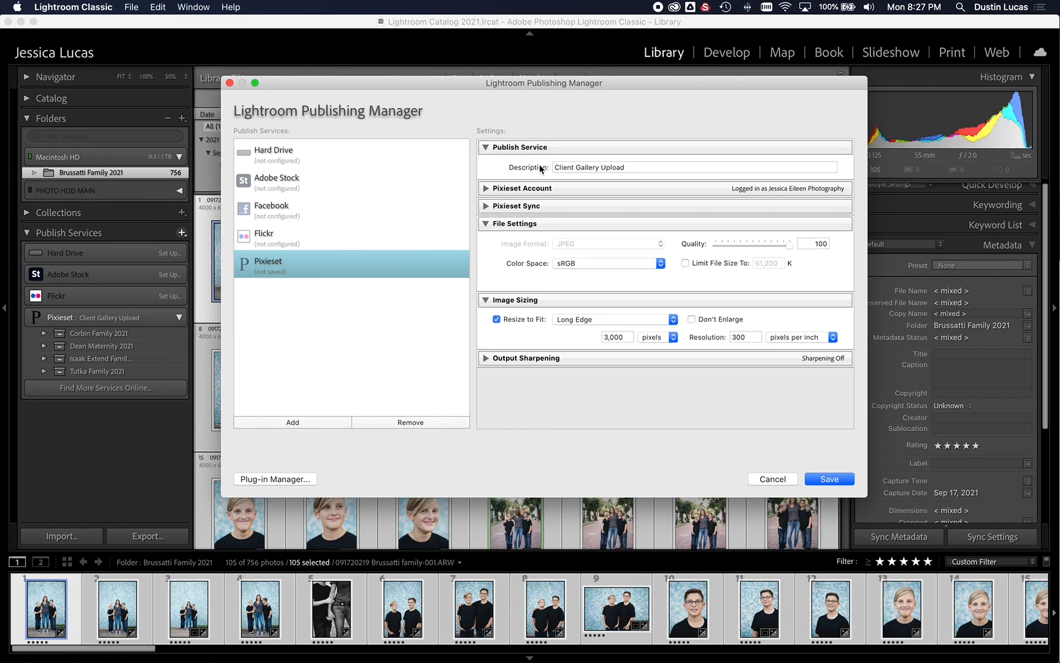
- Review account and sync panels, then save the service as JPEG 100%, sRGB, 3,000 px
left_click(486, 189)
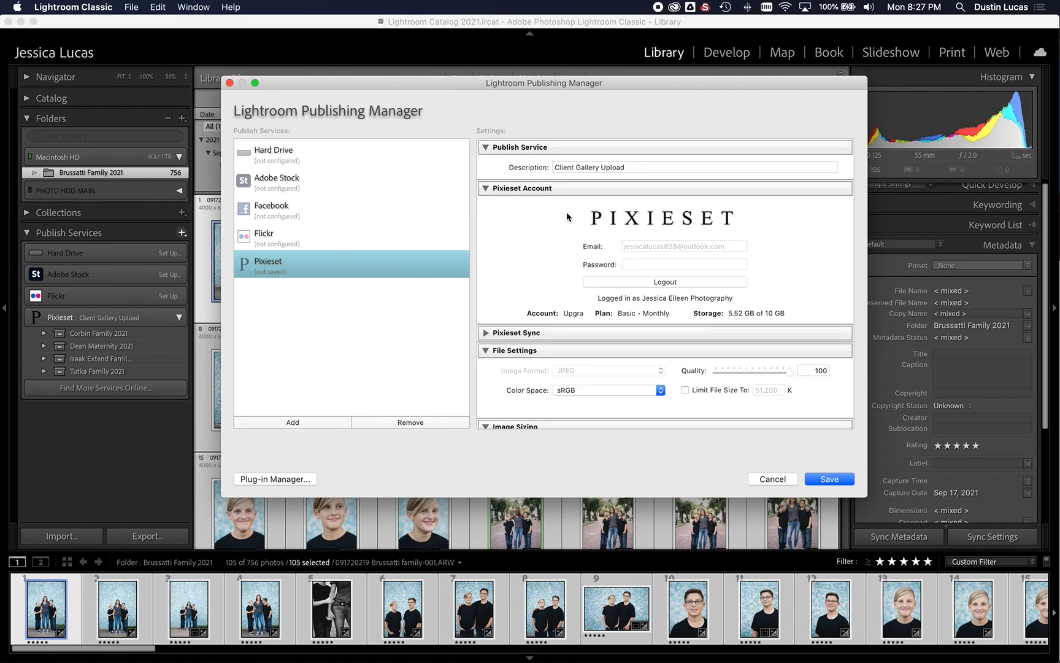
left_click(484, 189)
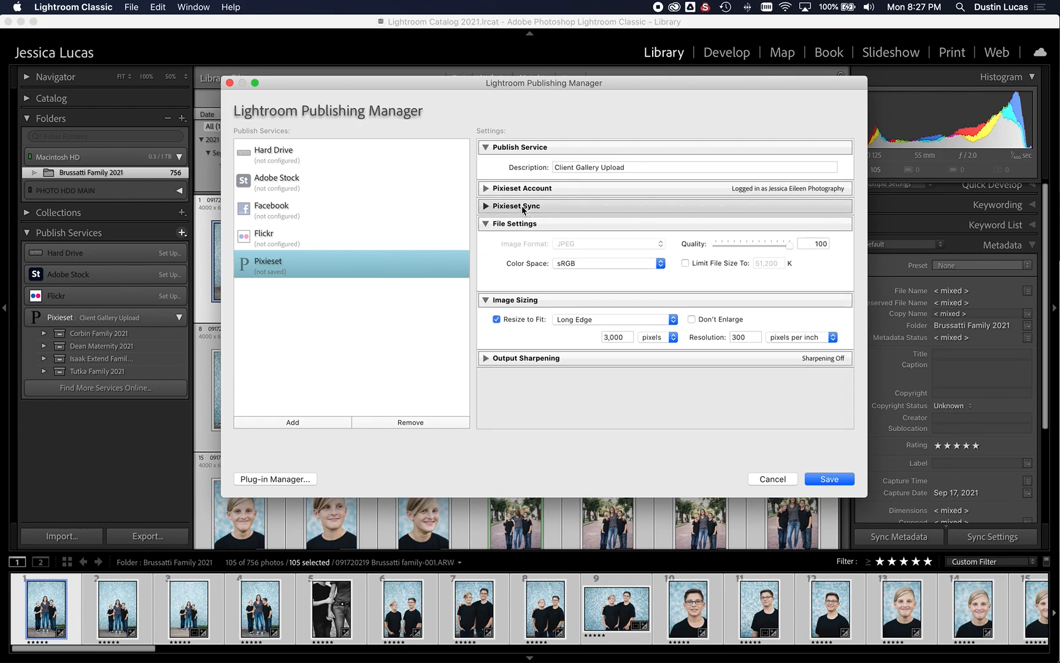
left_click(516, 205)
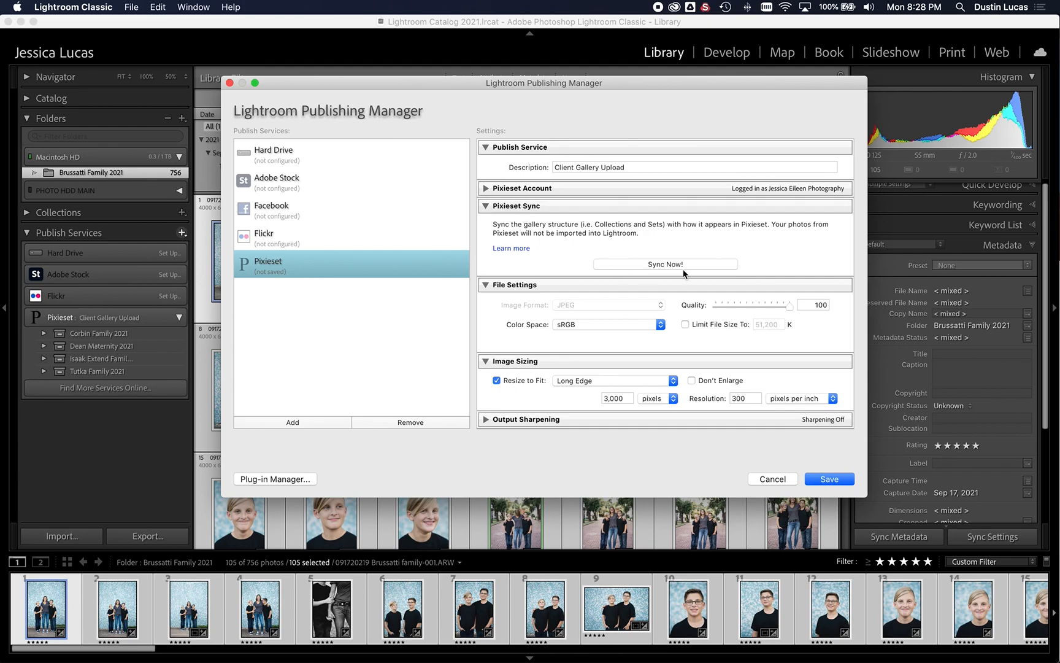
left_click(486, 206)
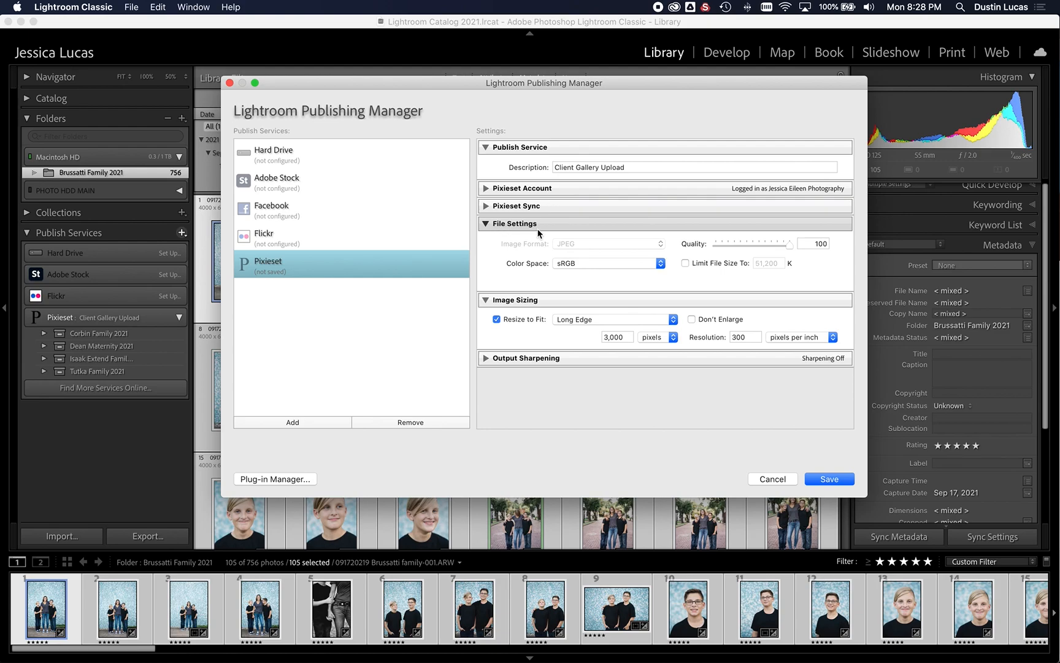
mouse_move(532, 231)
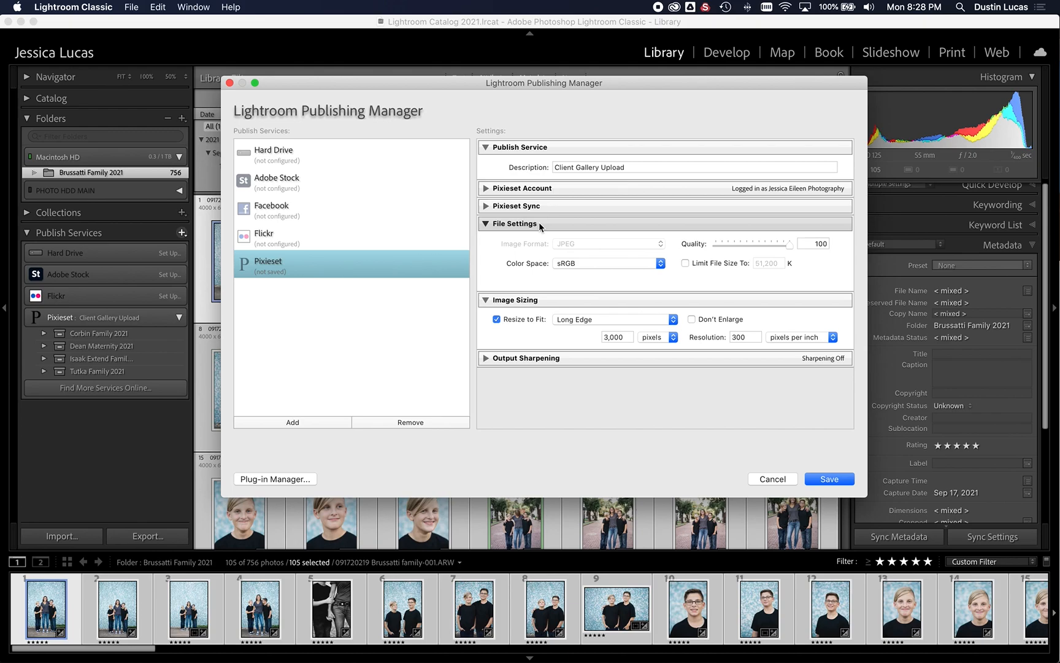
mouse_move(504, 230)
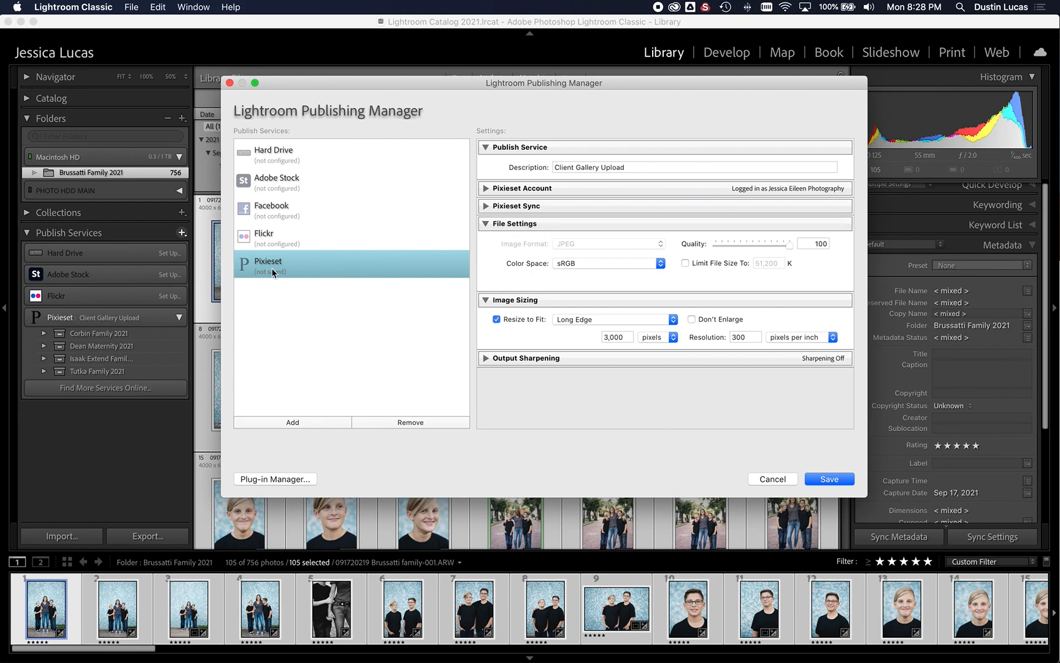
mouse_move(736, 249)
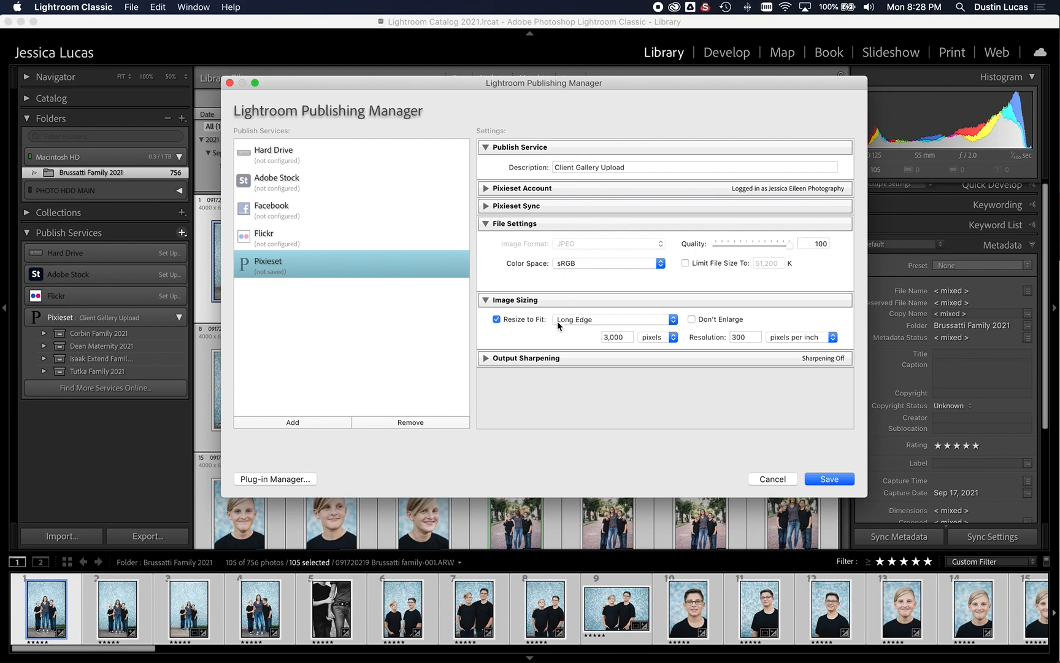
mouse_move(608, 347)
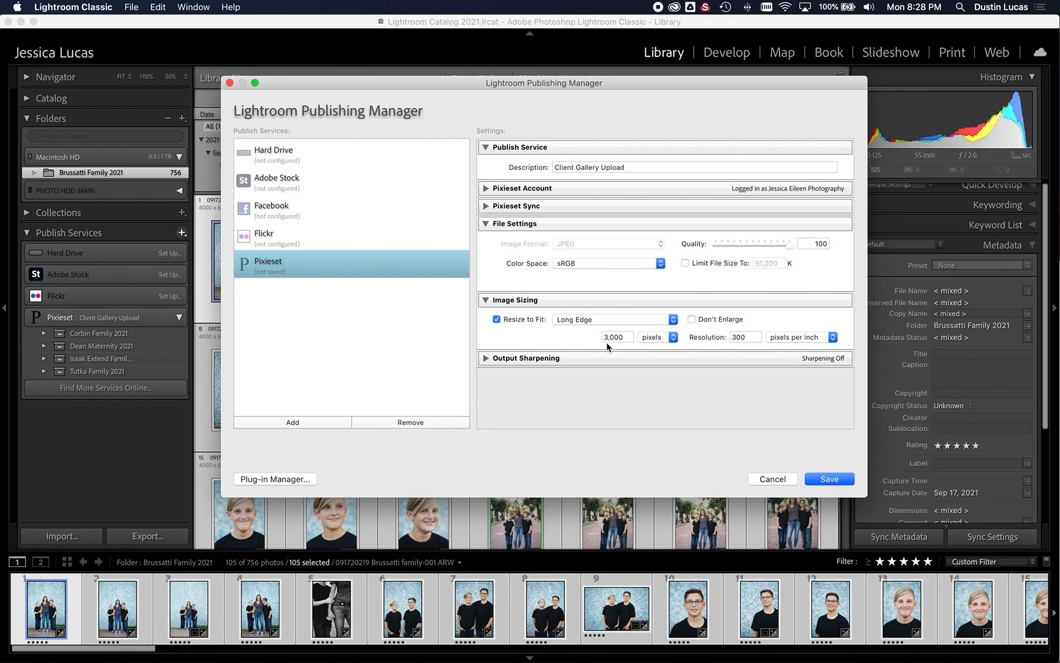
mouse_move(652, 337)
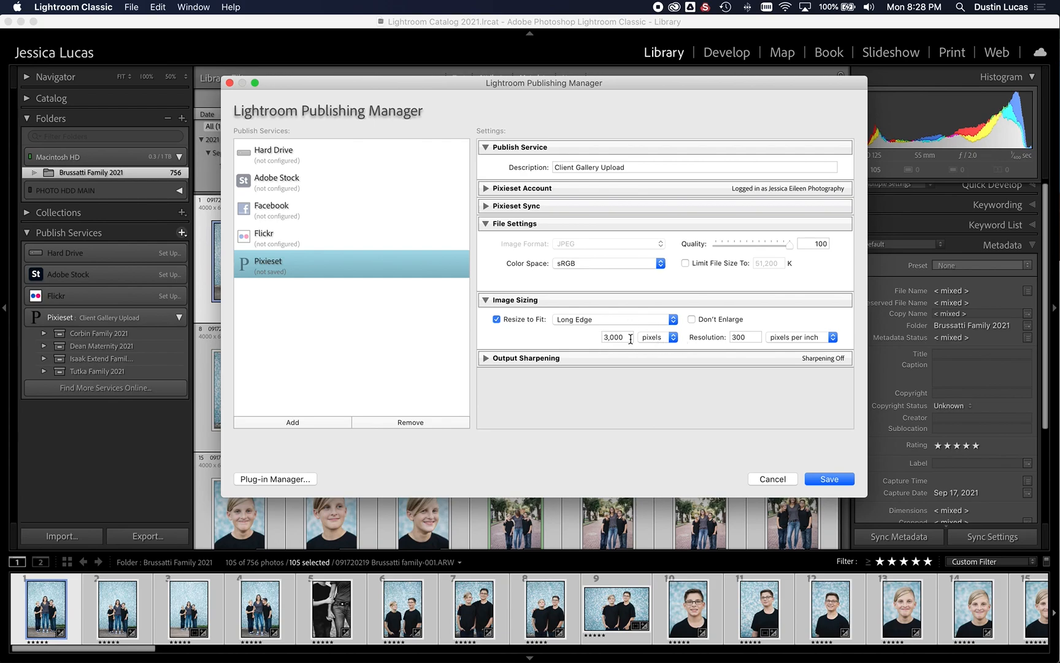
mouse_move(761, 340)
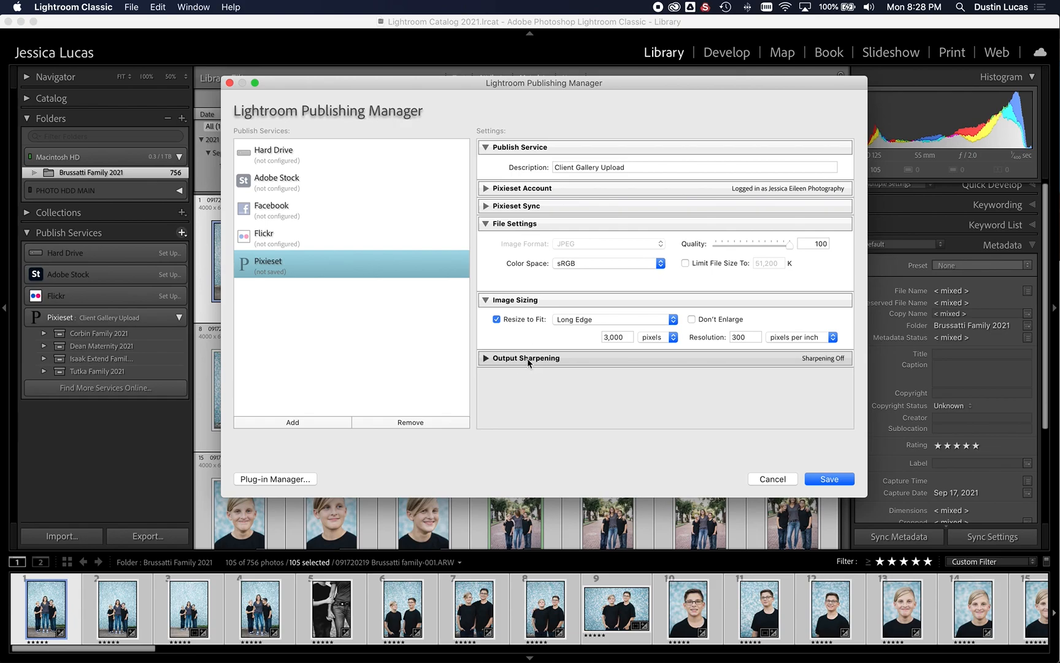
left_click(515, 223)
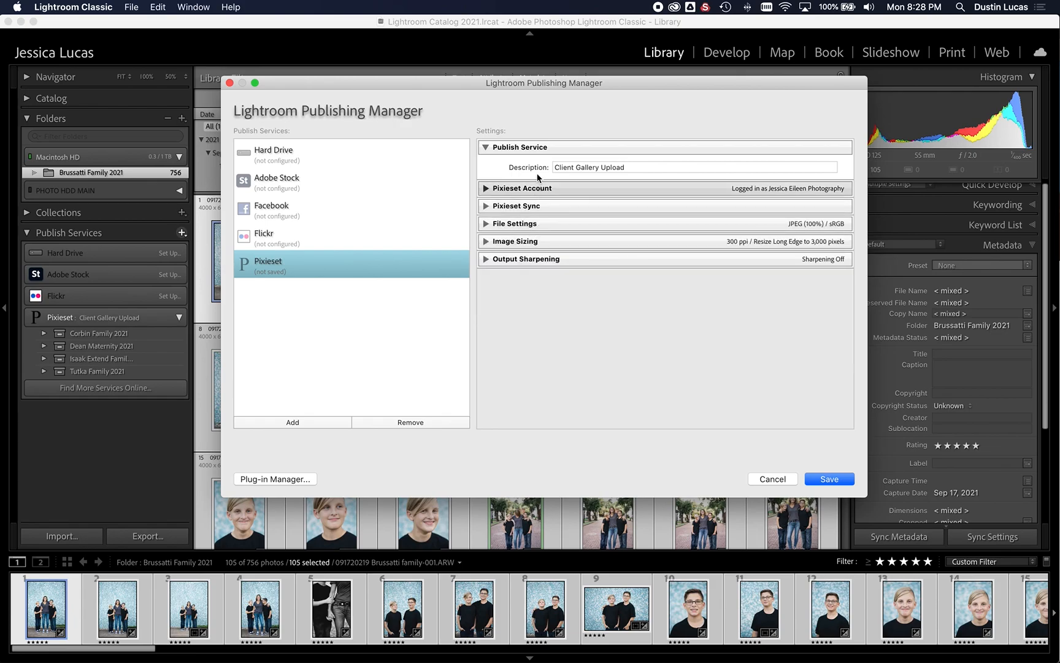
left_click(486, 147)
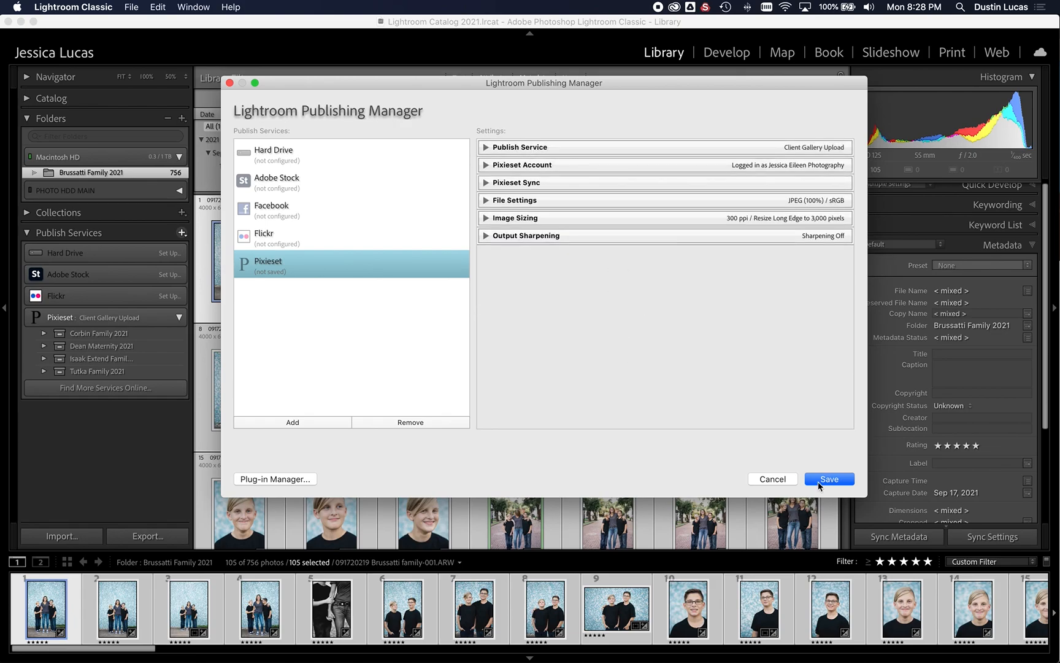
left_click(829, 479)
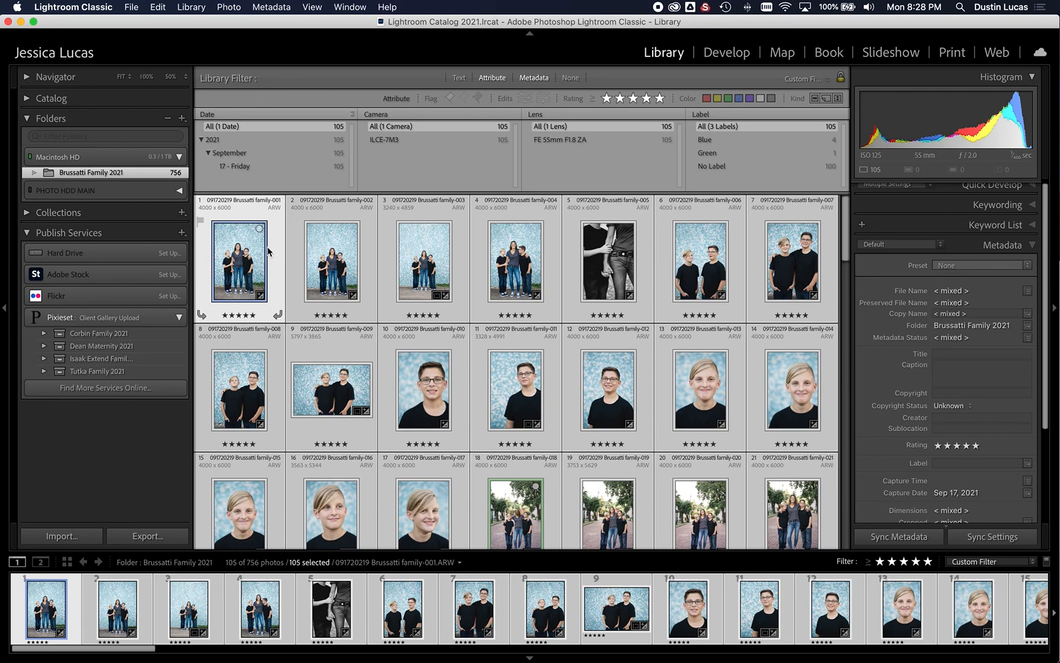
mouse_move(284, 255)
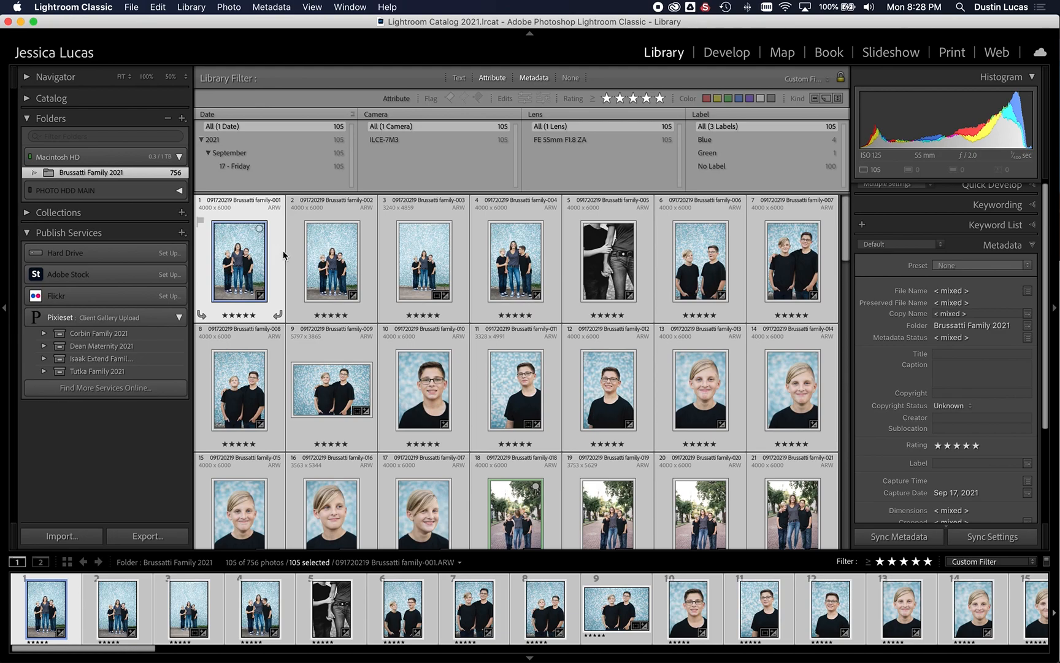
mouse_move(457, 46)
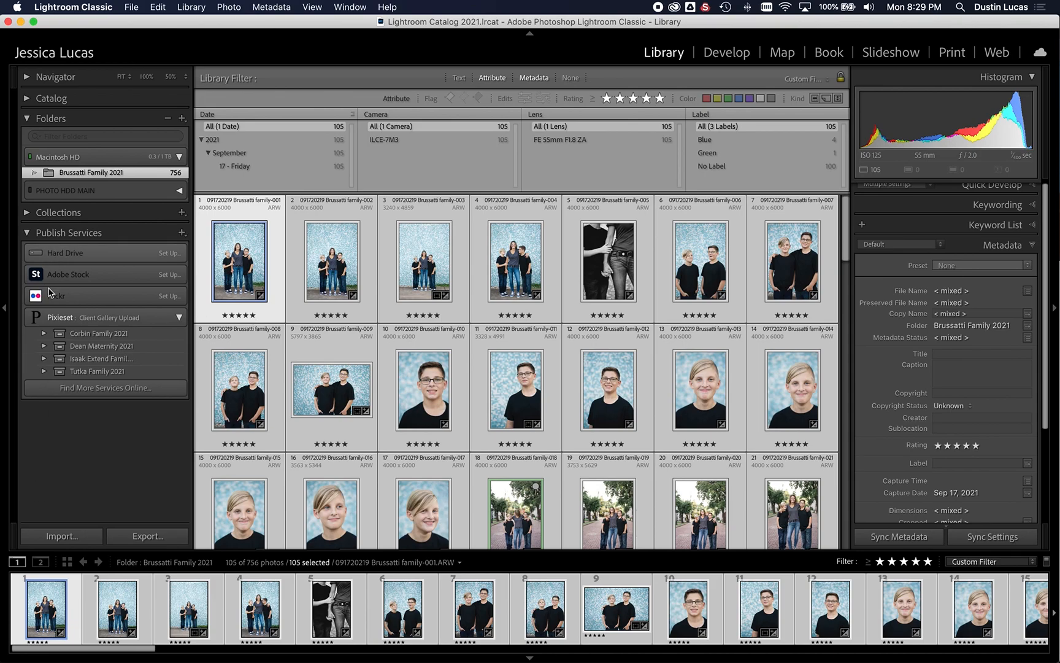
mouse_move(120, 322)
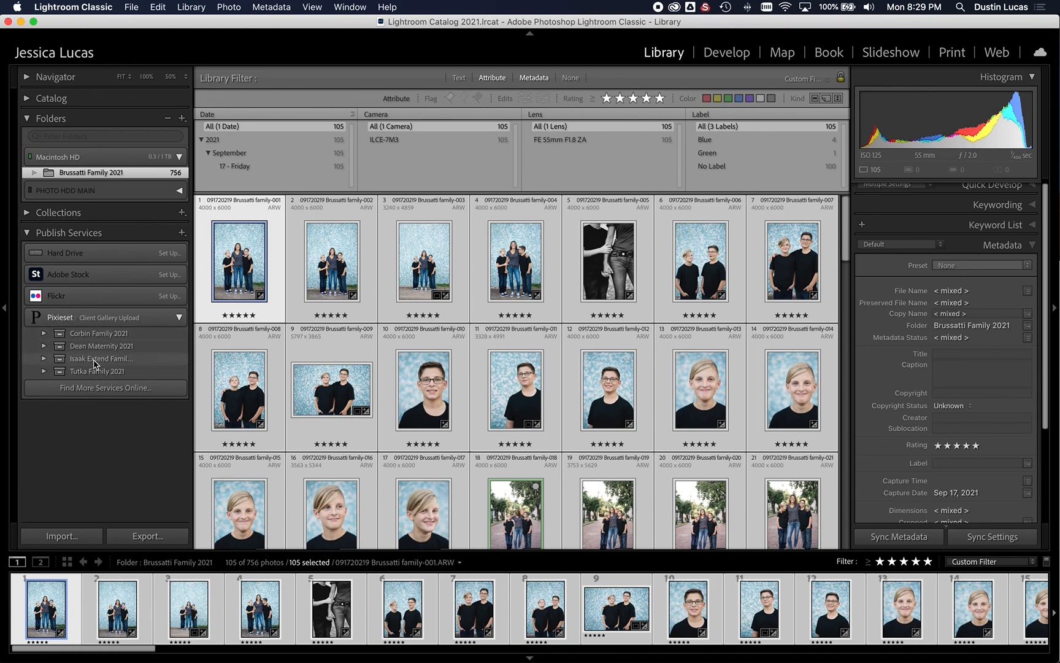
mouse_move(176, 310)
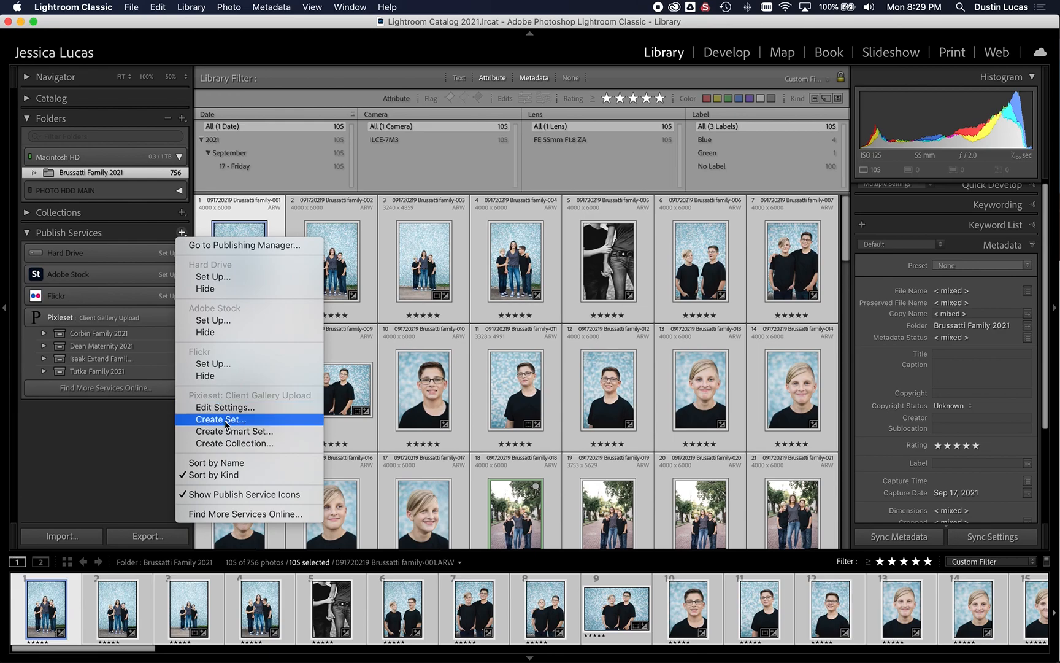
mouse_move(222, 443)
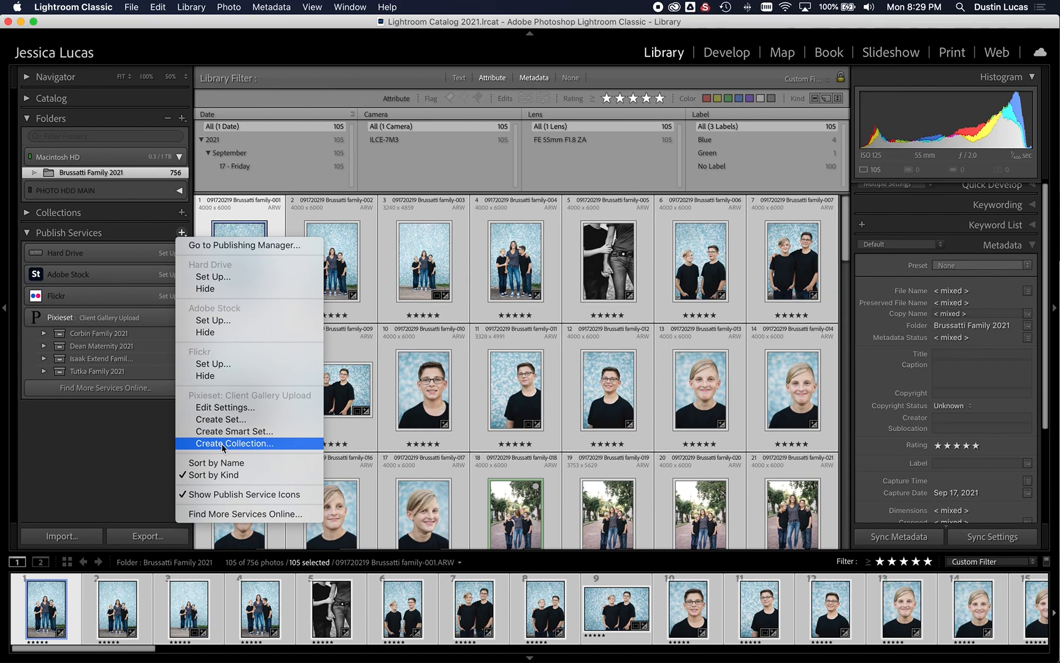
left_click(234, 443)
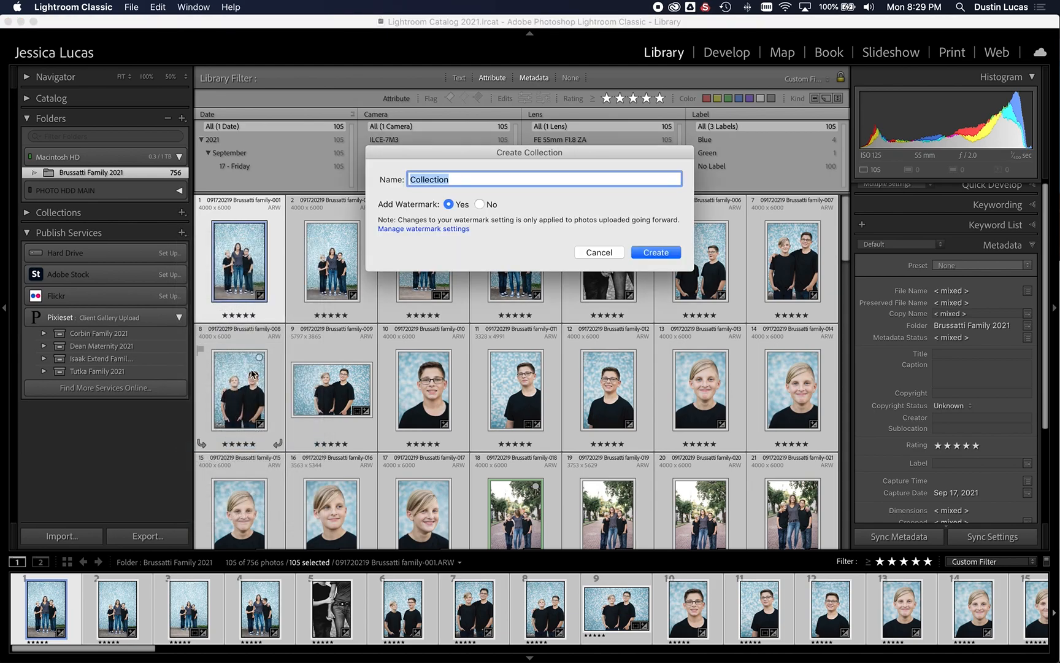
type("Brussatti Family 2021")
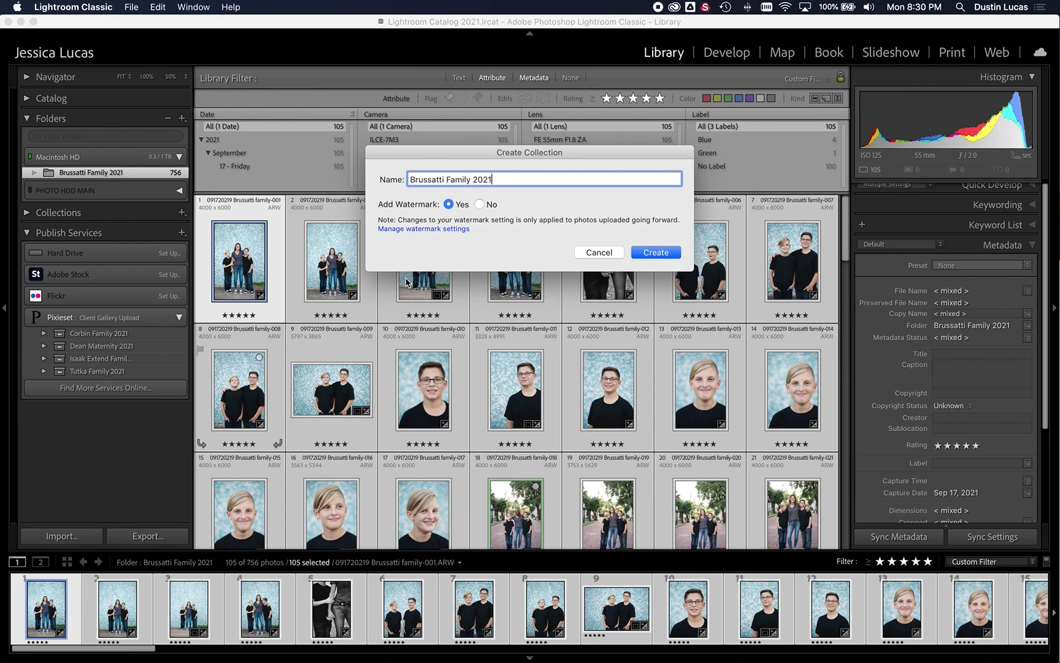
mouse_move(965, 337)
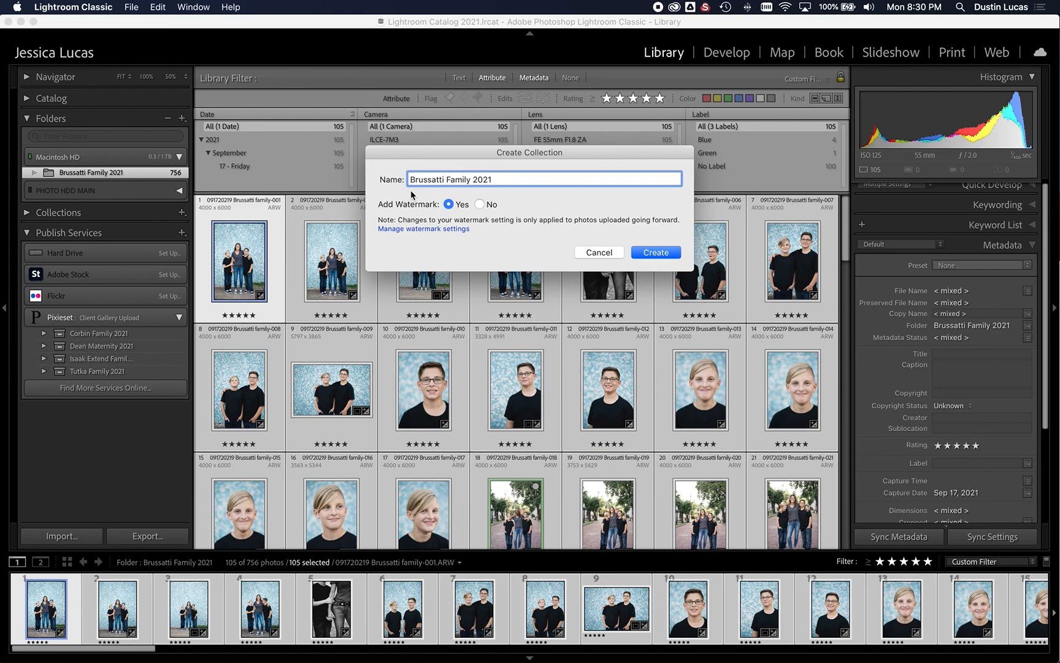
left_click(479, 204)
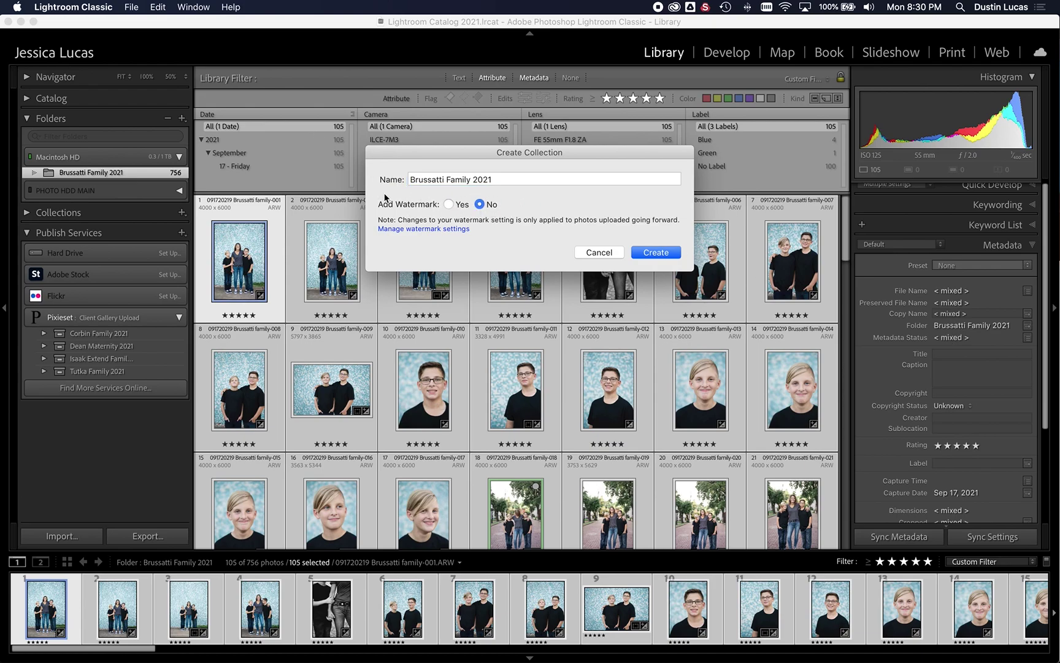
mouse_move(655, 252)
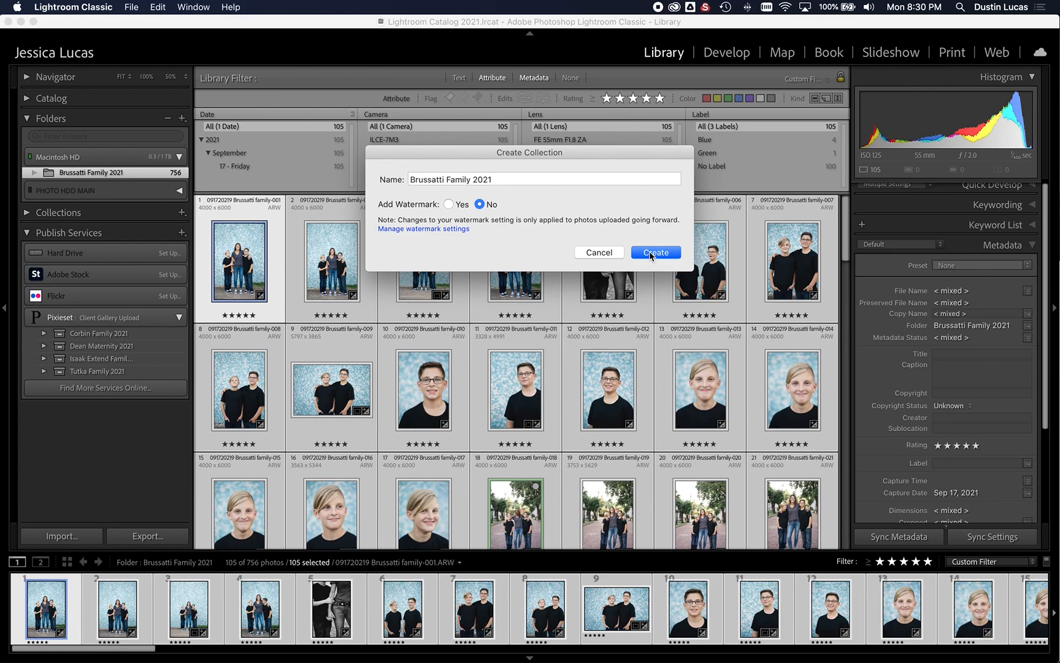
left_click(656, 252)
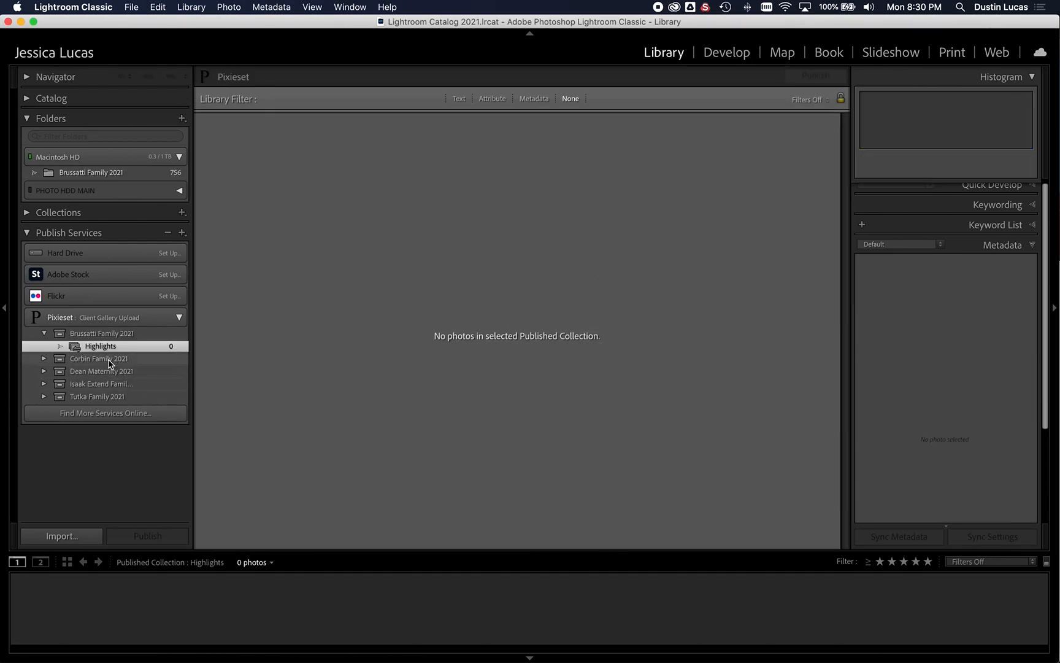
mouse_move(92, 345)
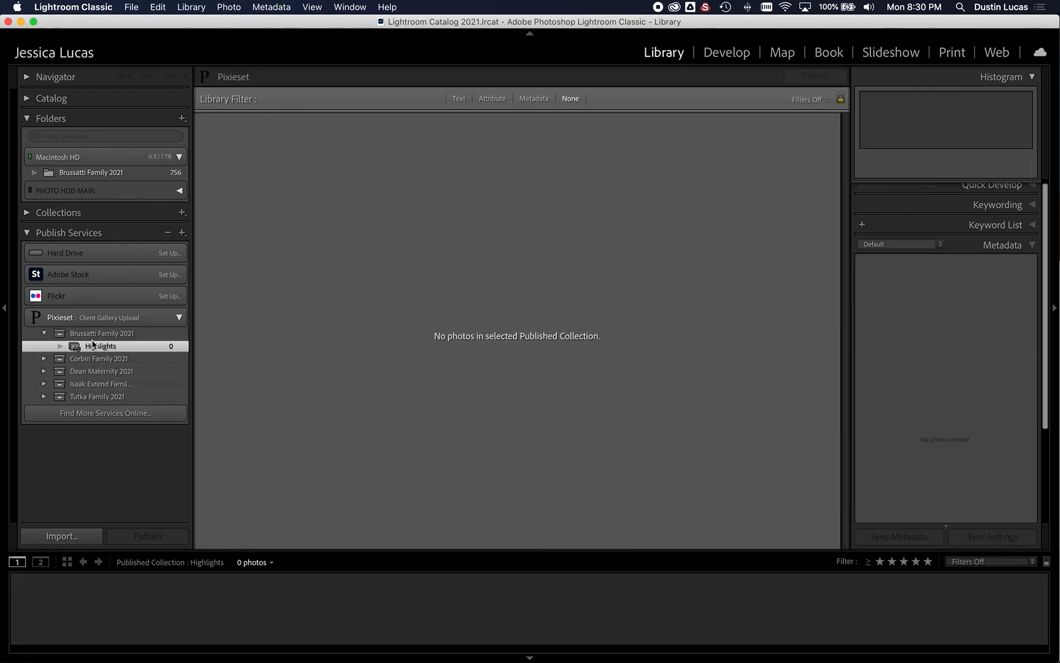
- Rename the Highlights set to 'Digital Negatives' and return to the five-star photo grid
left_click(182, 233)
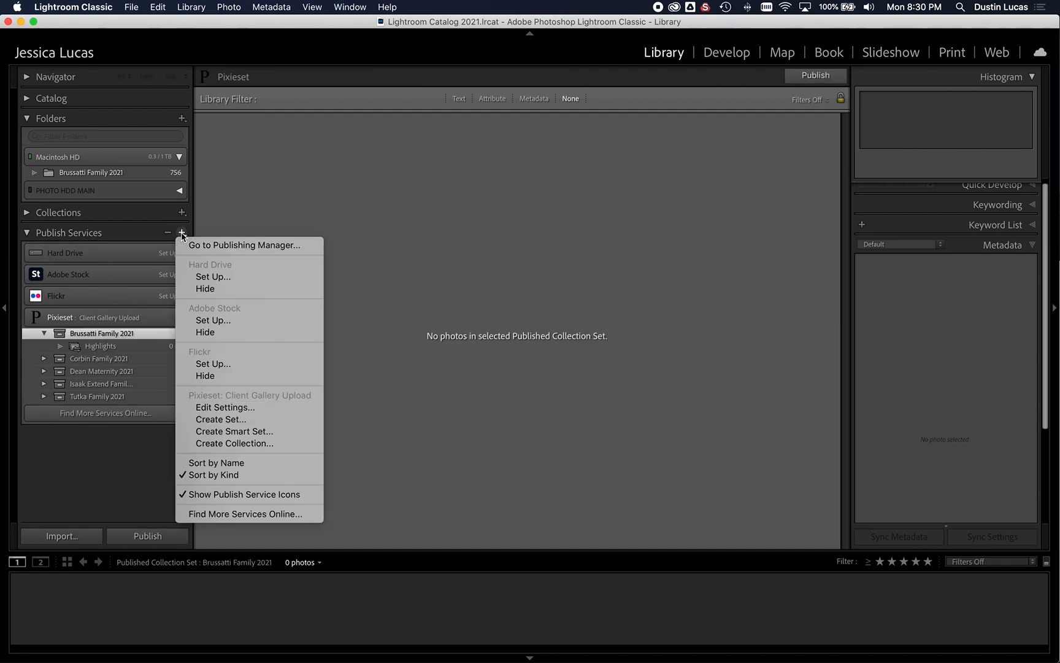
mouse_move(221, 419)
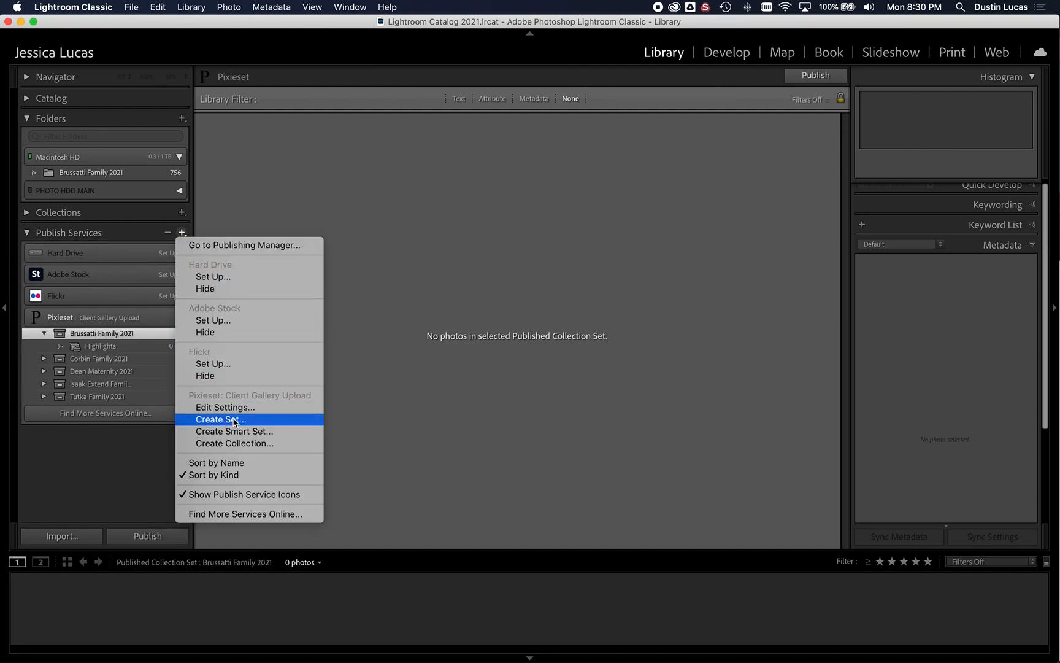
mouse_move(163, 395)
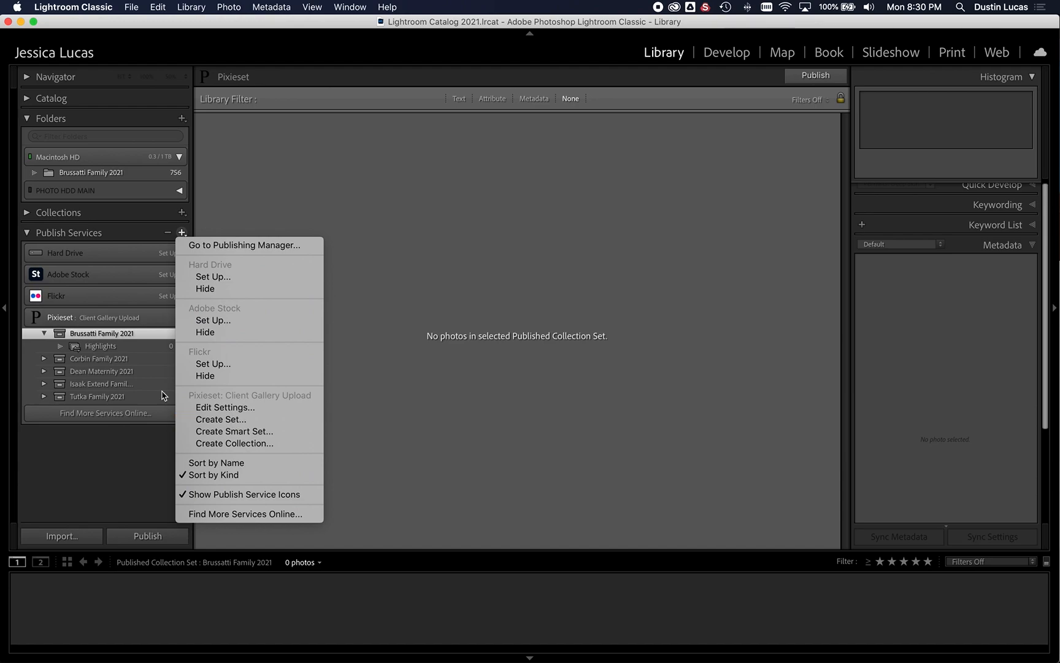
right_click(99, 346)
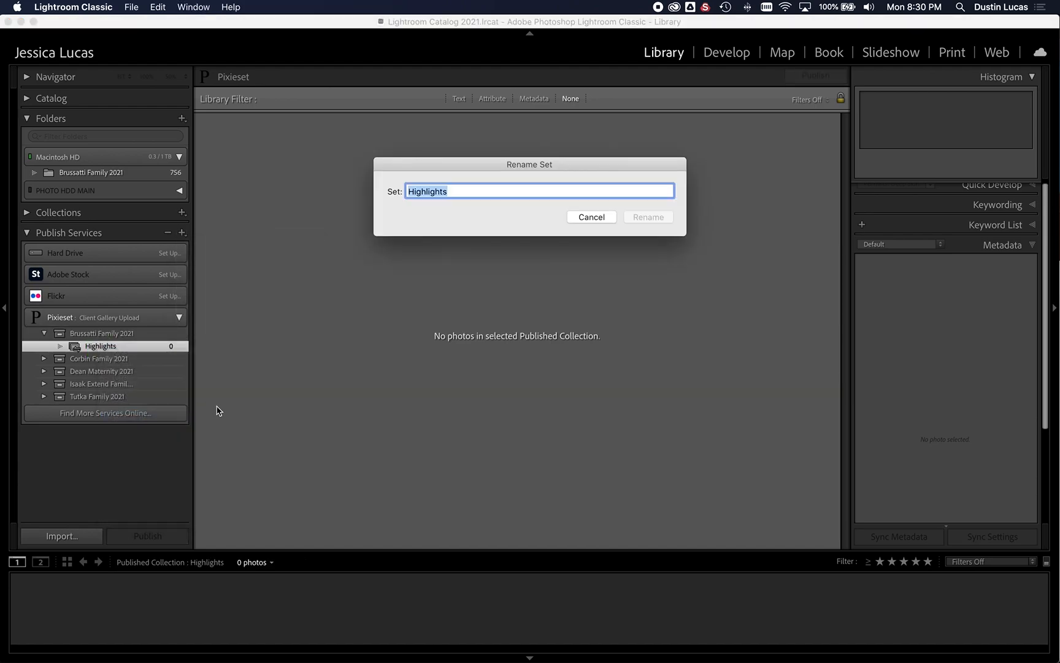
type("Digital Neagitv")
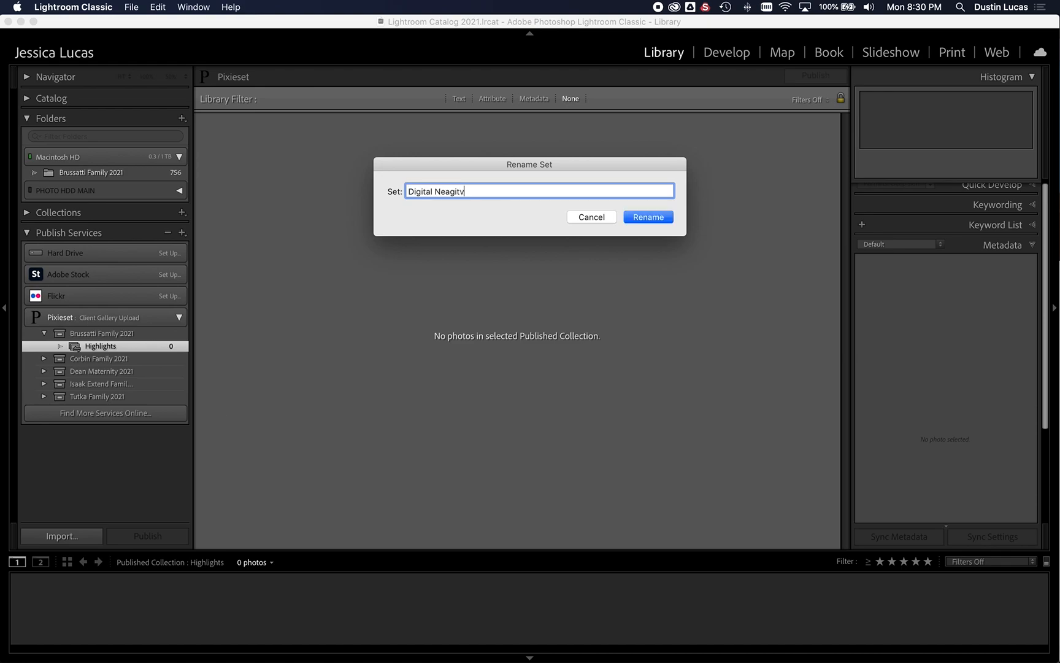
key("Backspace")
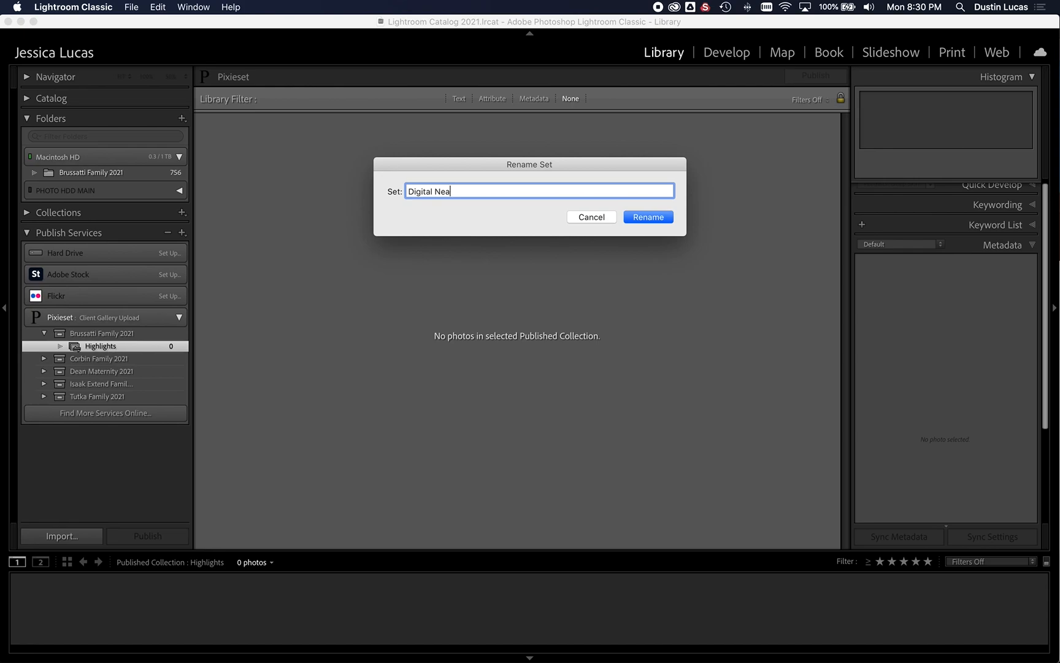
type("tives")
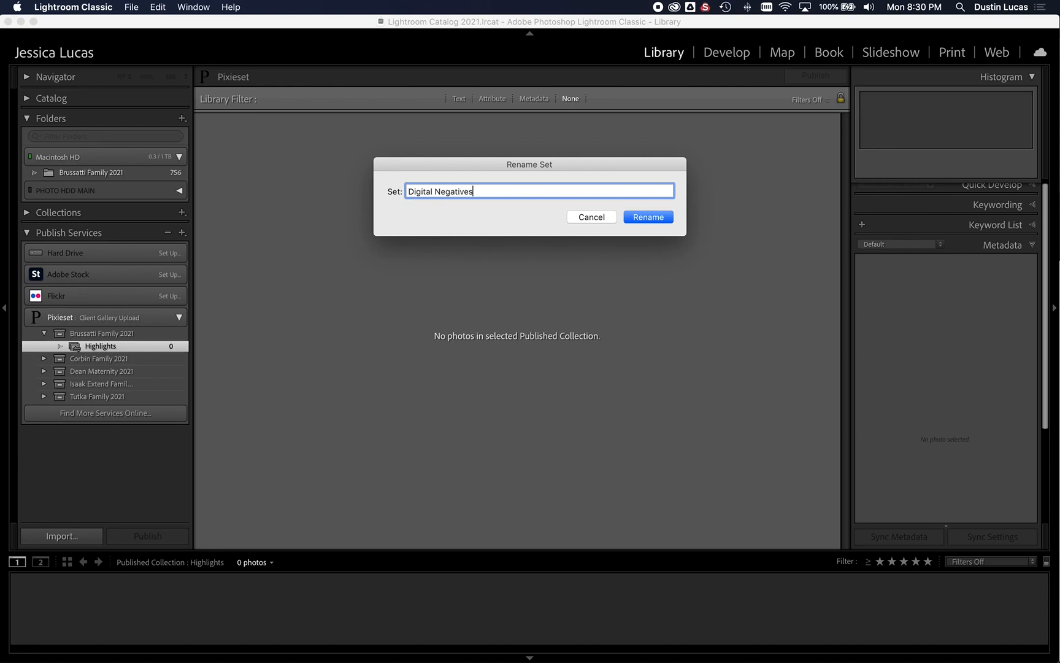
left_click(648, 217)
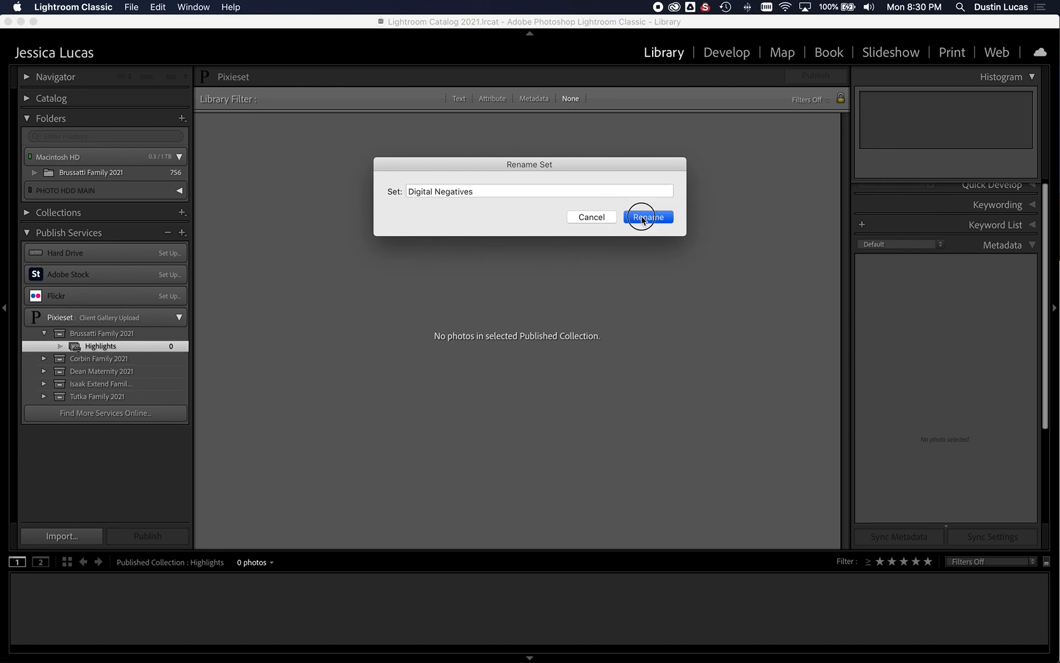
left_click(649, 216)
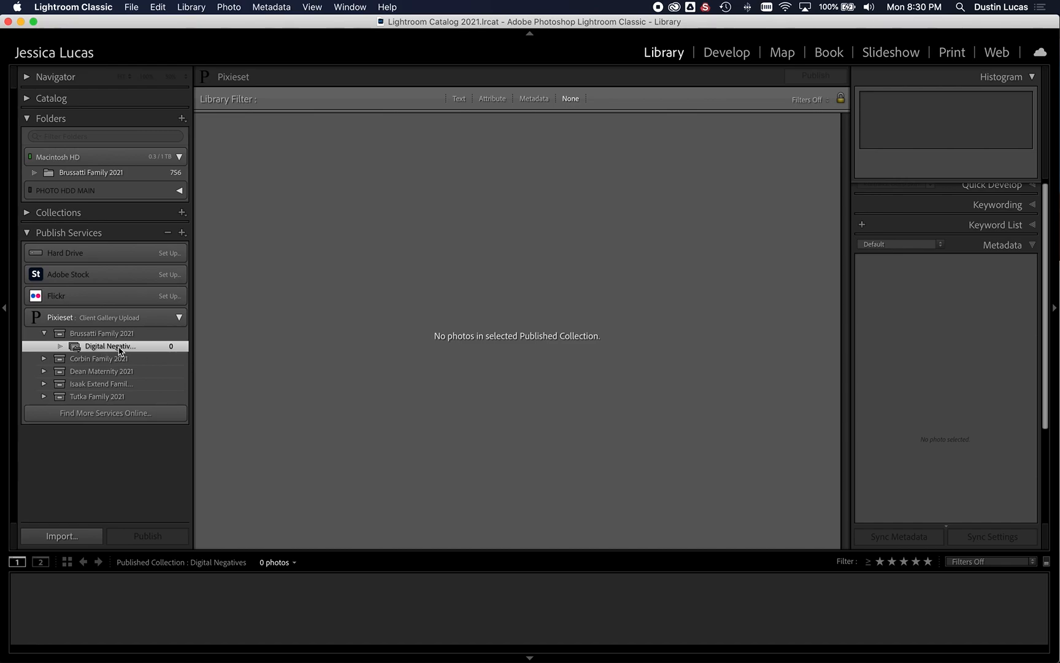
mouse_move(89, 218)
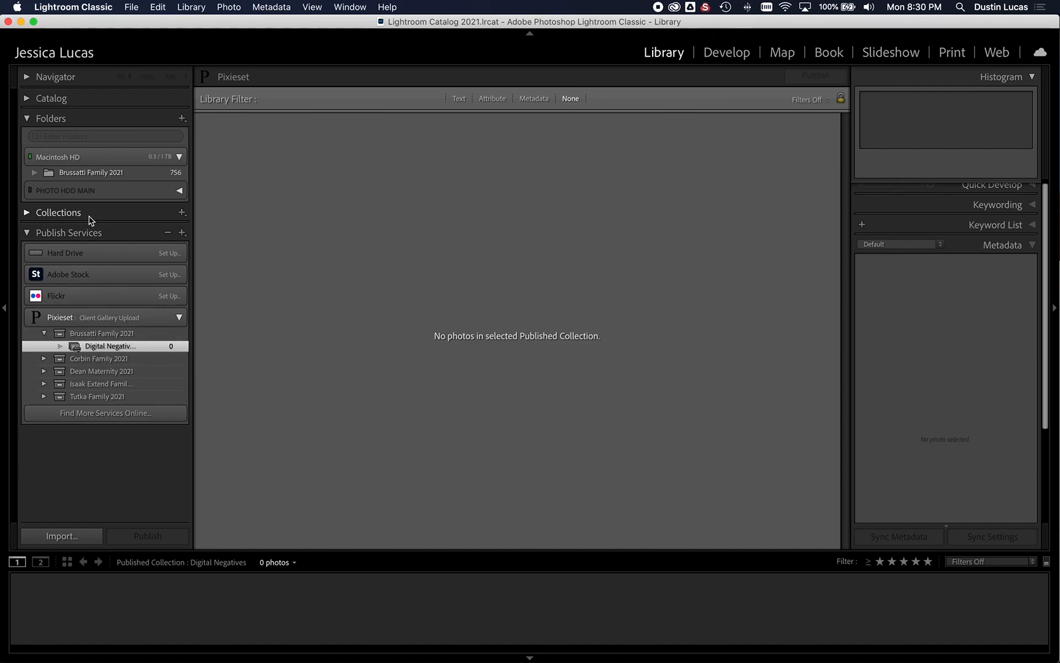
left_click(86, 172)
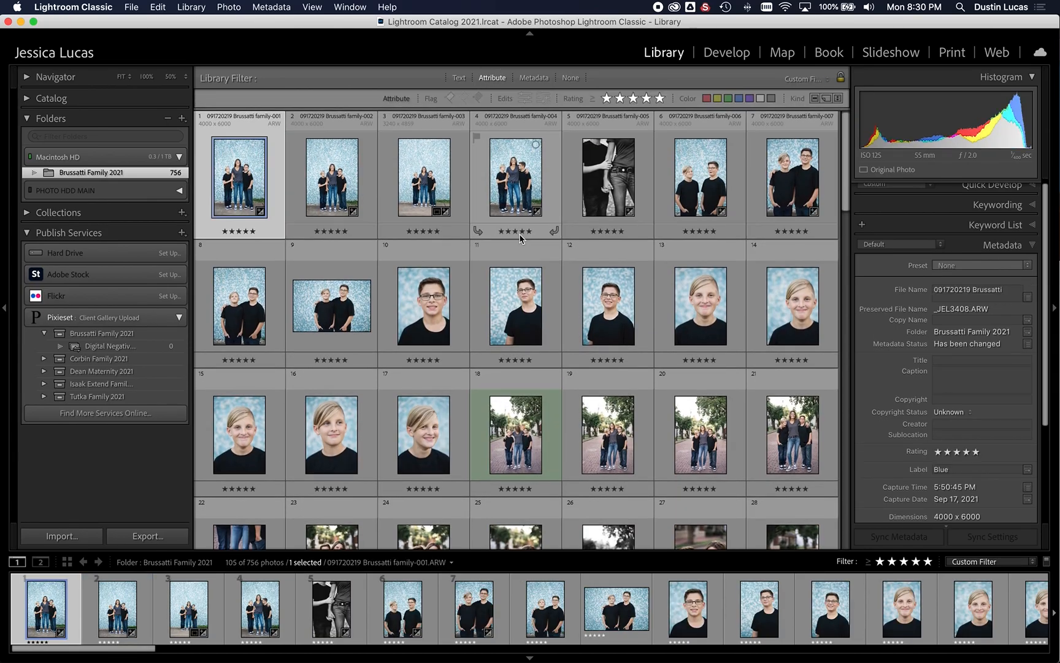
- Add all 105 five-star Brussatti photos to the Digital Negatives set
scroll("down", 3)
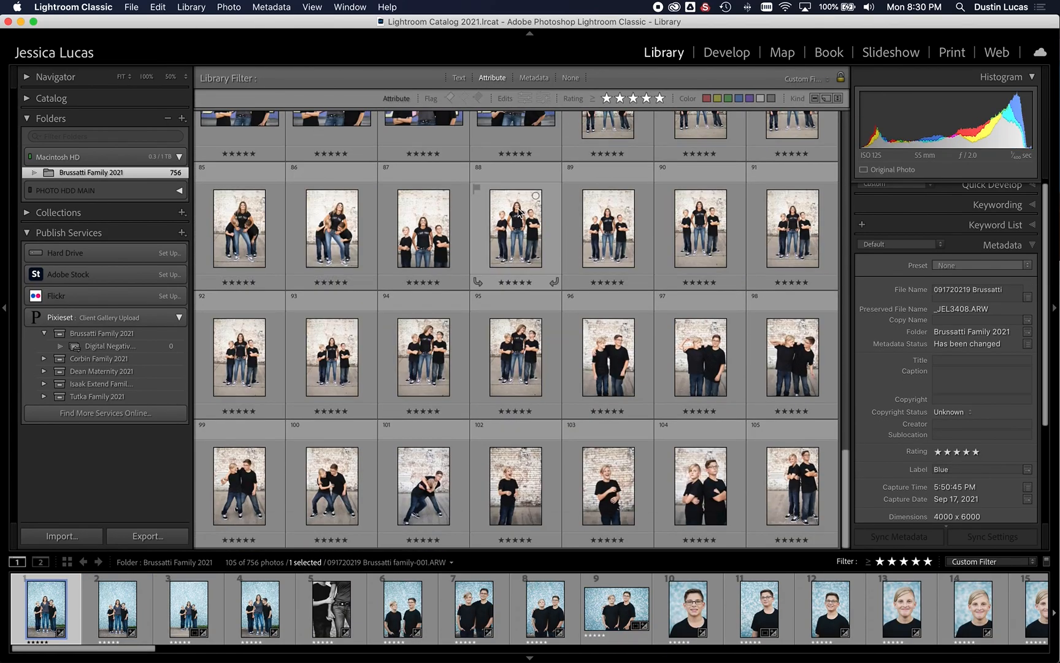
key("cmd+a")
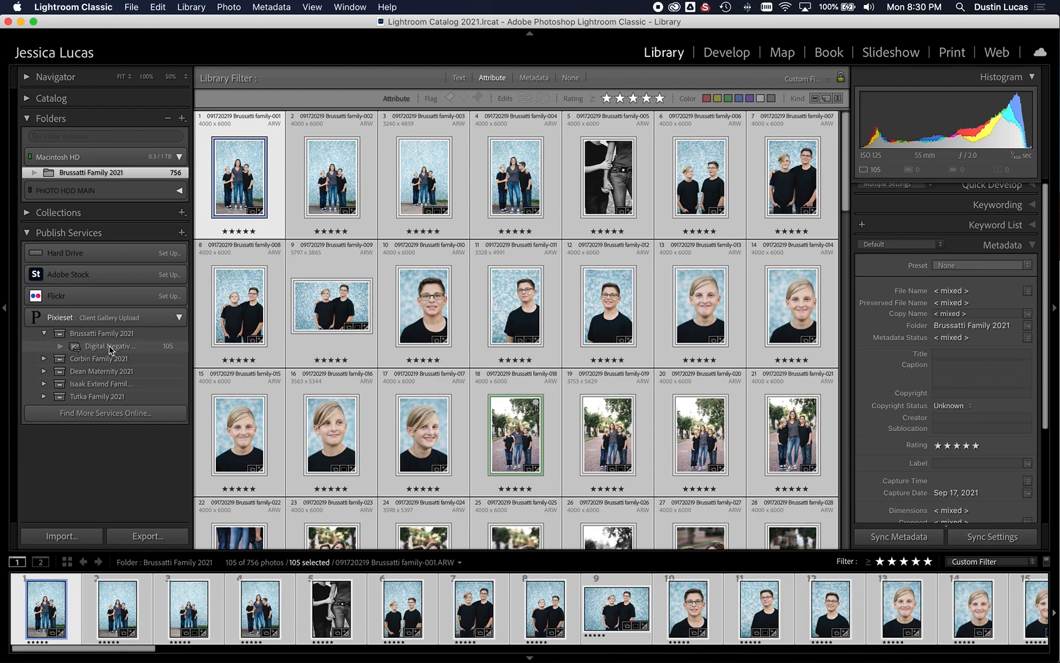
left_click(109, 346)
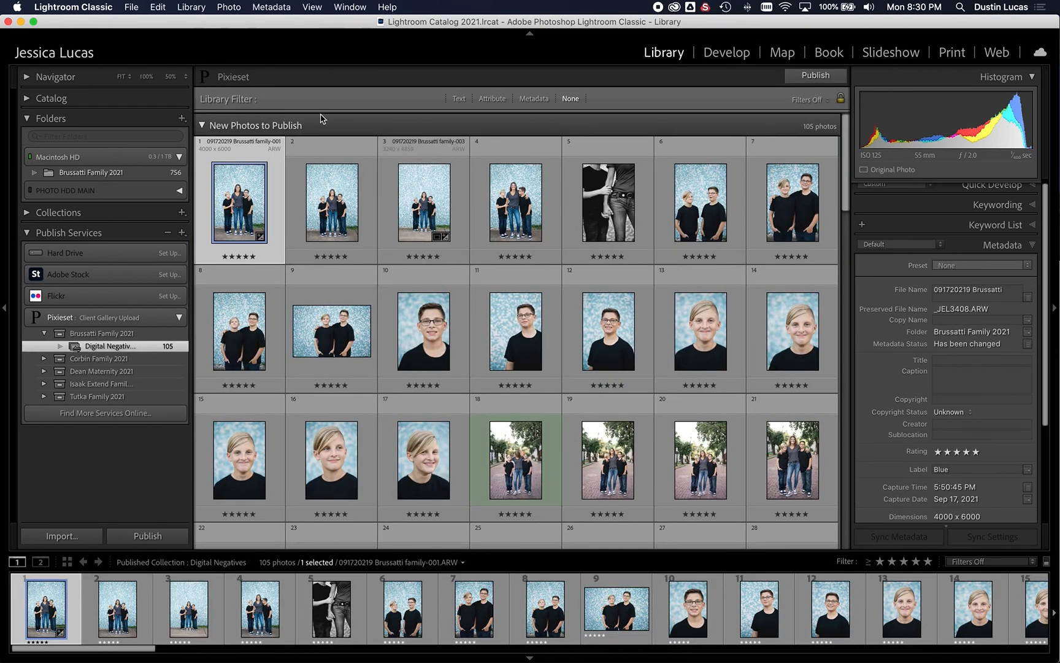
- Publish the Digital Negatives photos to Pixieset and check the queued photos group
left_click(202, 126)
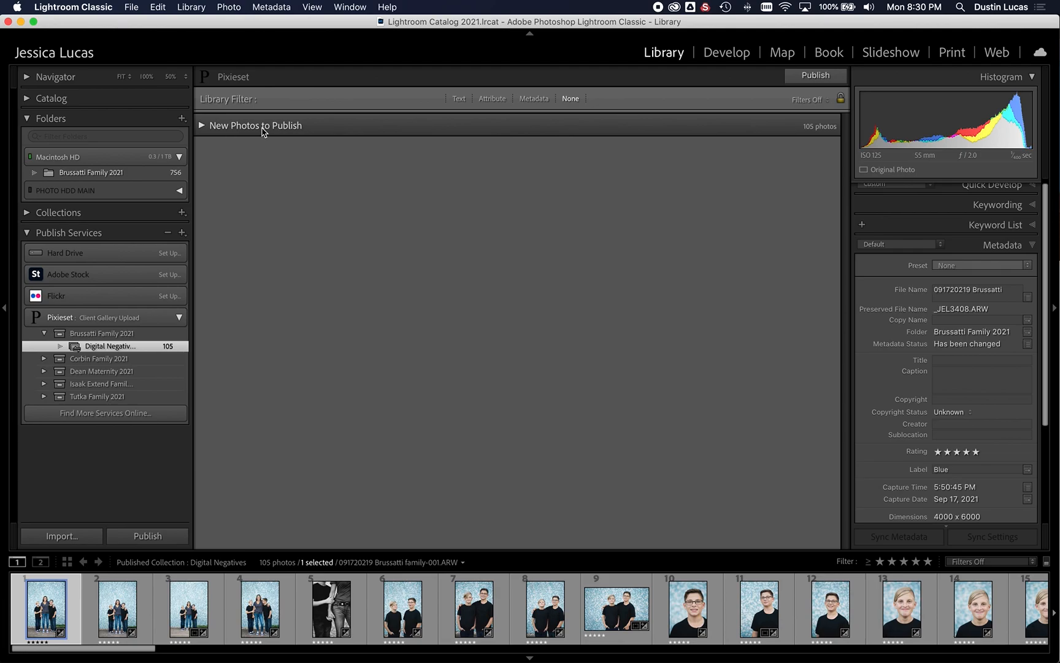
mouse_move(339, 373)
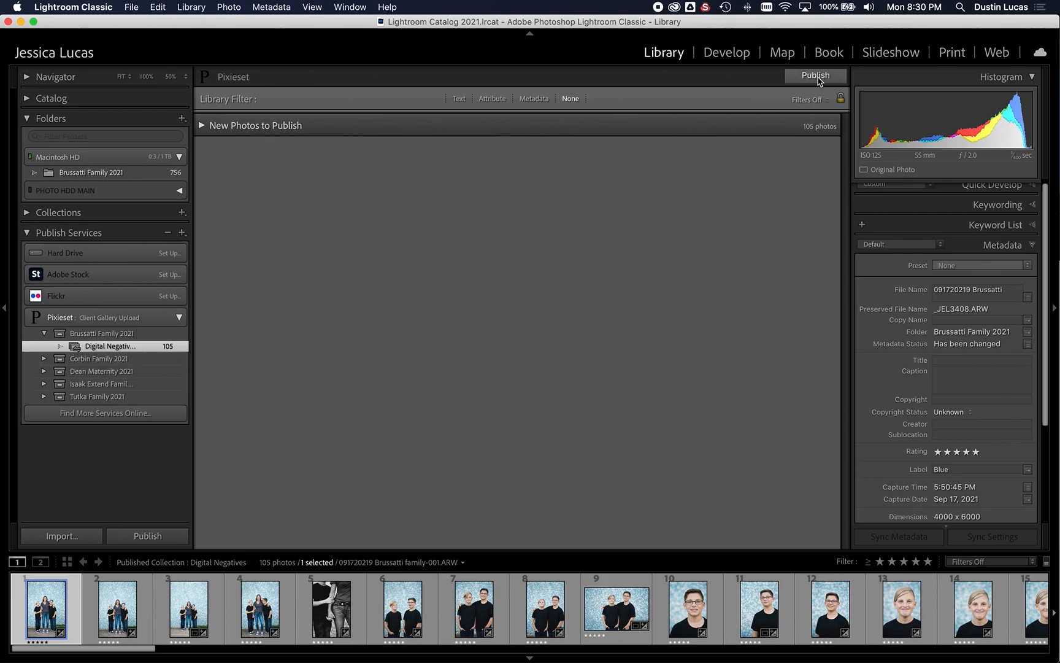
left_click(816, 76)
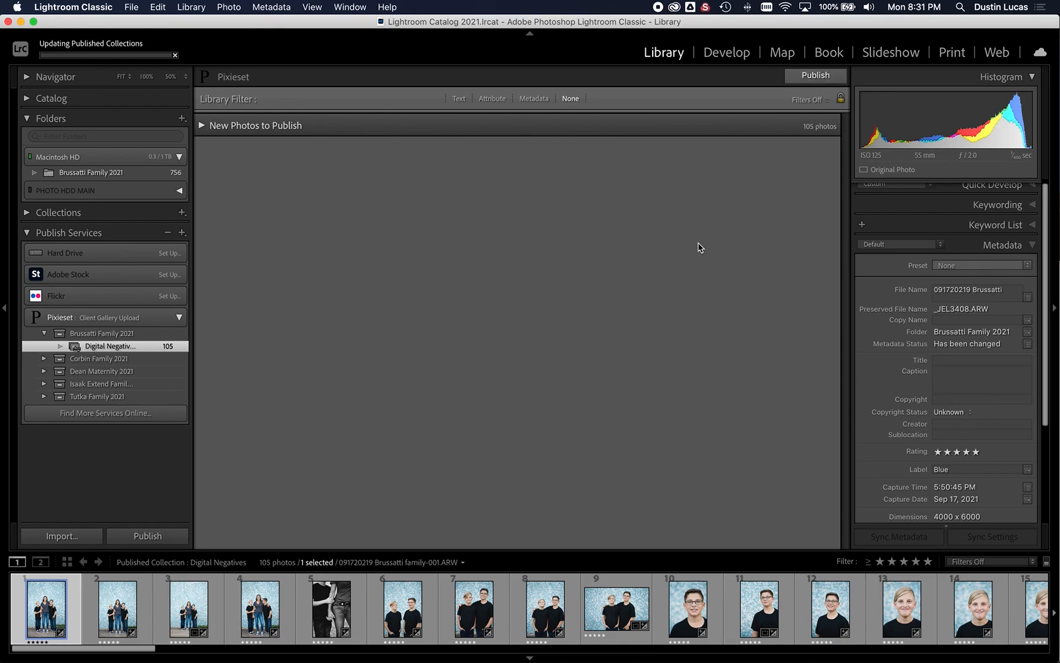
mouse_move(632, 244)
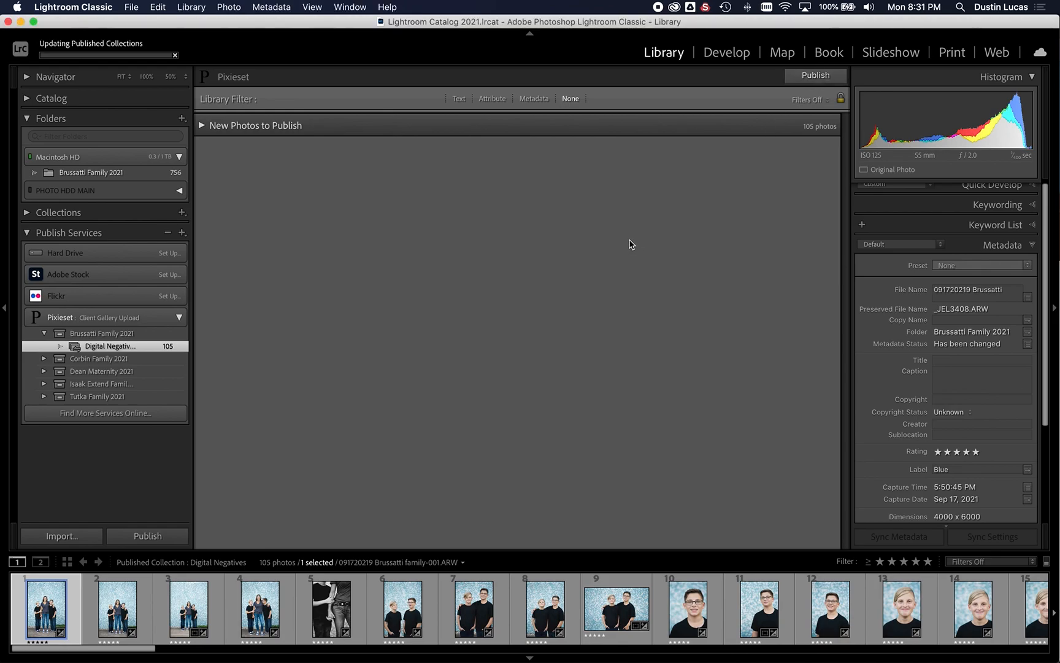
mouse_move(440, 221)
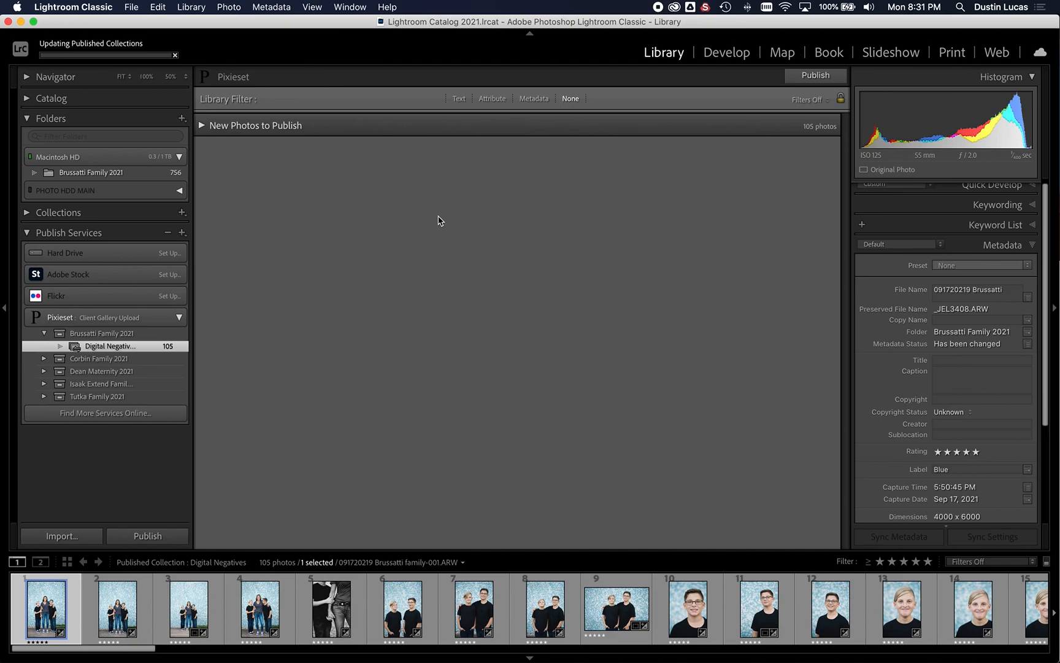
mouse_move(361, 147)
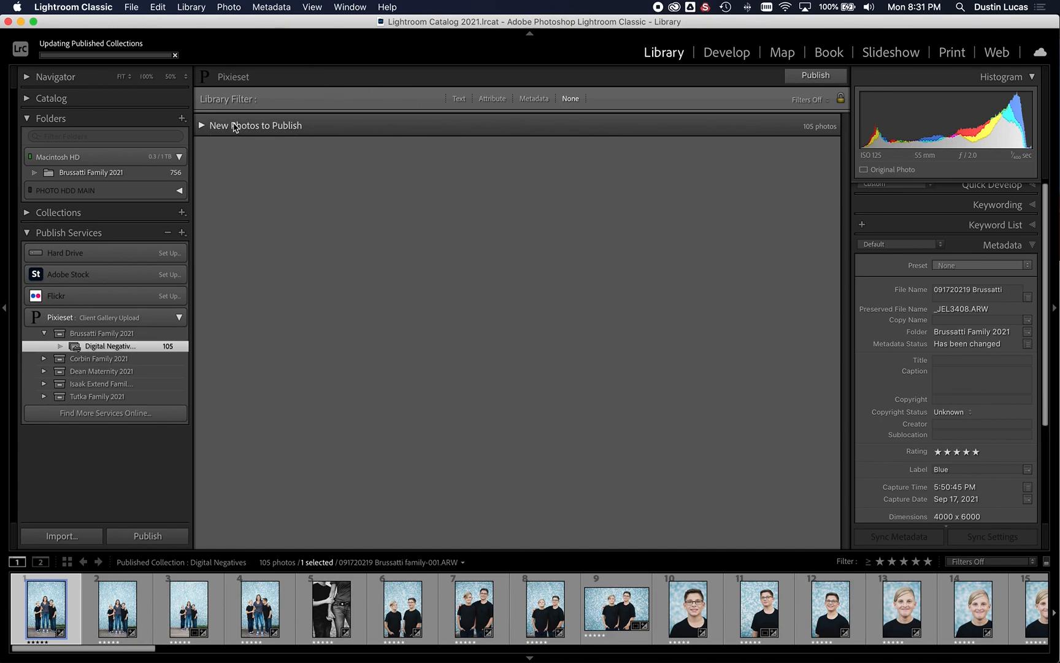
mouse_move(368, 156)
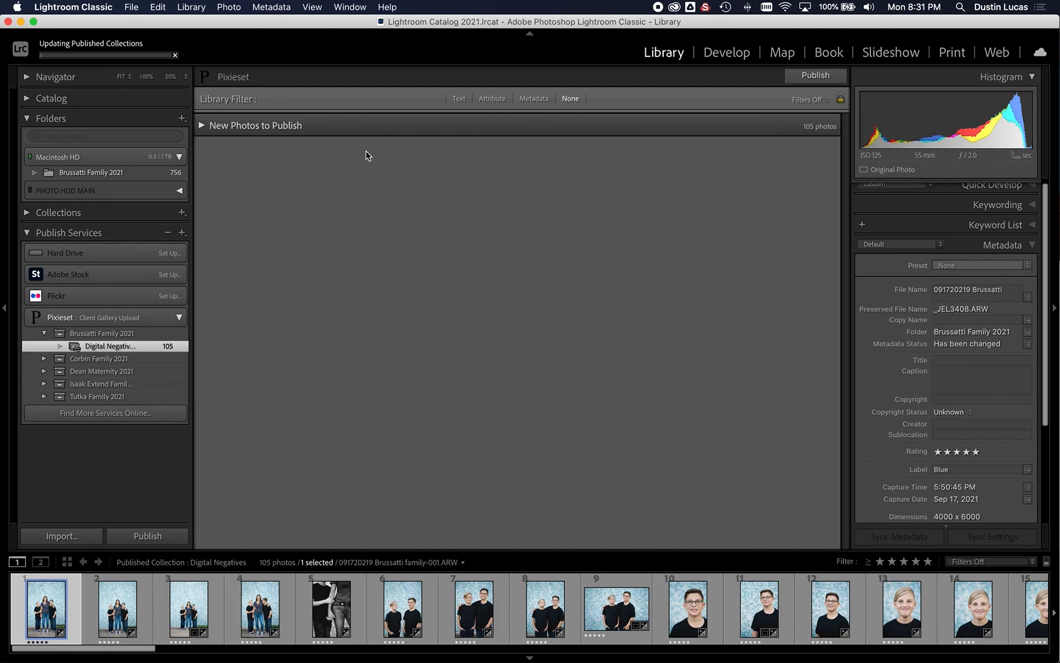
mouse_move(256, 143)
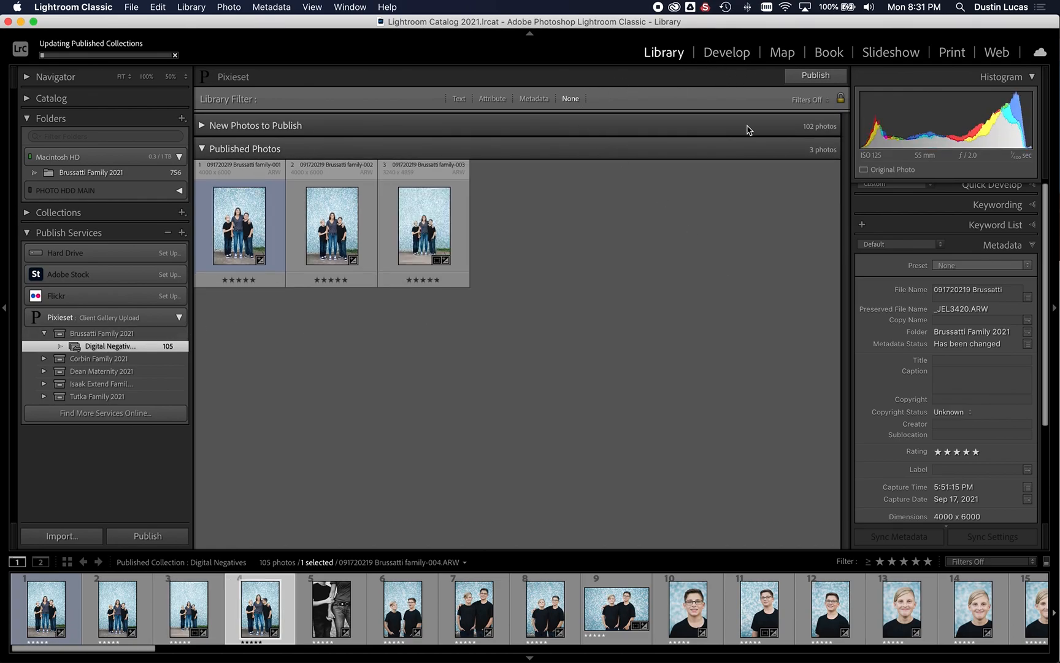
left_click(203, 125)
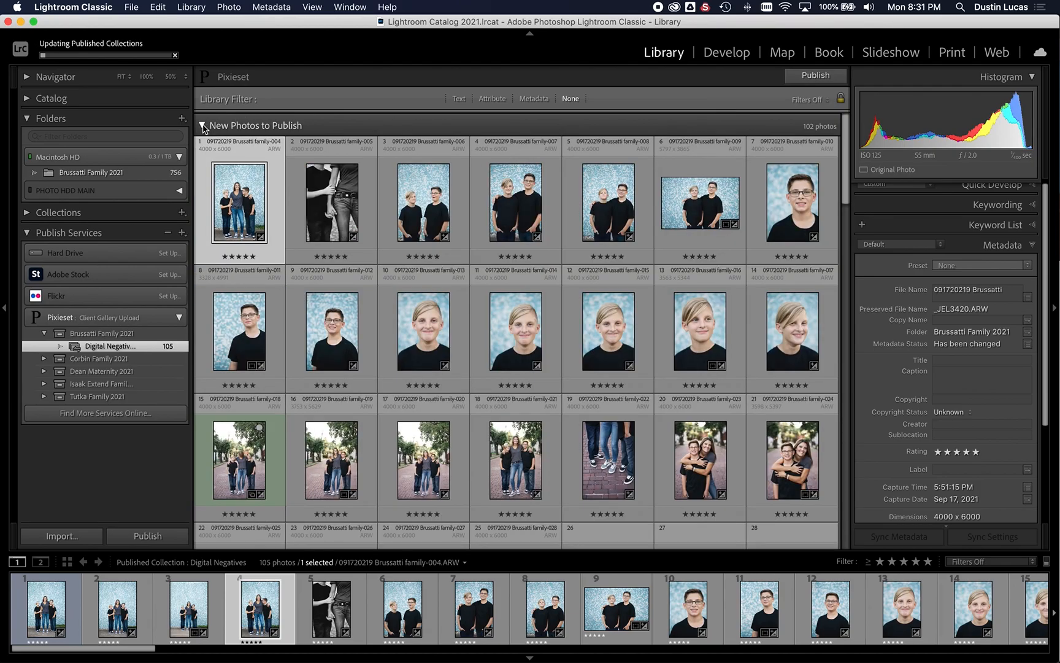
left_click(201, 126)
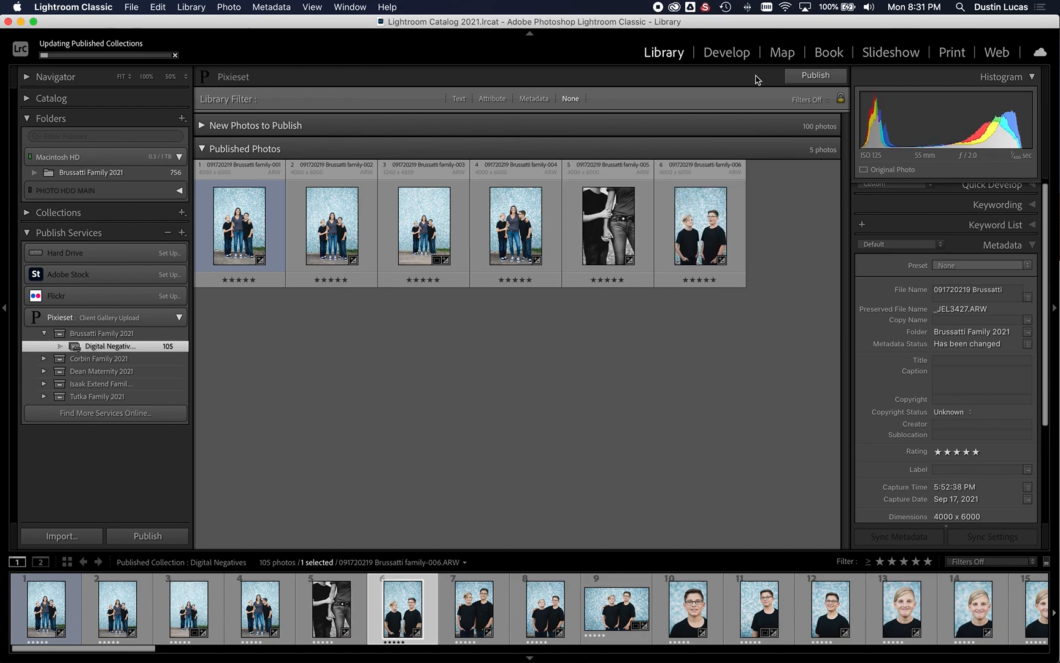
left_click(477, 618)
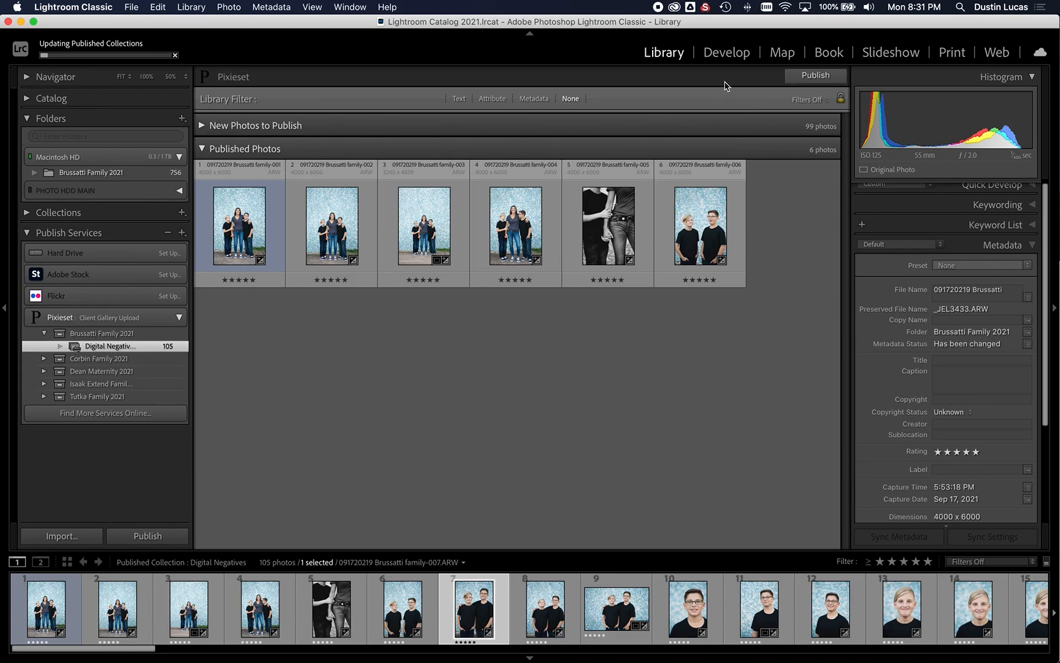
- Show the Digital Negatives collection on the Pixieset web dashboard
right_click(109, 346)
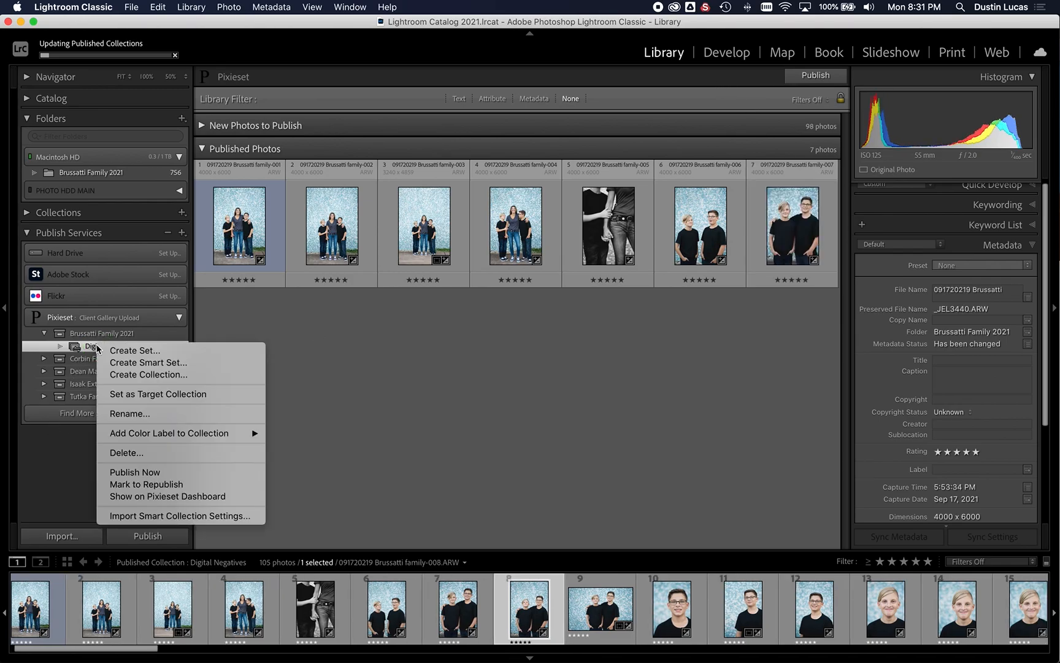
mouse_move(185, 497)
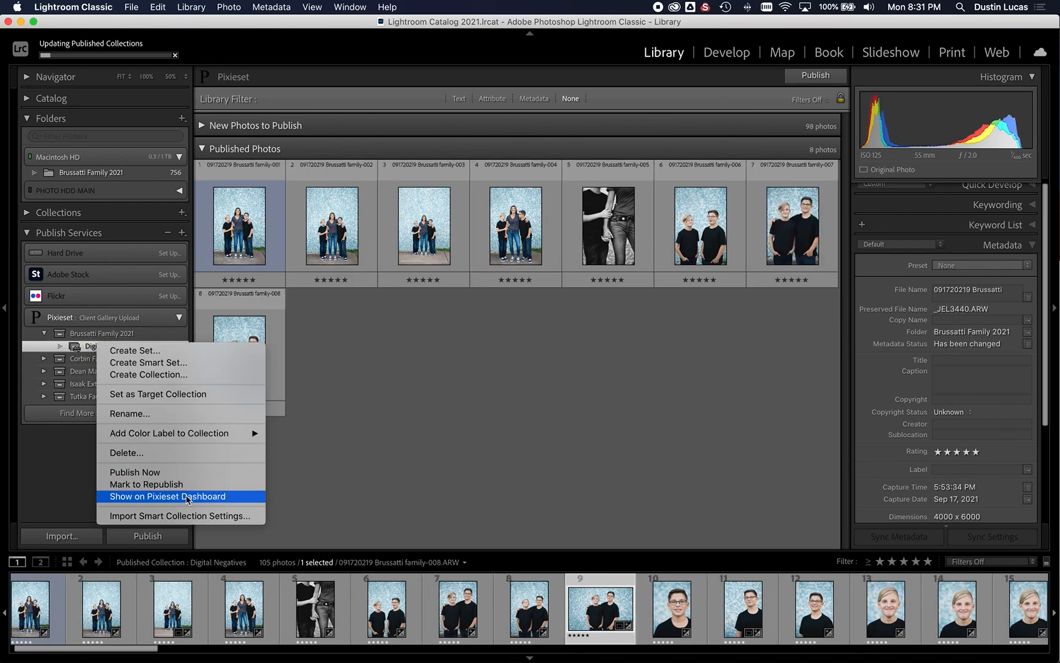
left_click(167, 496)
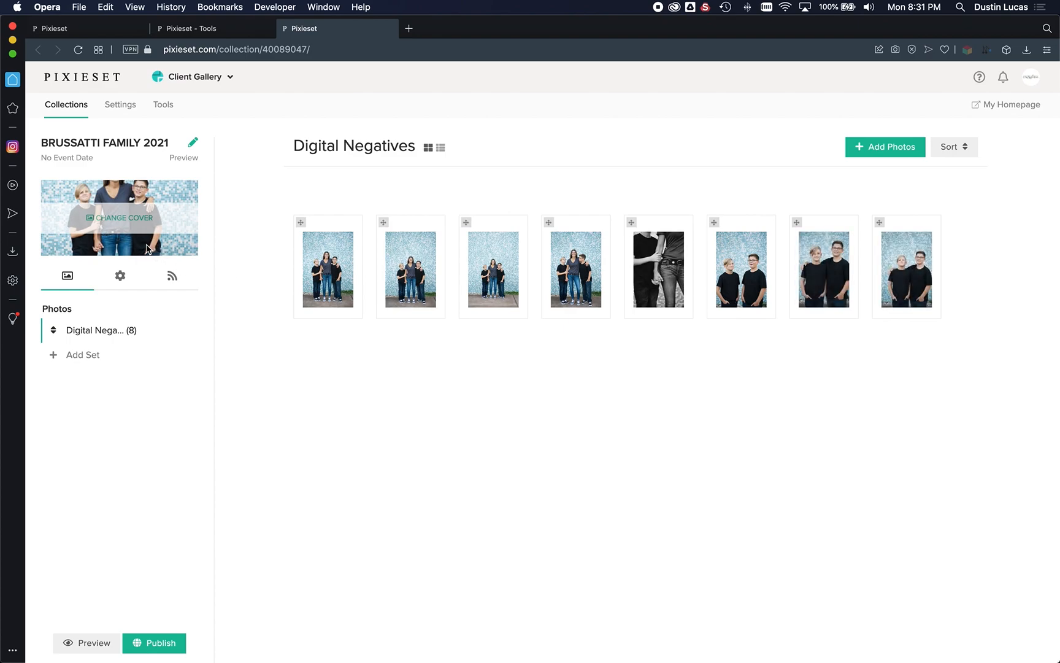
- Review the gallery cover design, cancel replacing the cover photo, and open collection details
left_click(119, 218)
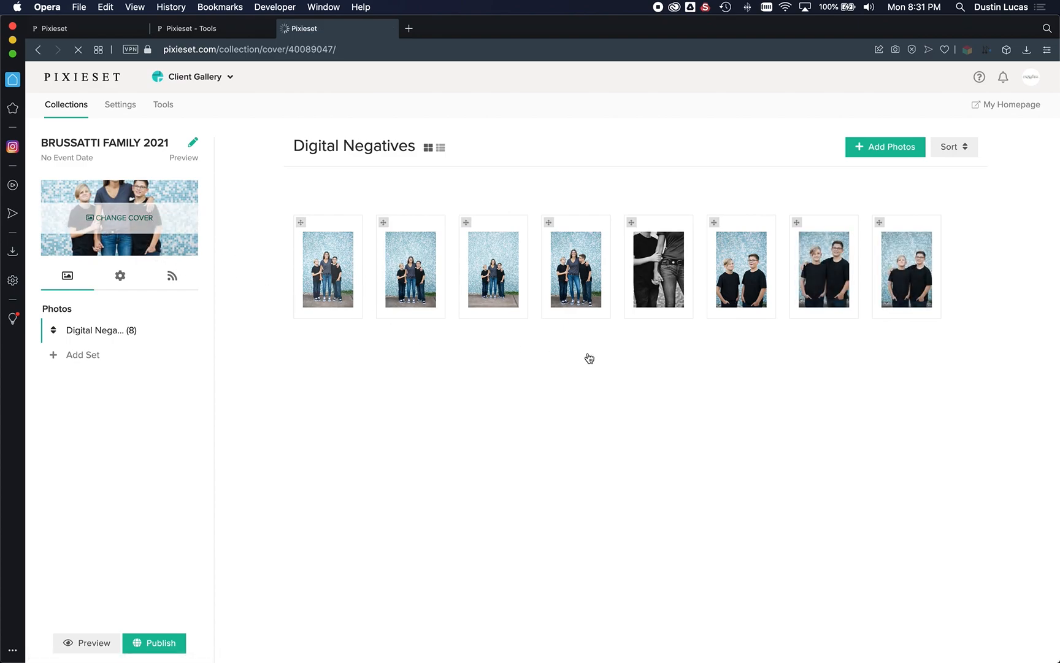
left_click(120, 276)
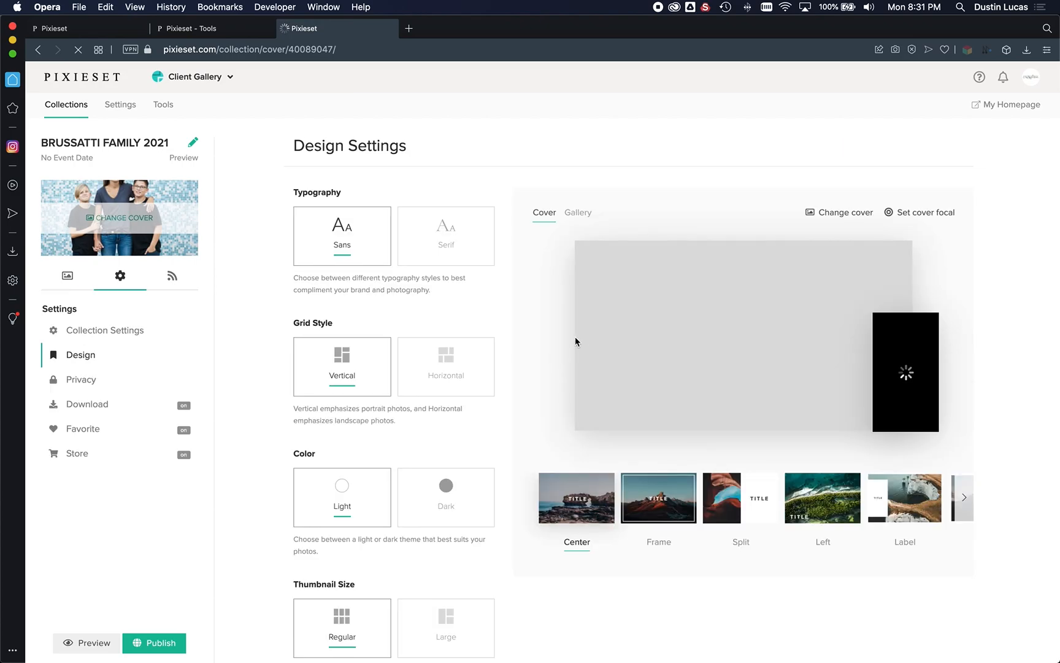
mouse_move(667, 394)
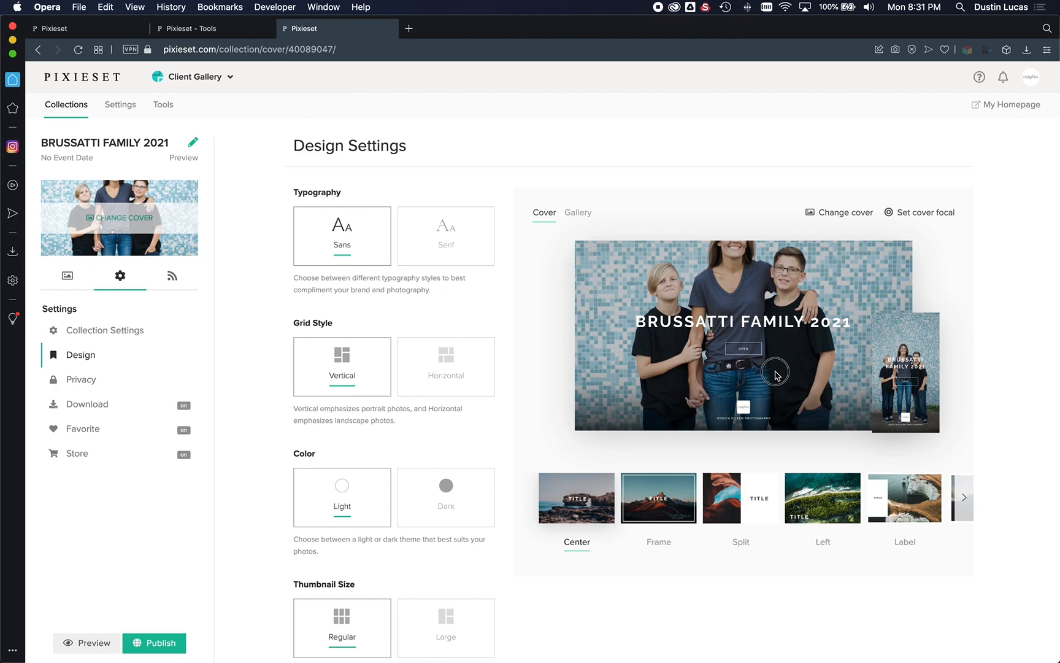
left_click(845, 212)
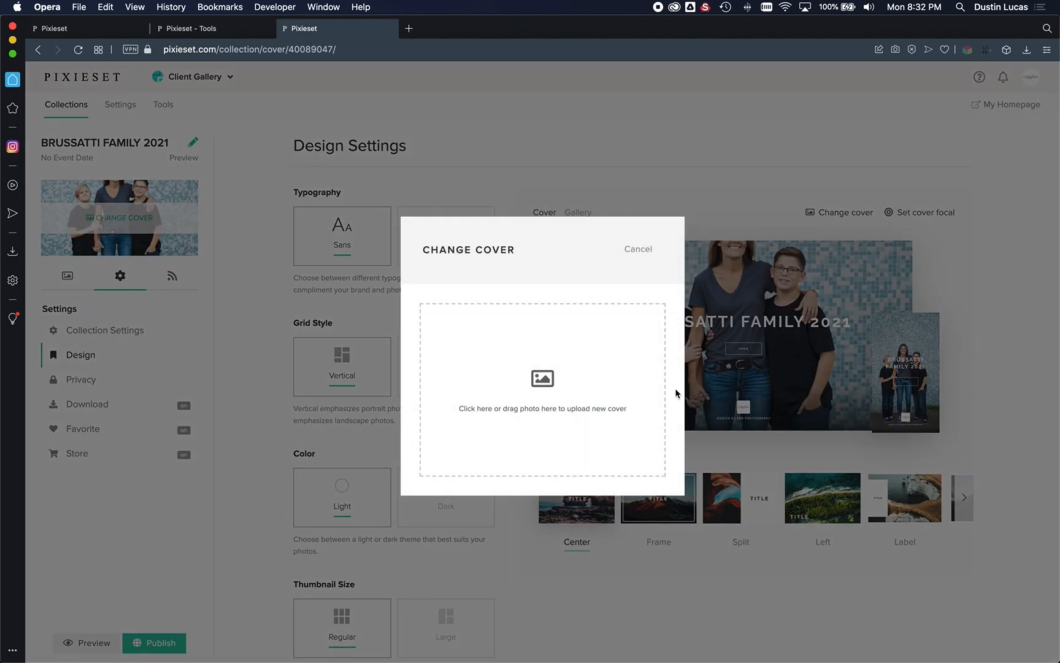
mouse_move(702, 363)
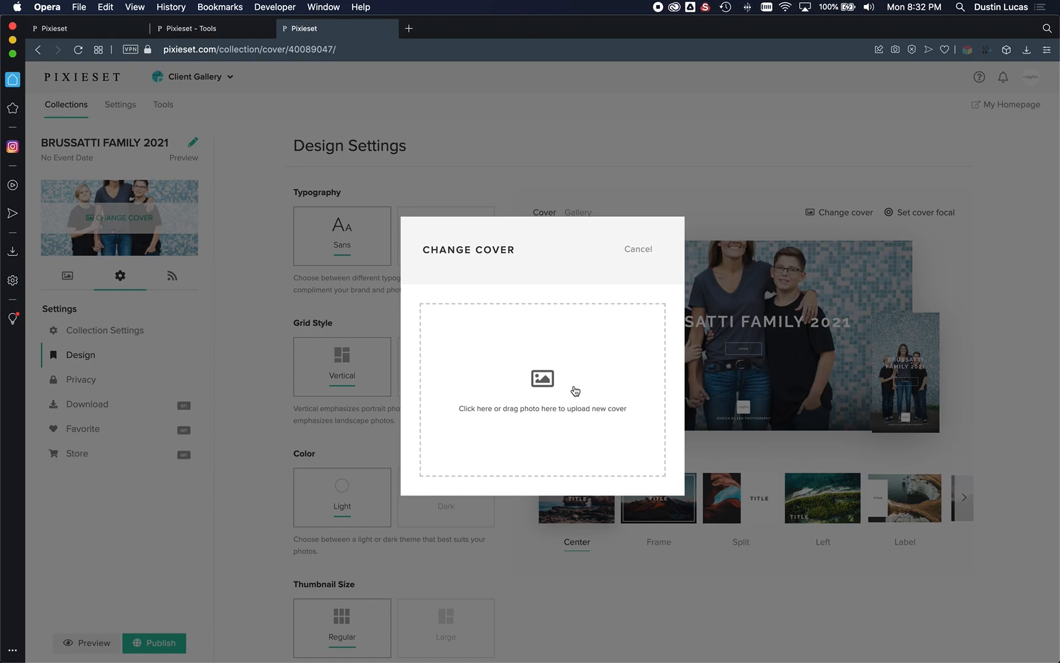
left_click(638, 250)
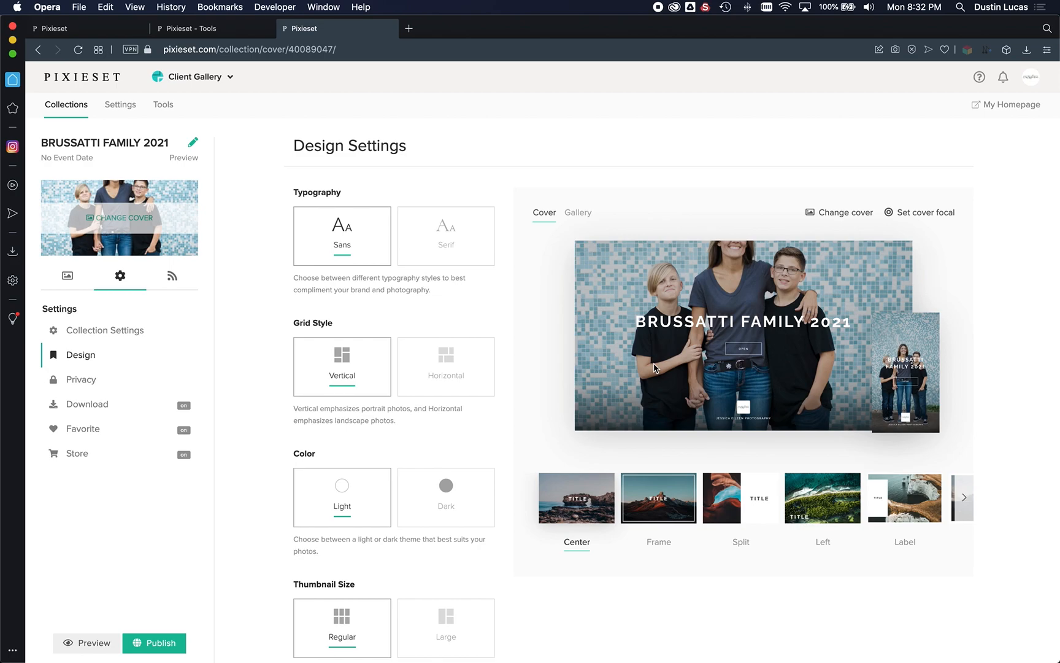
mouse_move(251, 162)
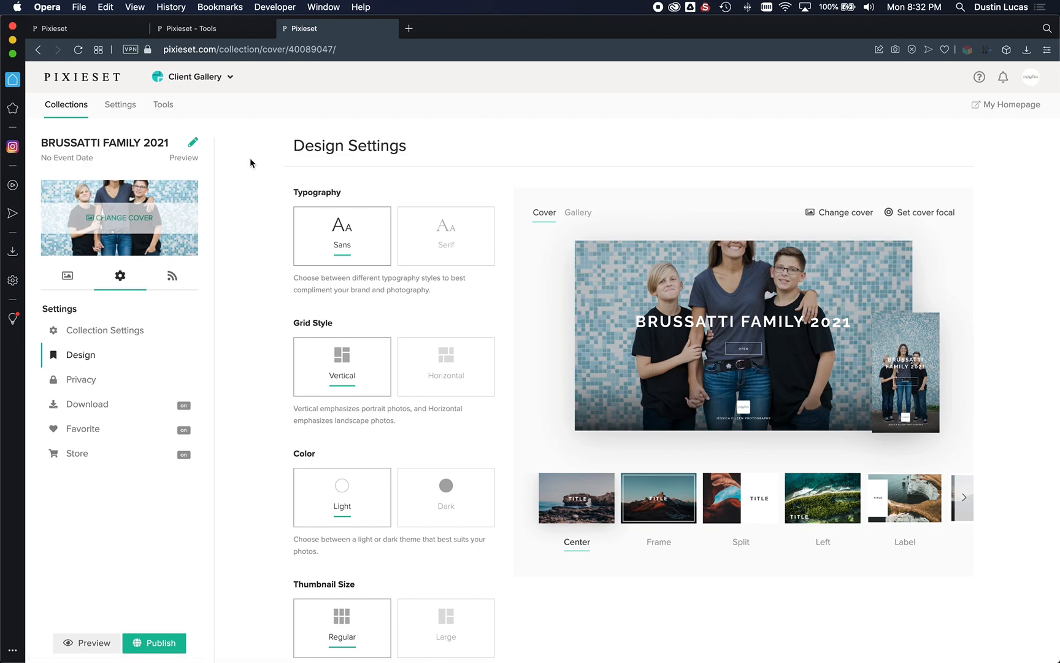
mouse_move(185, 159)
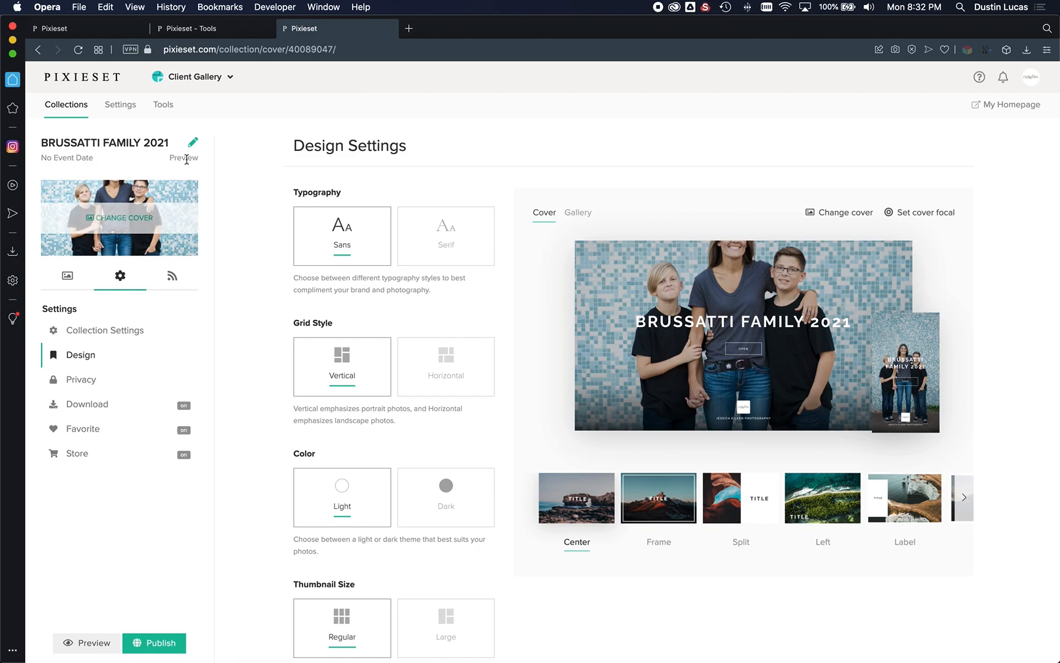
left_click(193, 141)
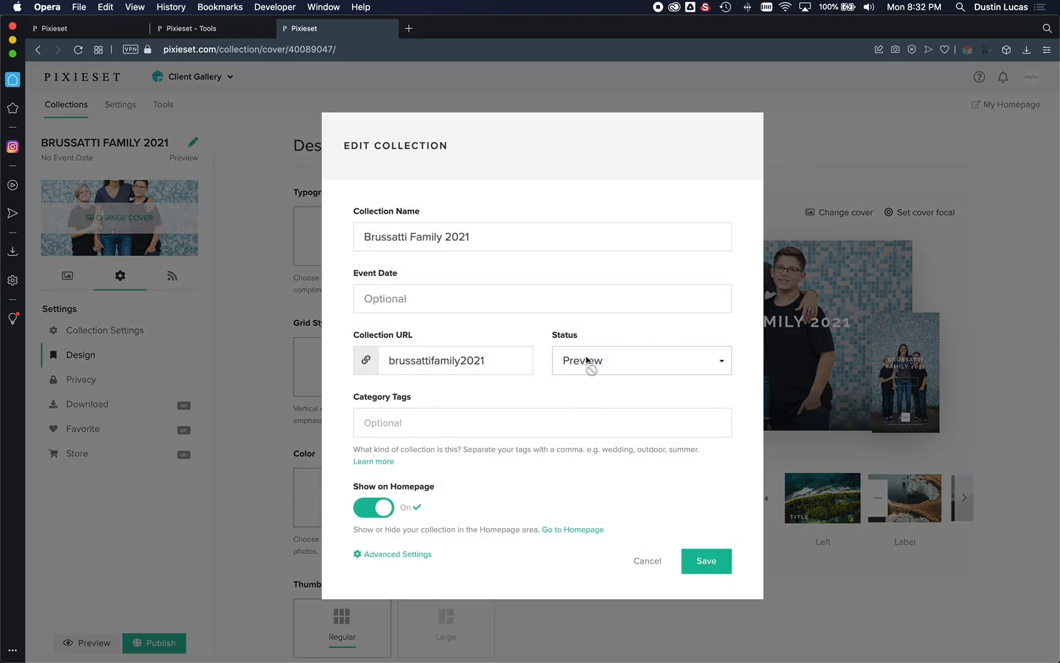
- Check the collection status choices, then cancel leaving the status at Preview
left_click(641, 360)
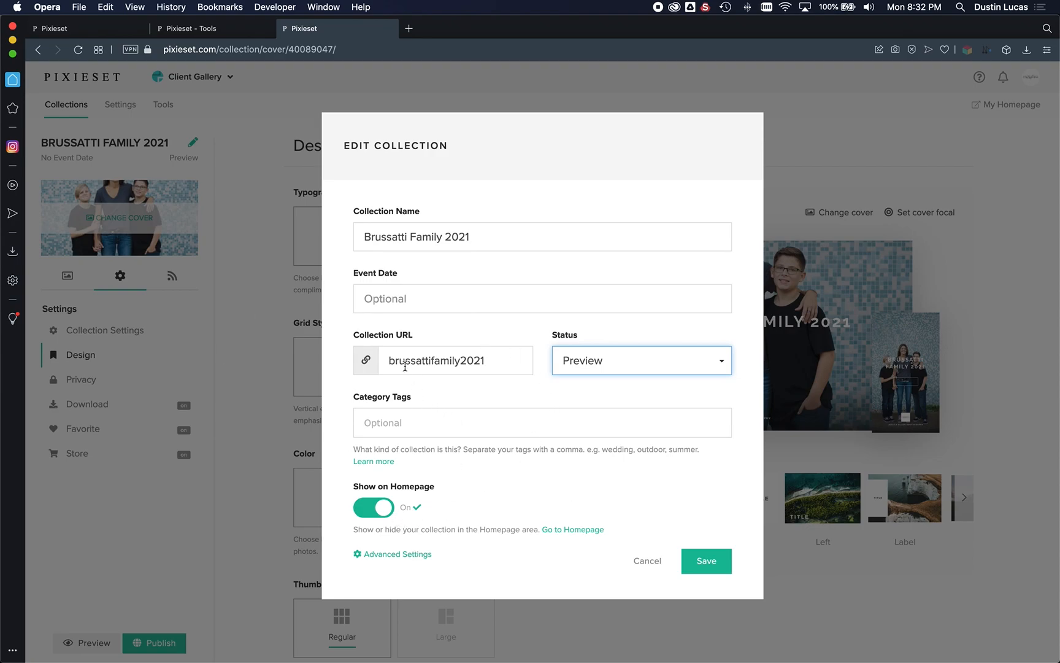
mouse_move(657, 573)
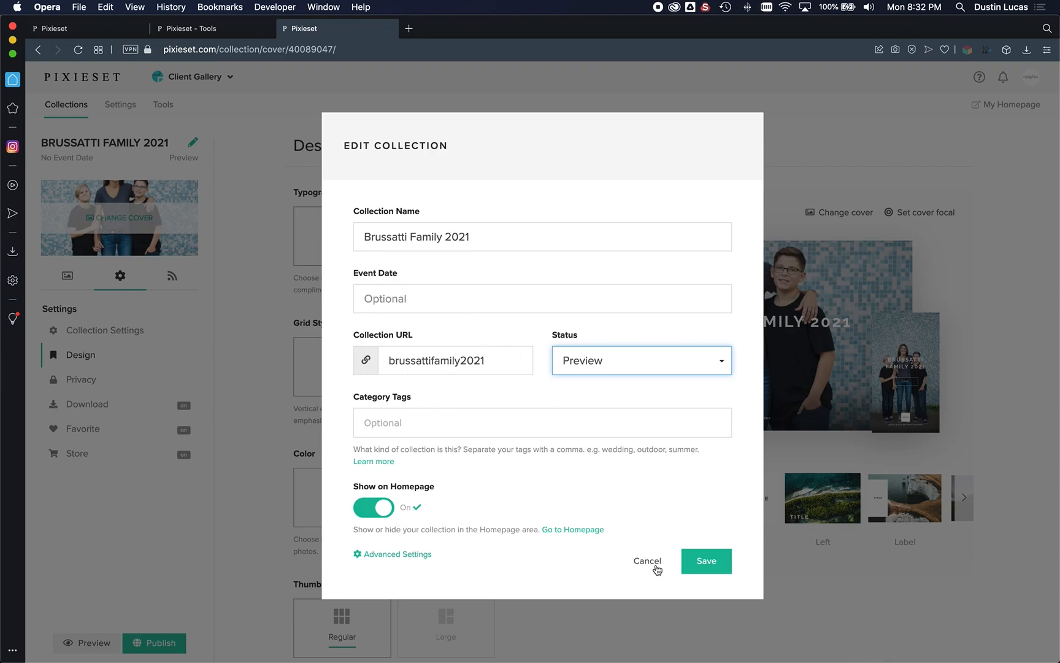
left_click(647, 561)
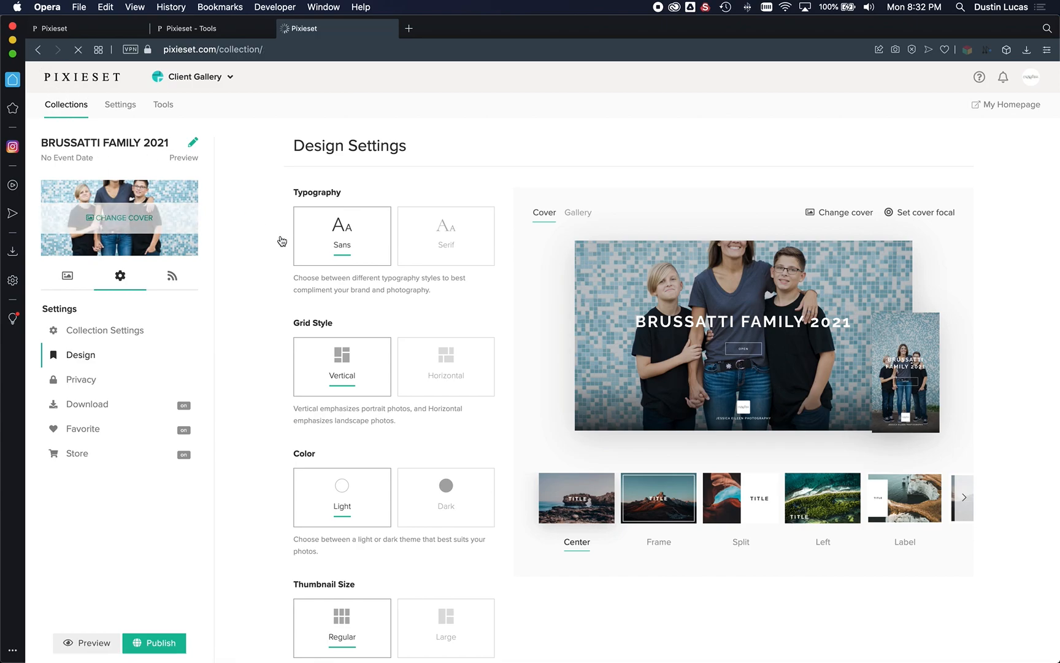
left_click(66, 104)
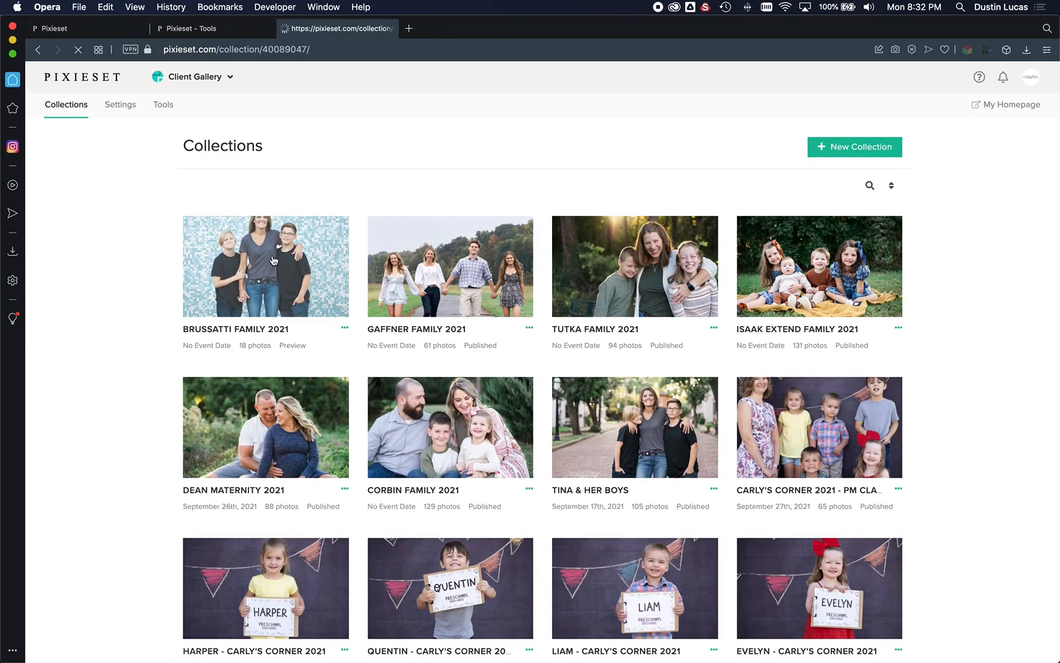
left_click(273, 266)
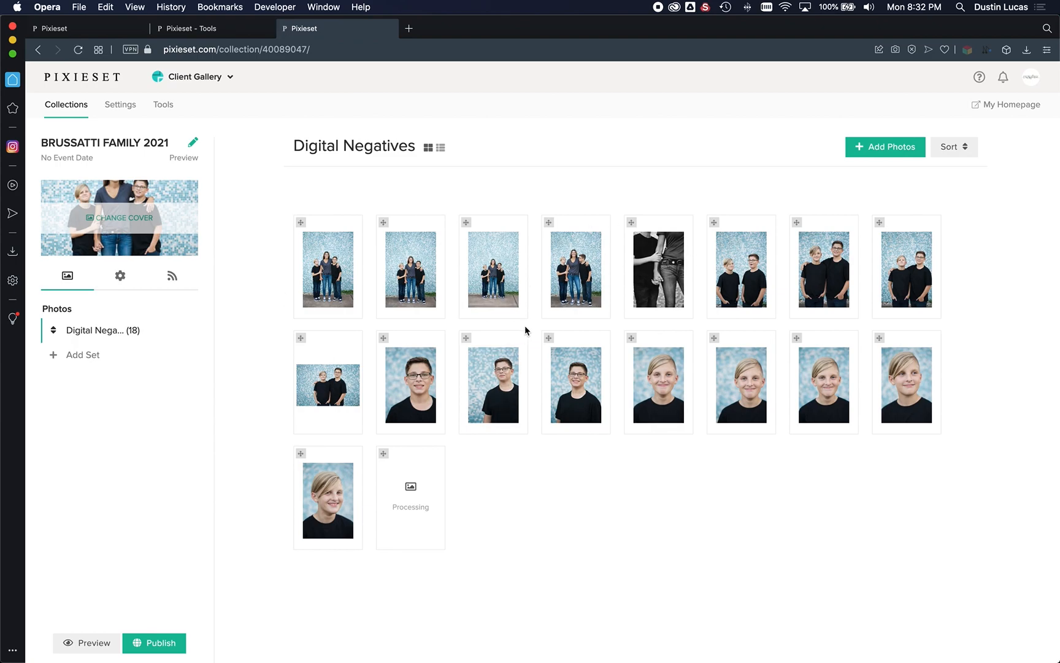
mouse_move(303, 419)
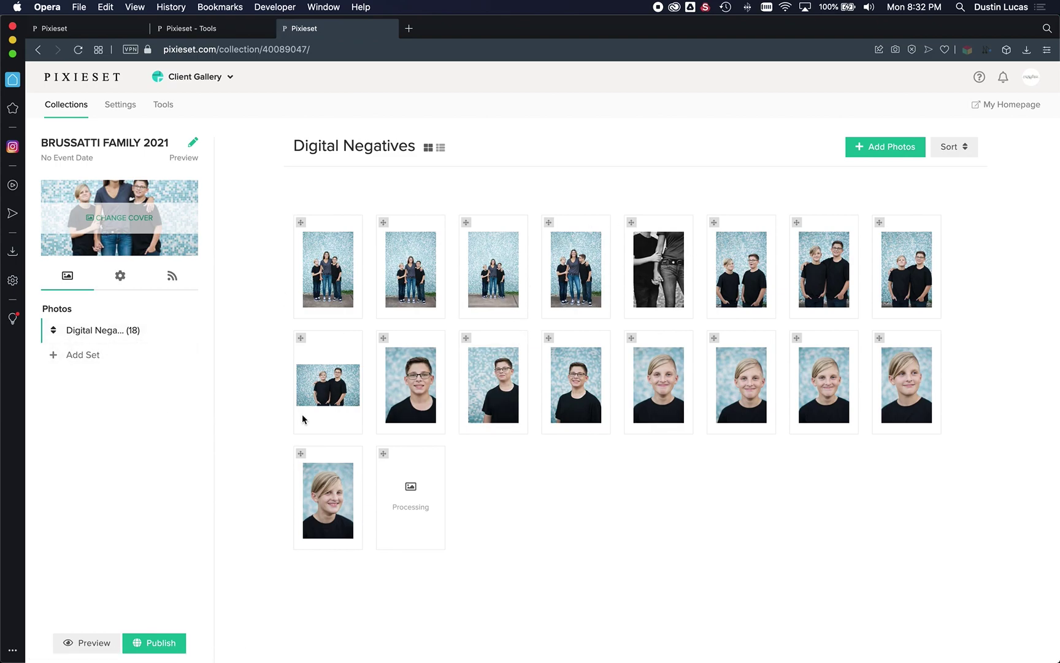
left_click(585, 384)
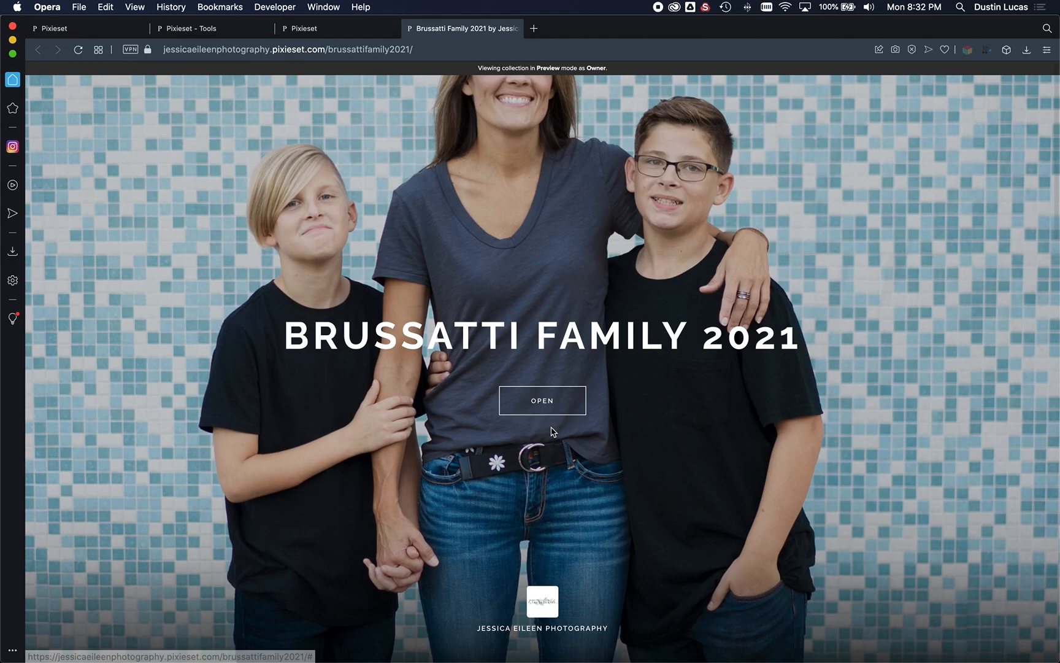
scroll("down", 3)
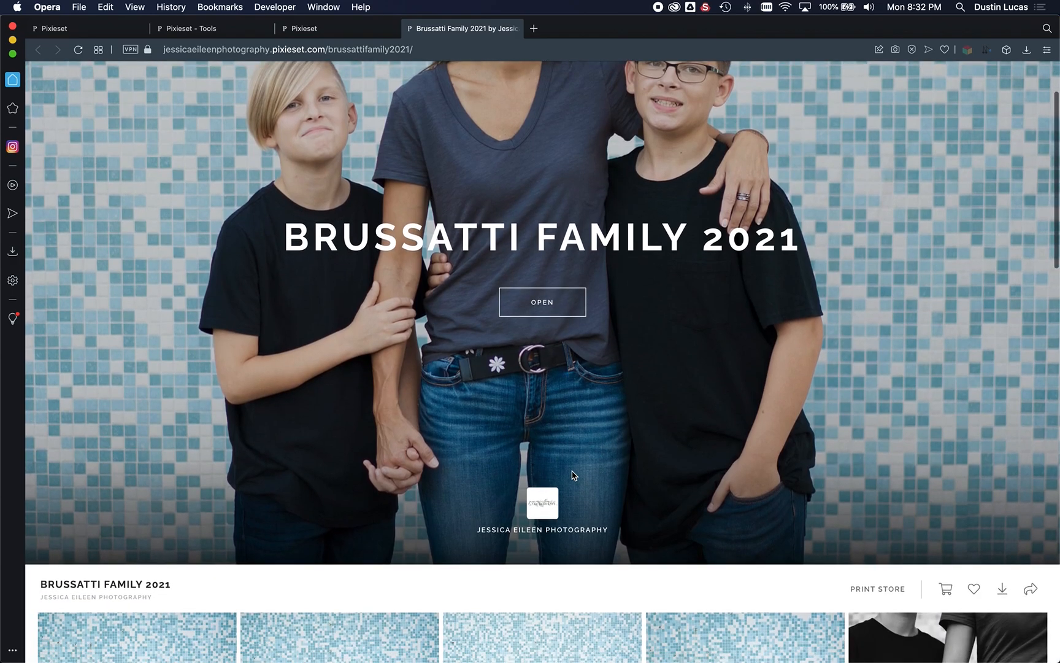
scroll("down", 3)
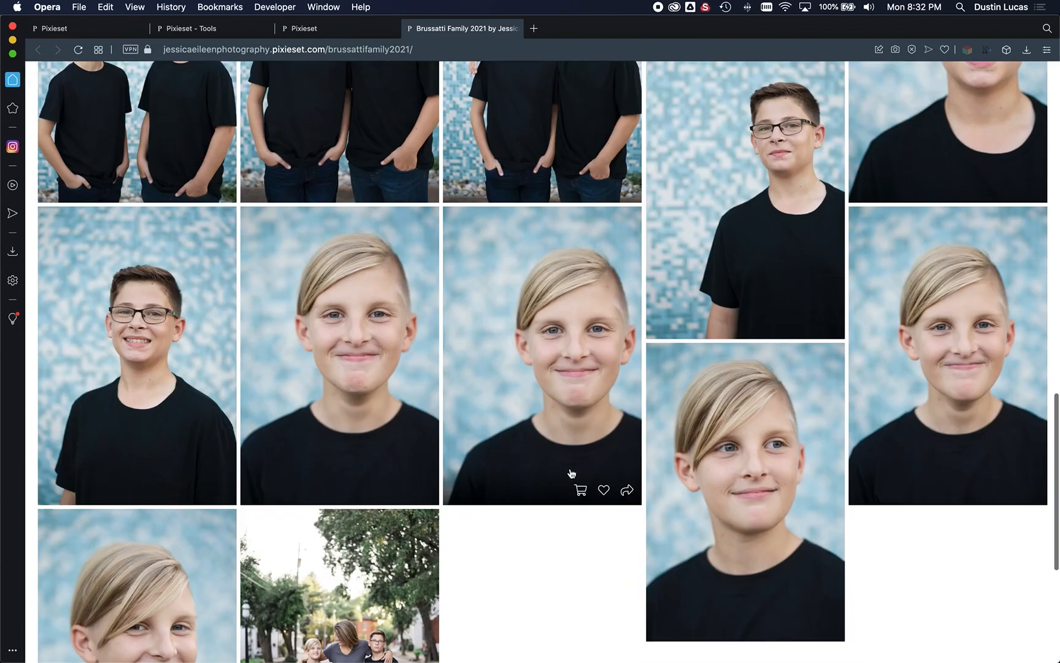
scroll("down", 3)
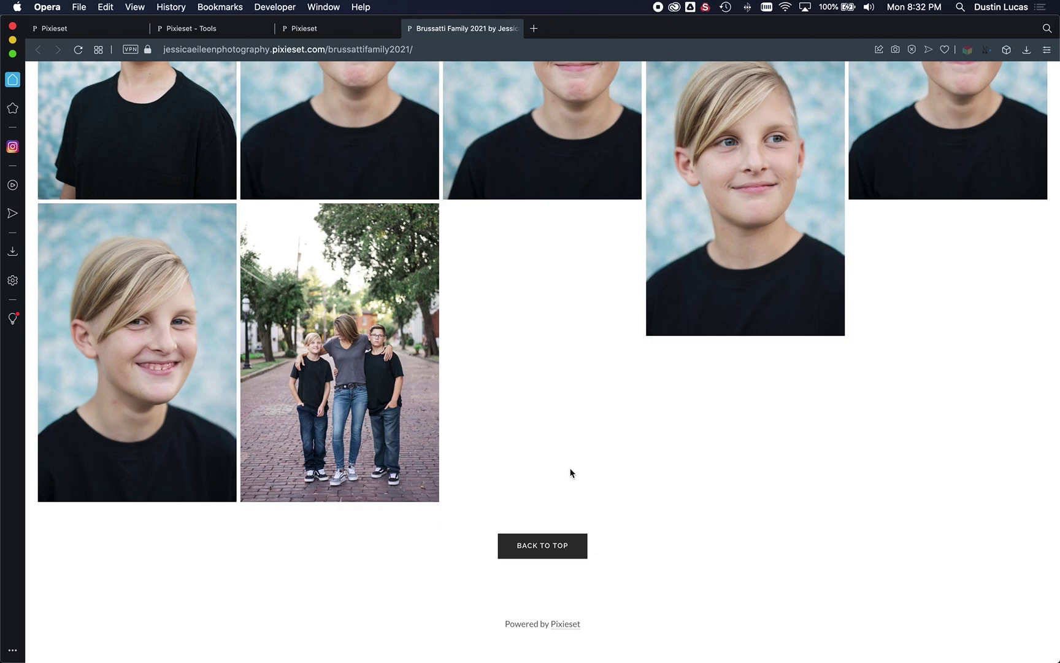
mouse_move(554, 468)
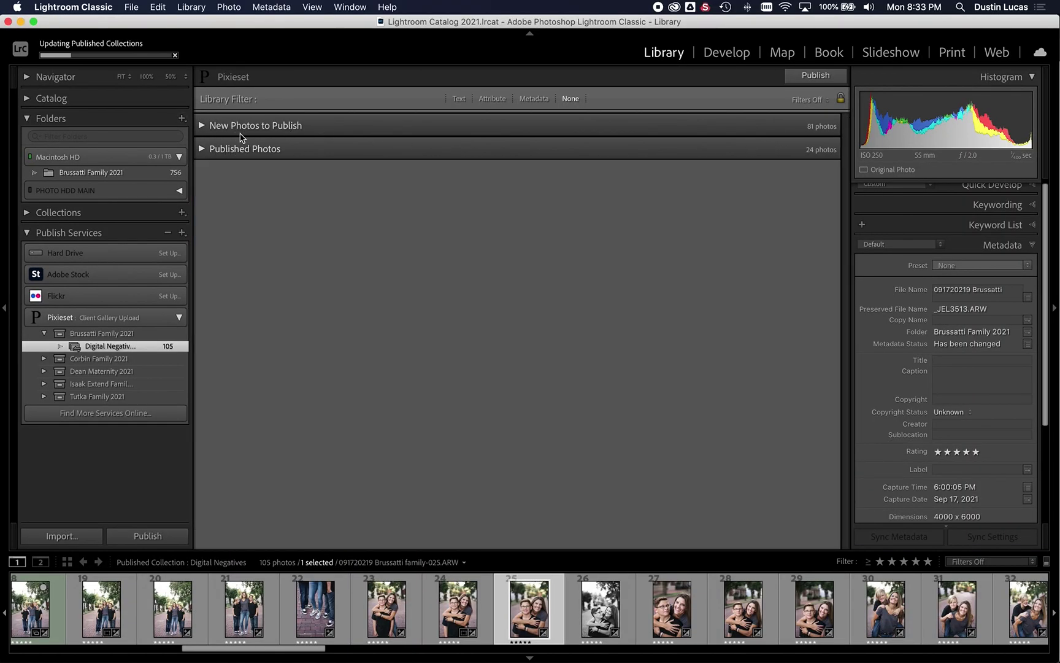
mouse_move(279, 154)
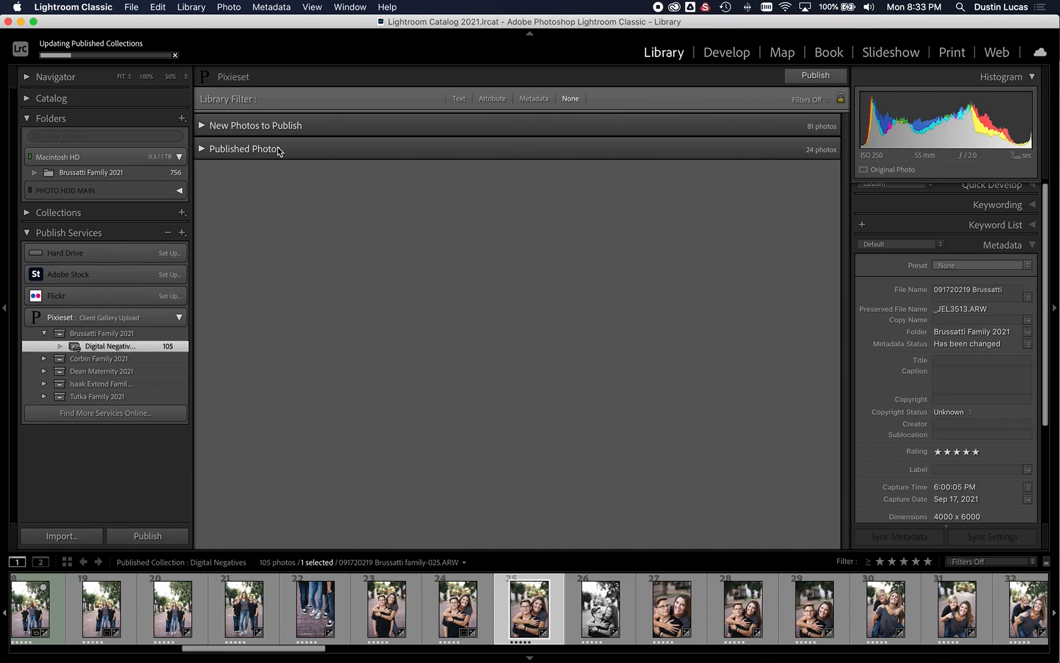
mouse_move(200, 150)
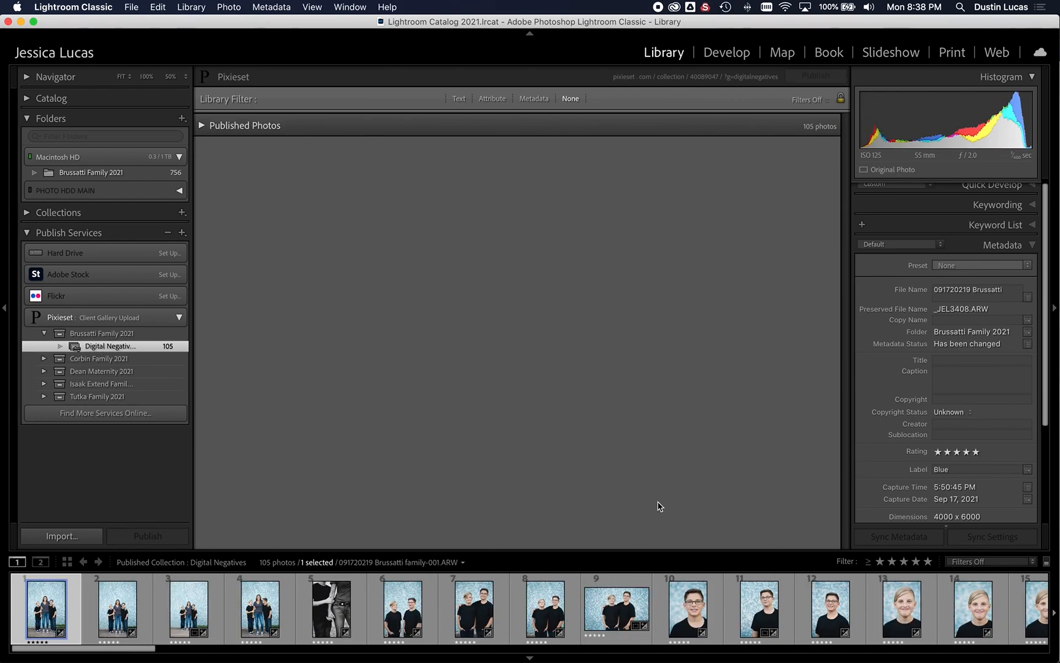
mouse_move(668, 240)
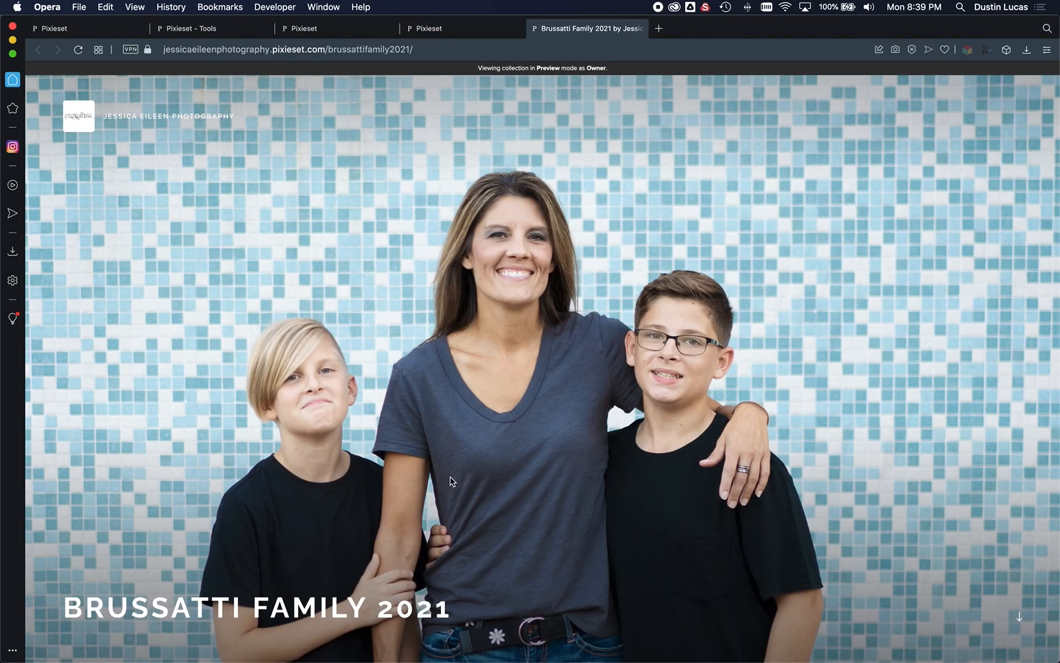
scroll("down", 3)
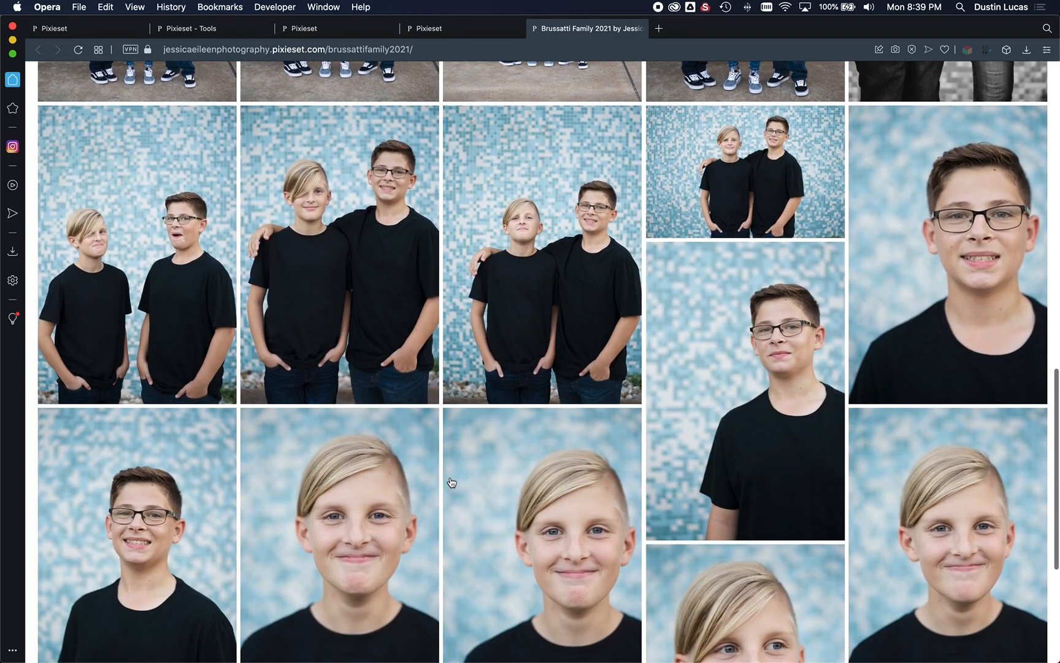
scroll("down", 3)
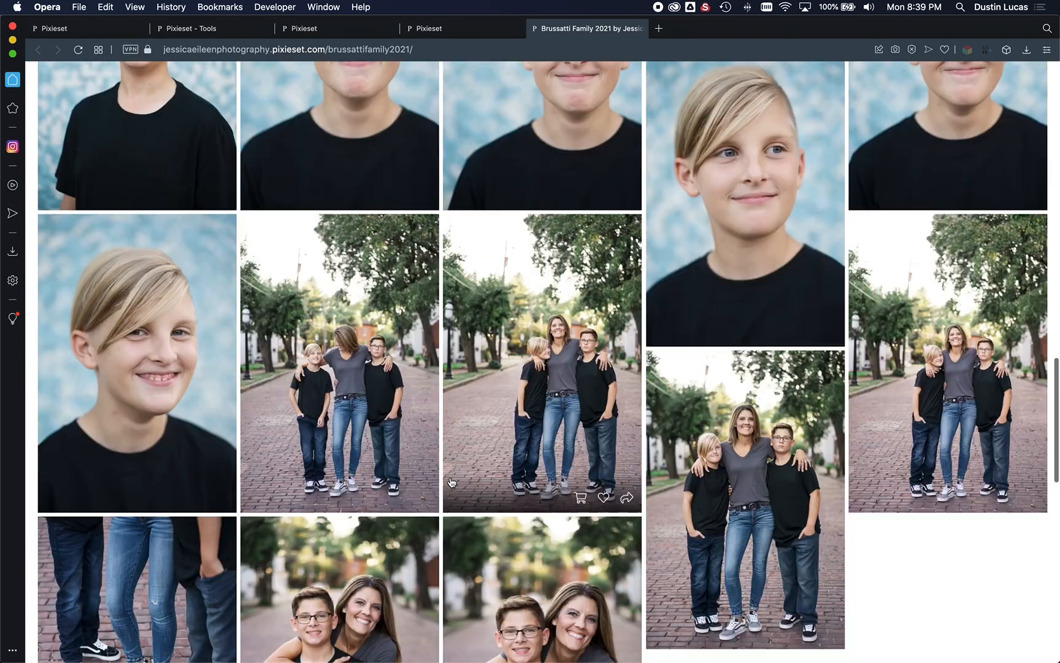
scroll("down", 3)
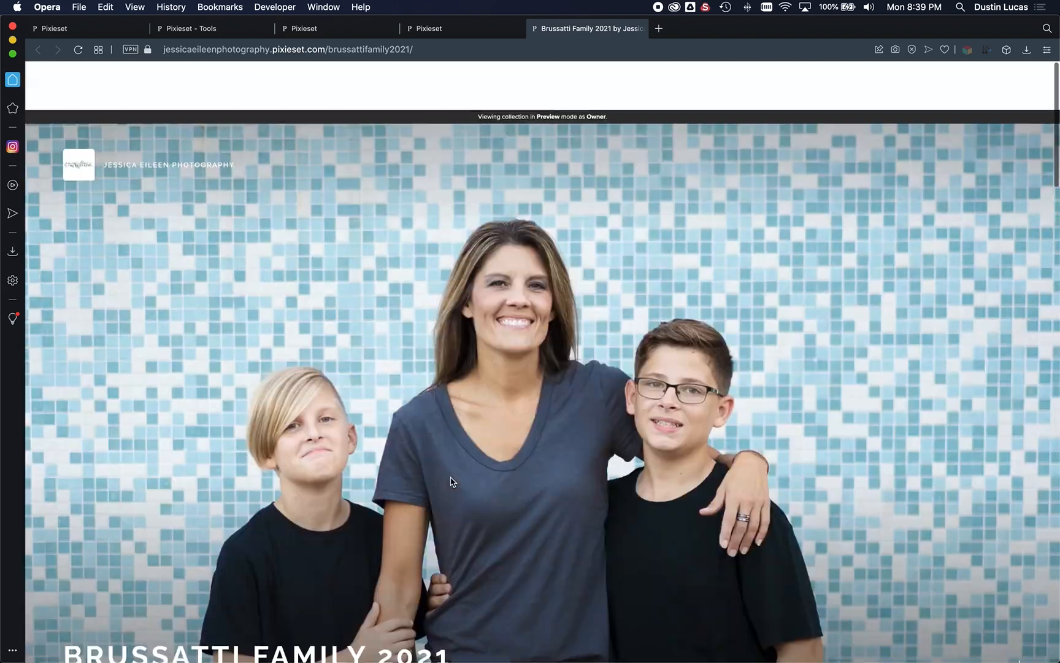
scroll("down", 3)
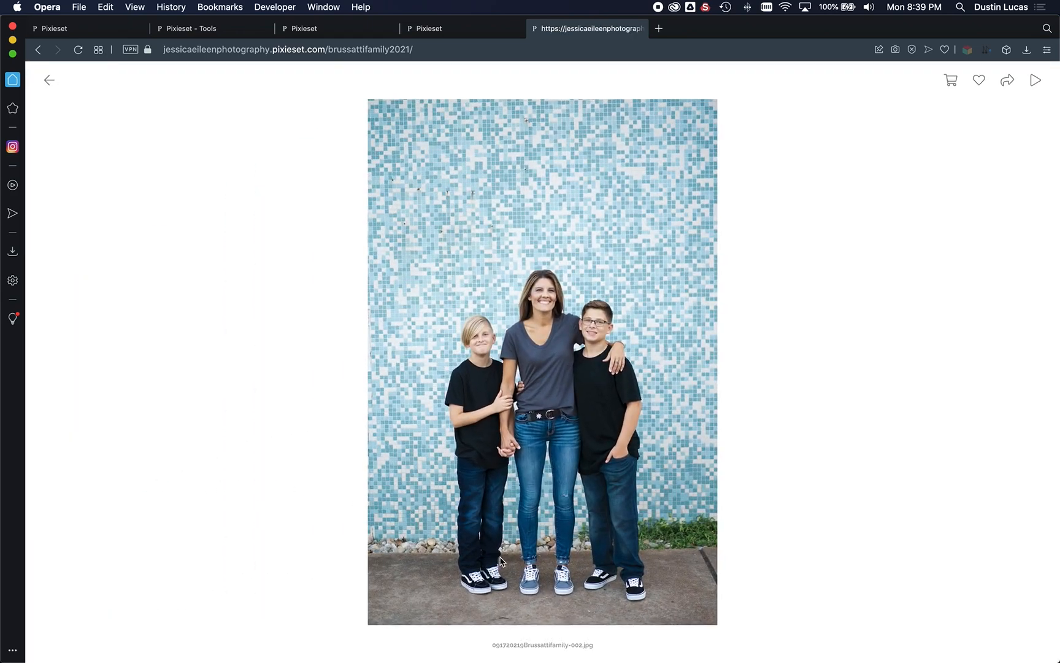
mouse_move(564, 646)
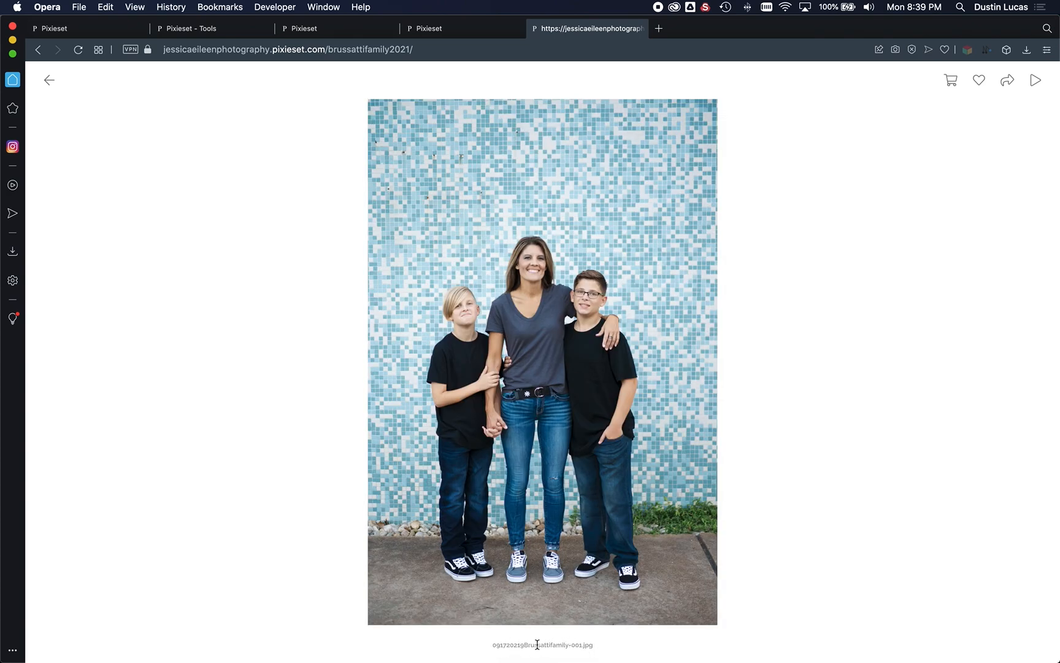
double_click(544, 642)
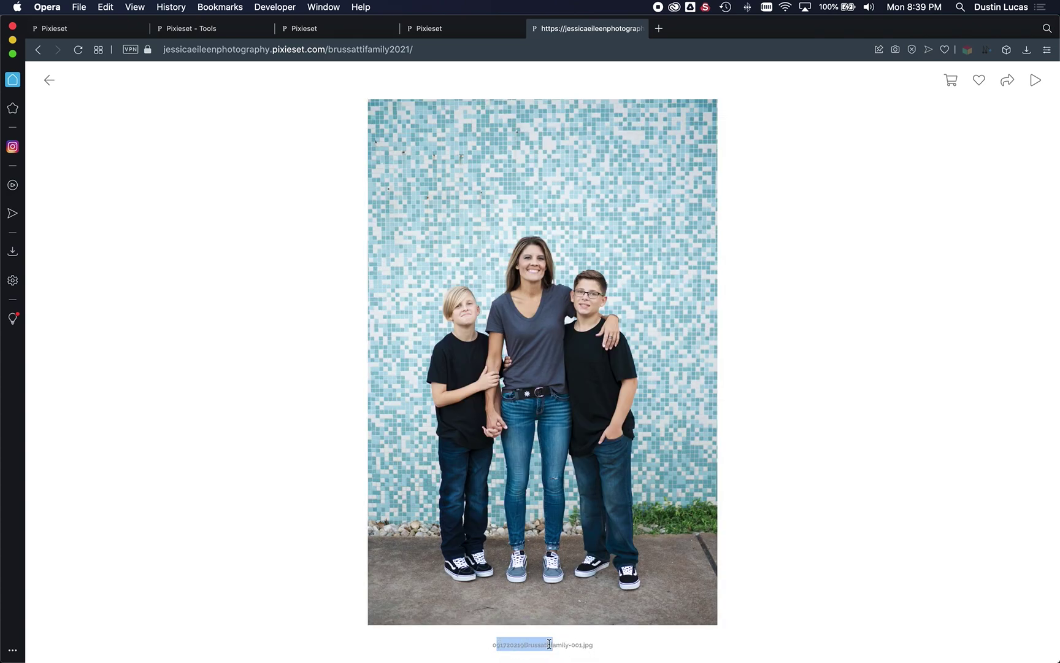
key("cmd+tab")
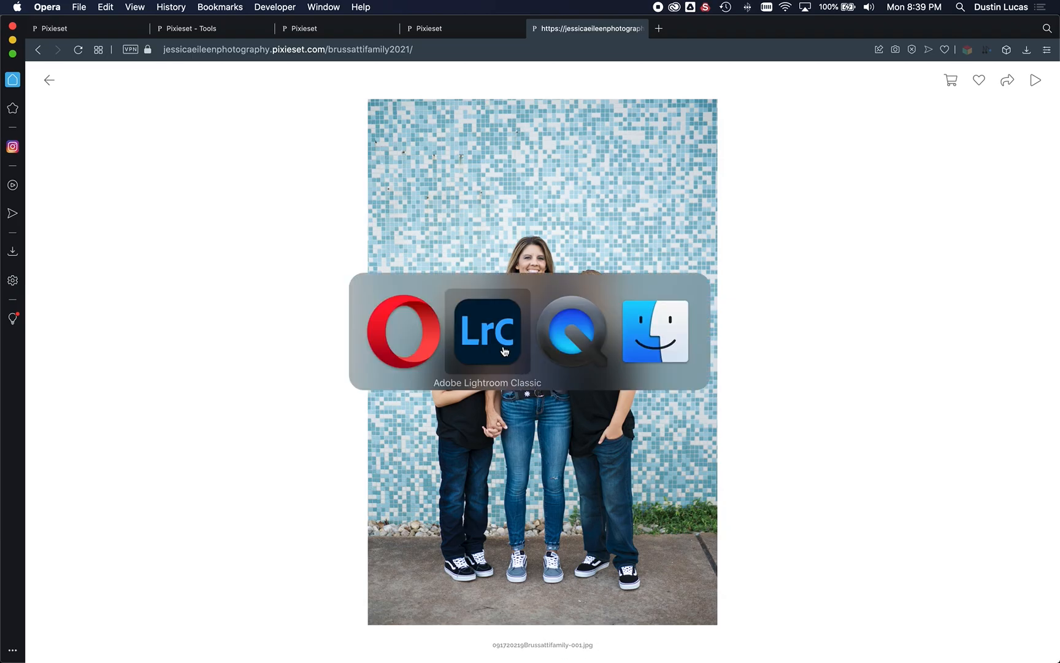
- Return to Lightroom and show the Brussatti Family 2021 set's 105 photos in Grid view
left_click(487, 331)
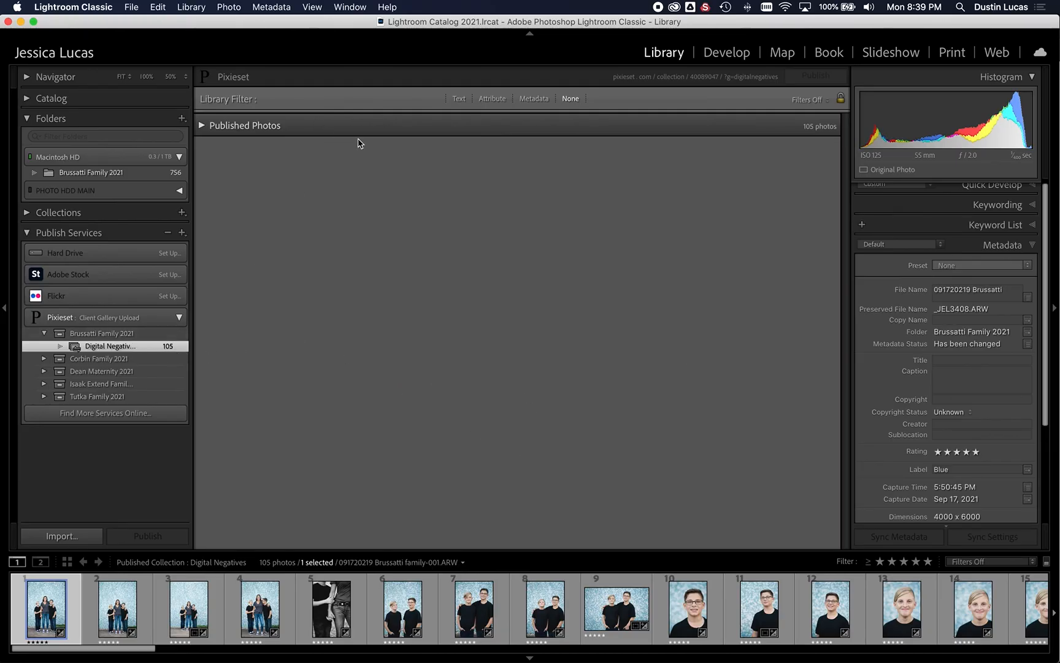
left_click(102, 333)
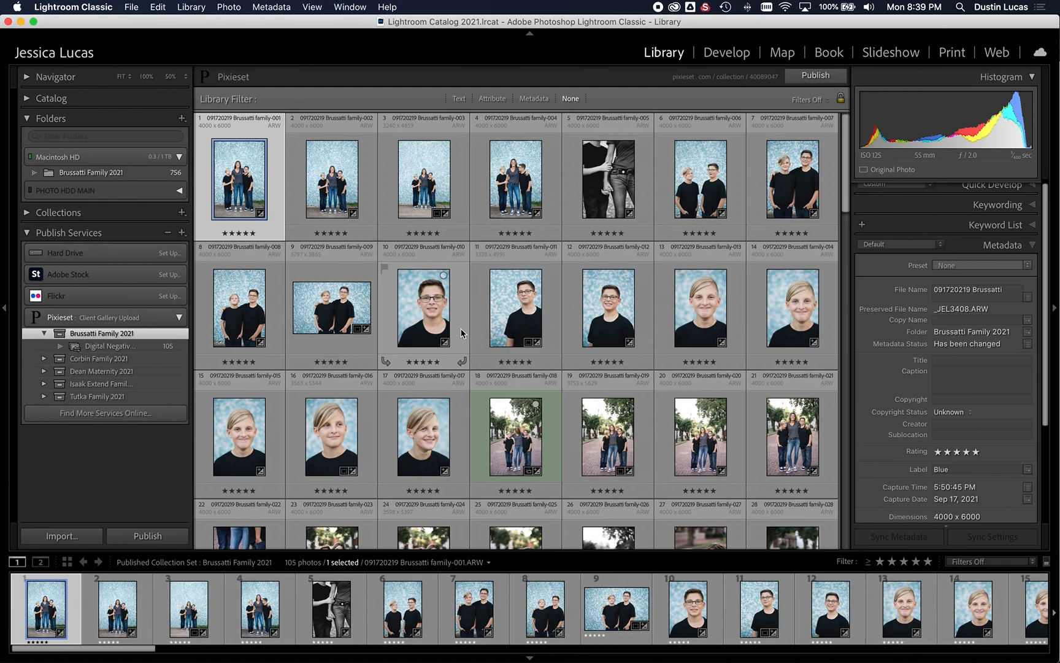
mouse_move(434, 322)
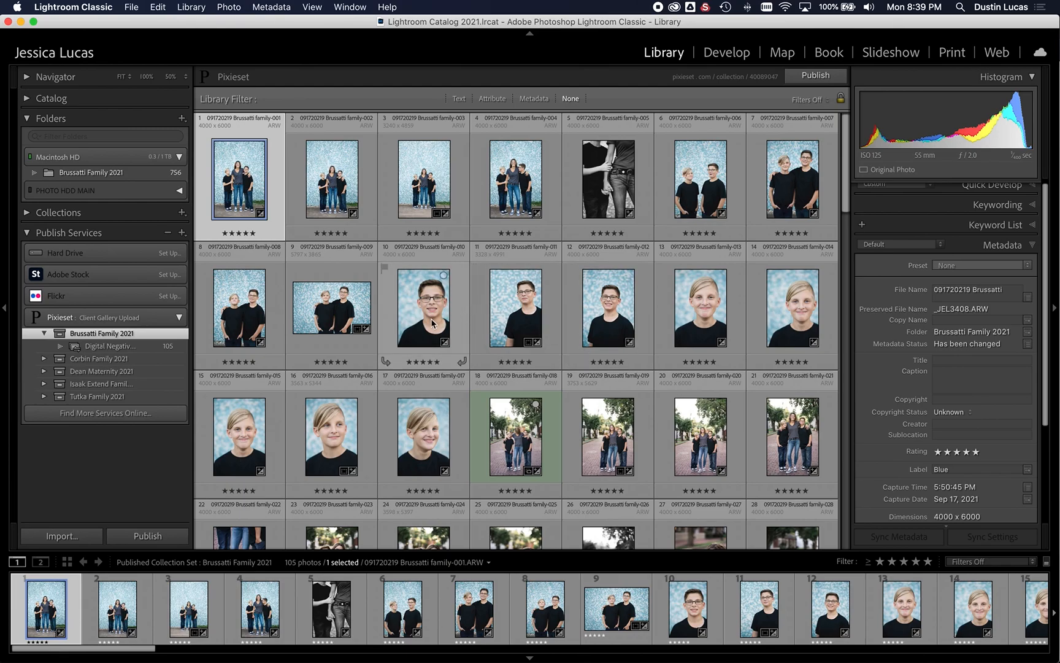
mouse_move(432, 322)
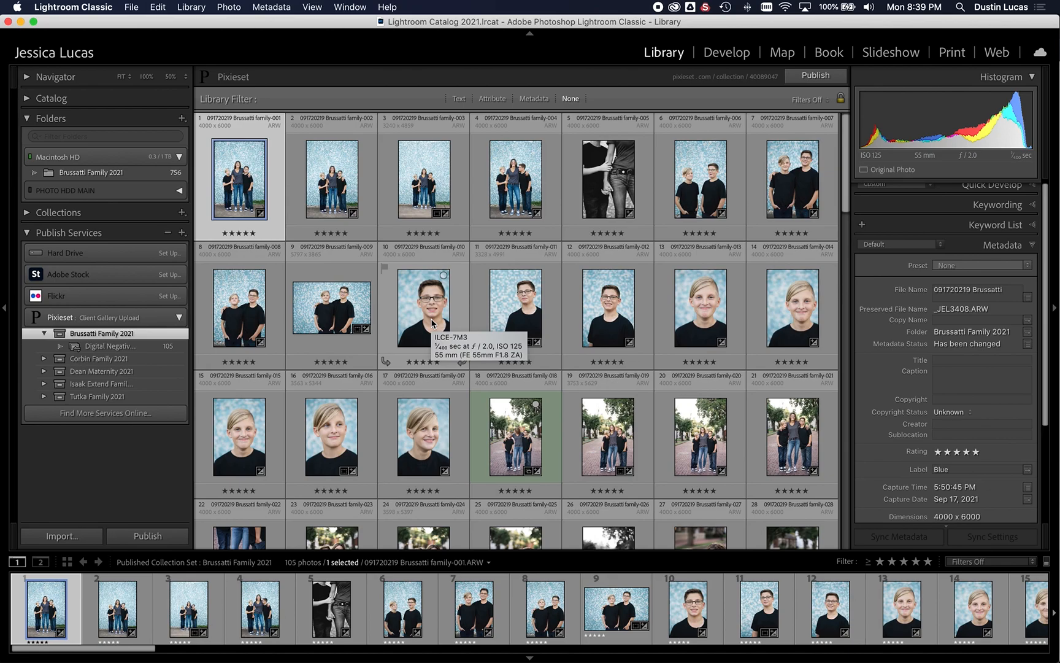
mouse_move(487, 276)
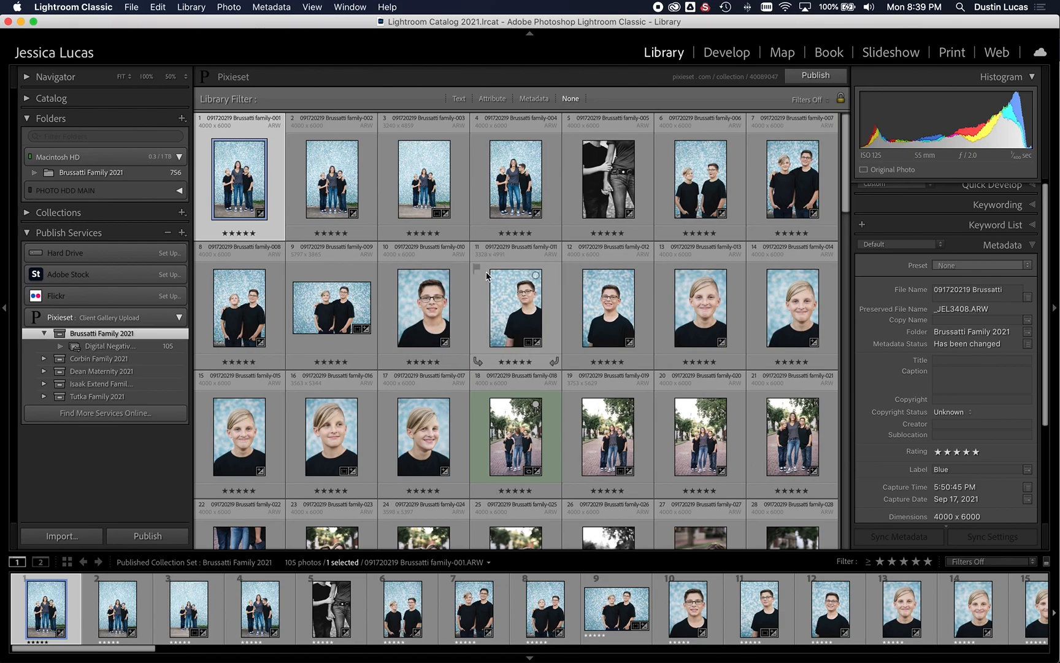